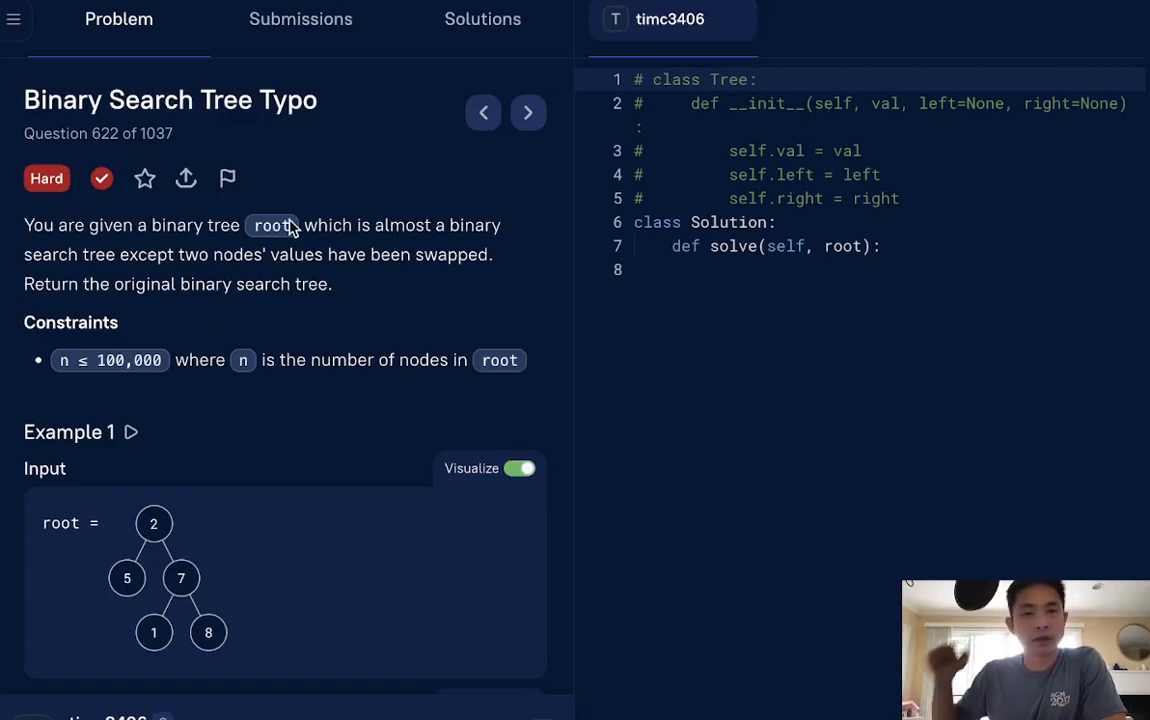
pyautogui.moveTo(312, 16)
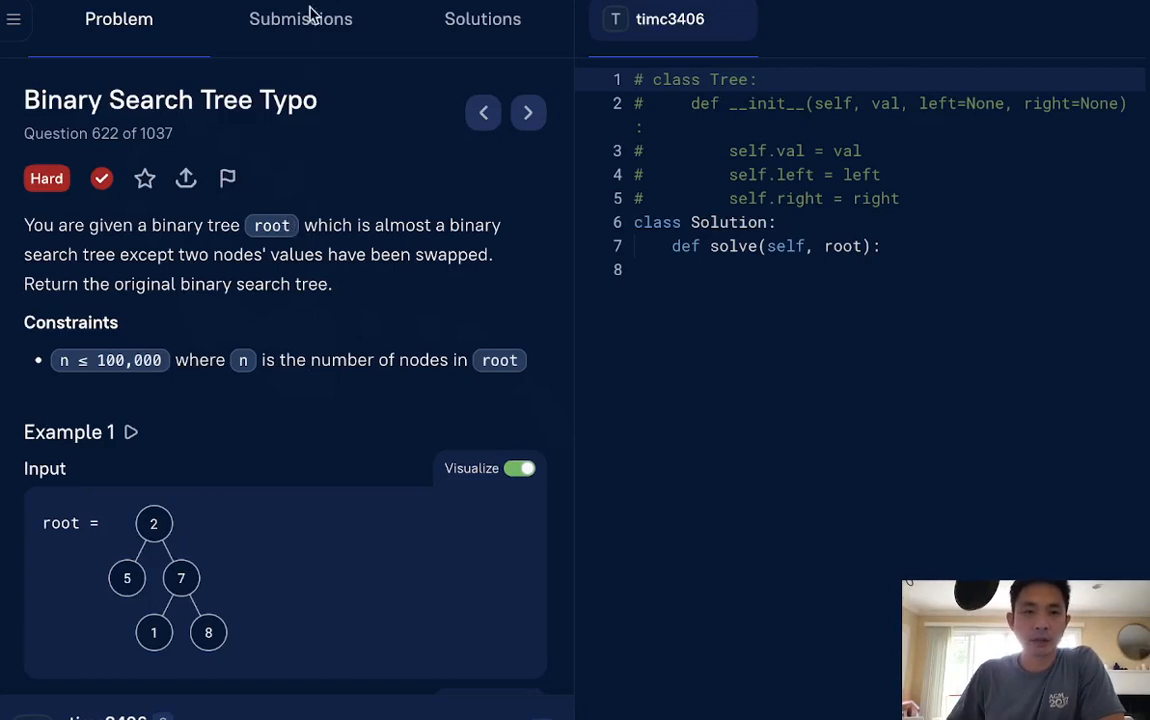
pyautogui.moveTo(228, 208)
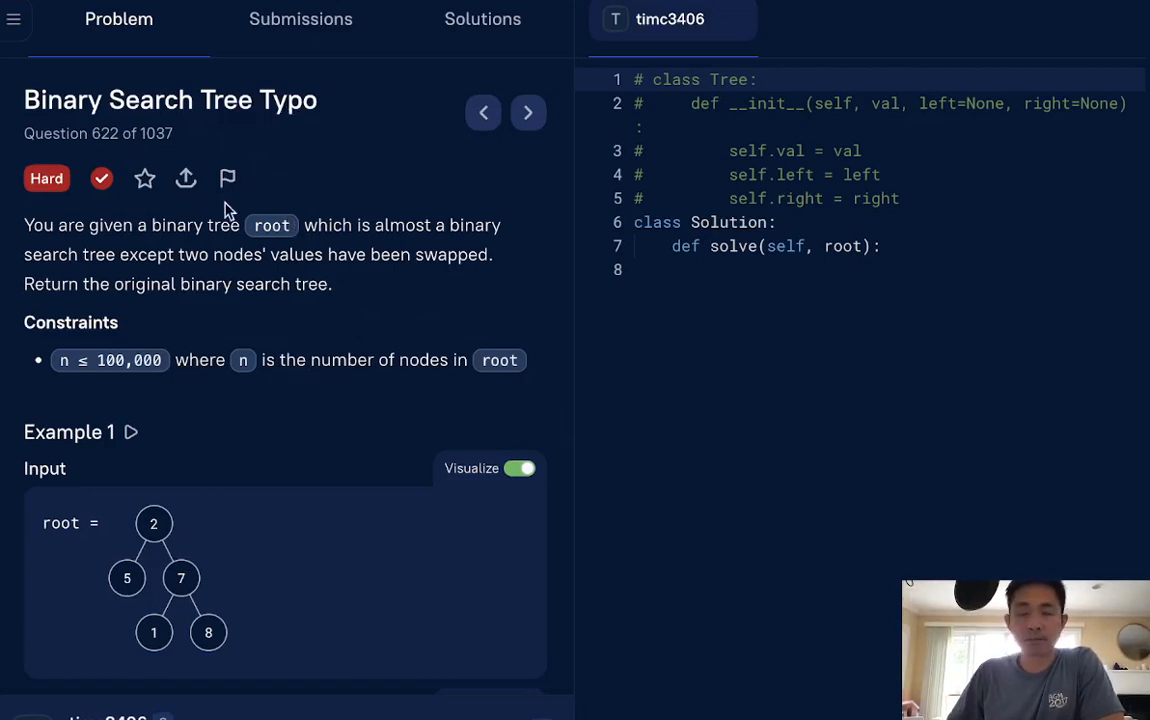
pyautogui.moveTo(324, 260)
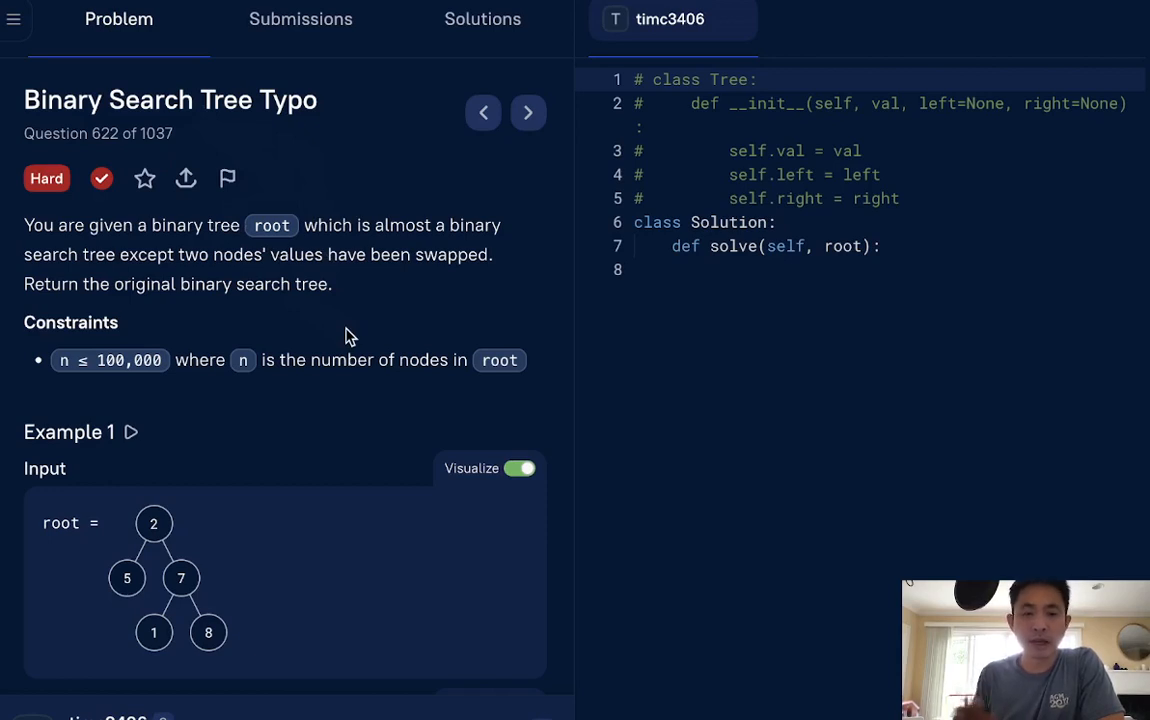
pyautogui.moveTo(172, 252)
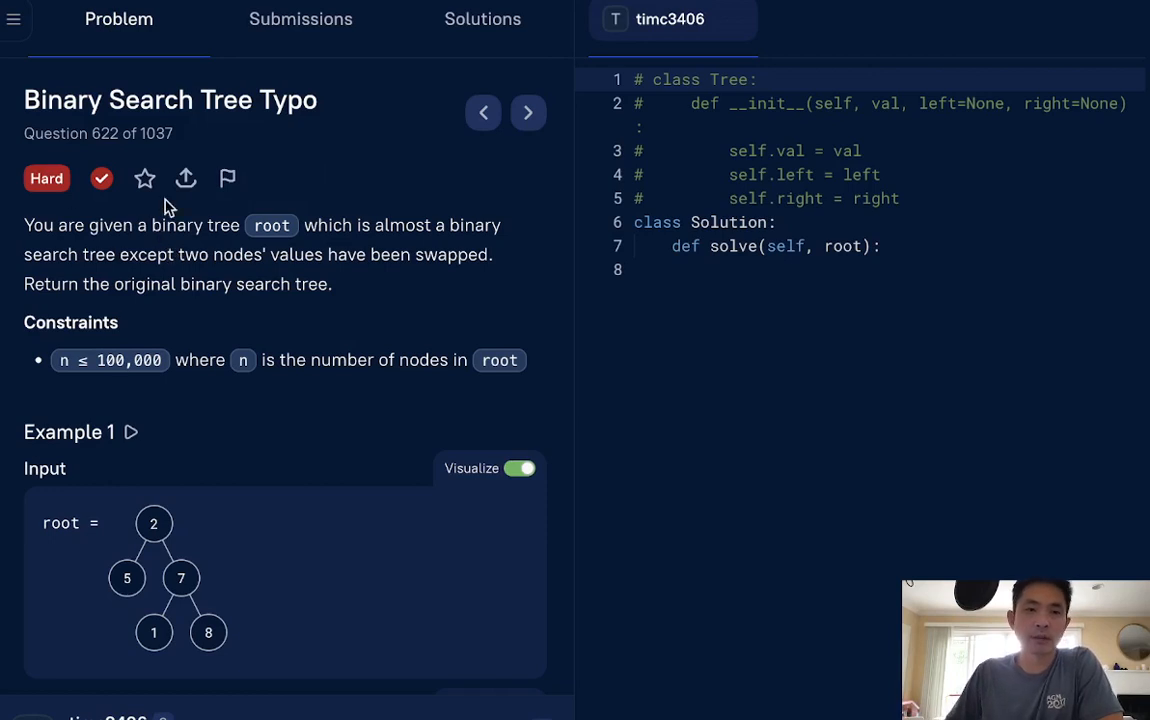
pyautogui.moveTo(240, 136)
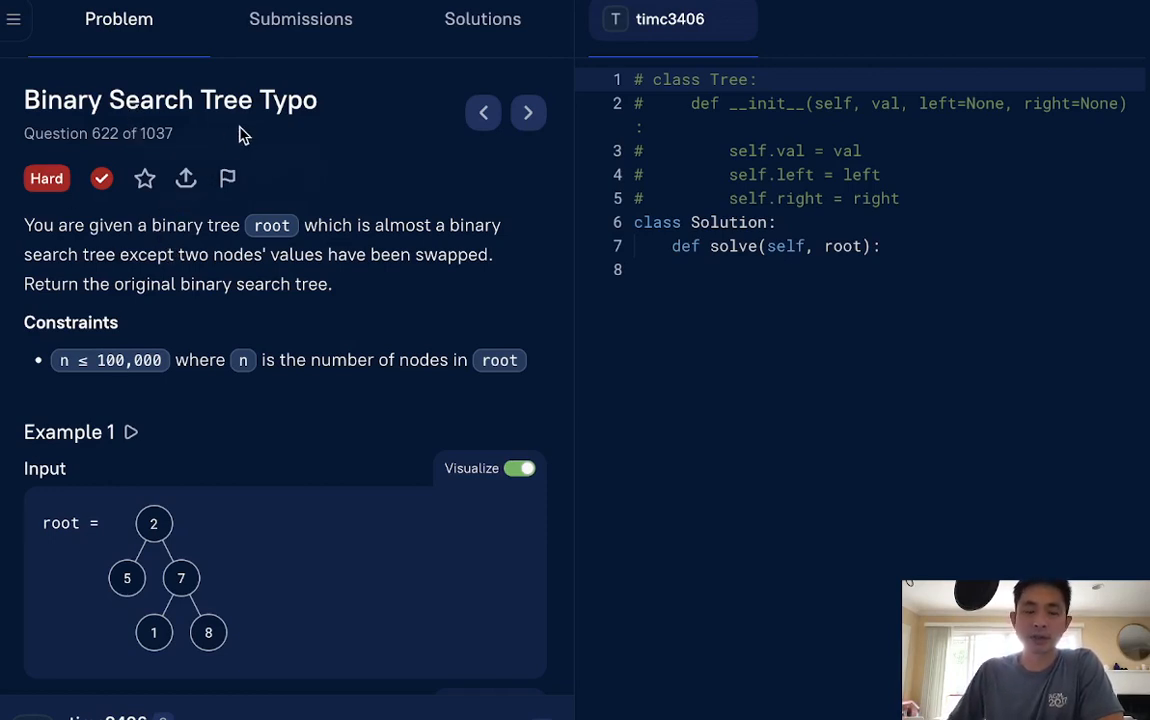
pyautogui.moveTo(56, 204)
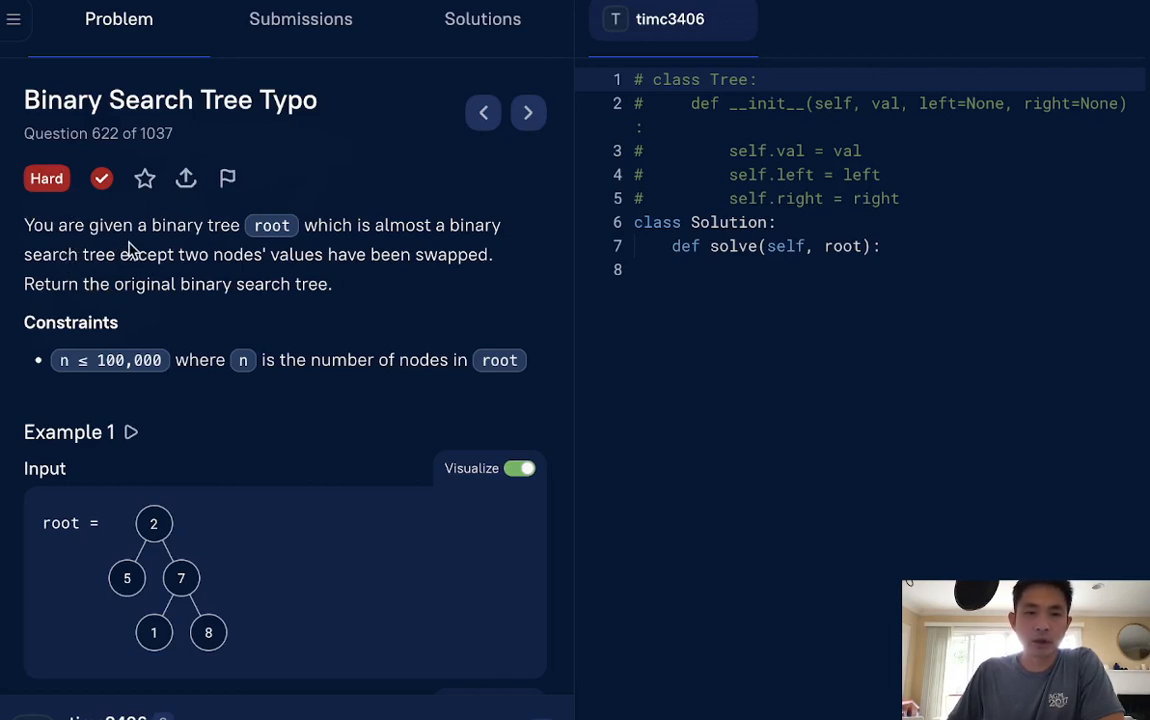
pyautogui.moveTo(424, 248)
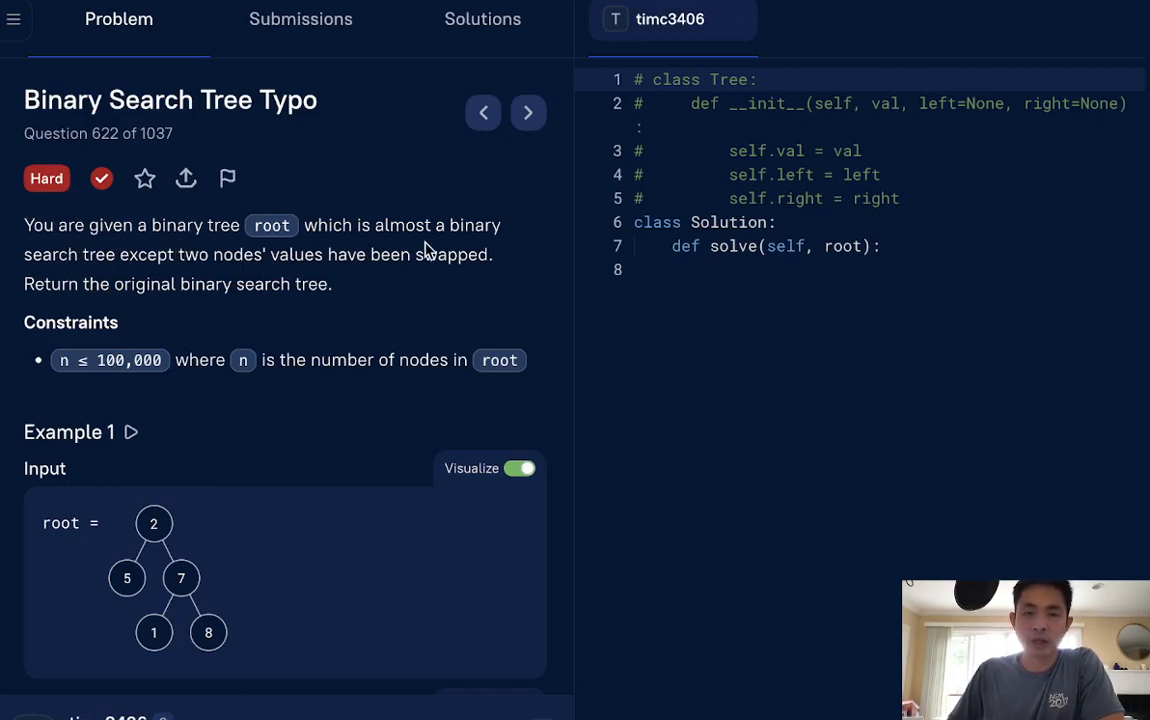
pyautogui.moveTo(224, 282)
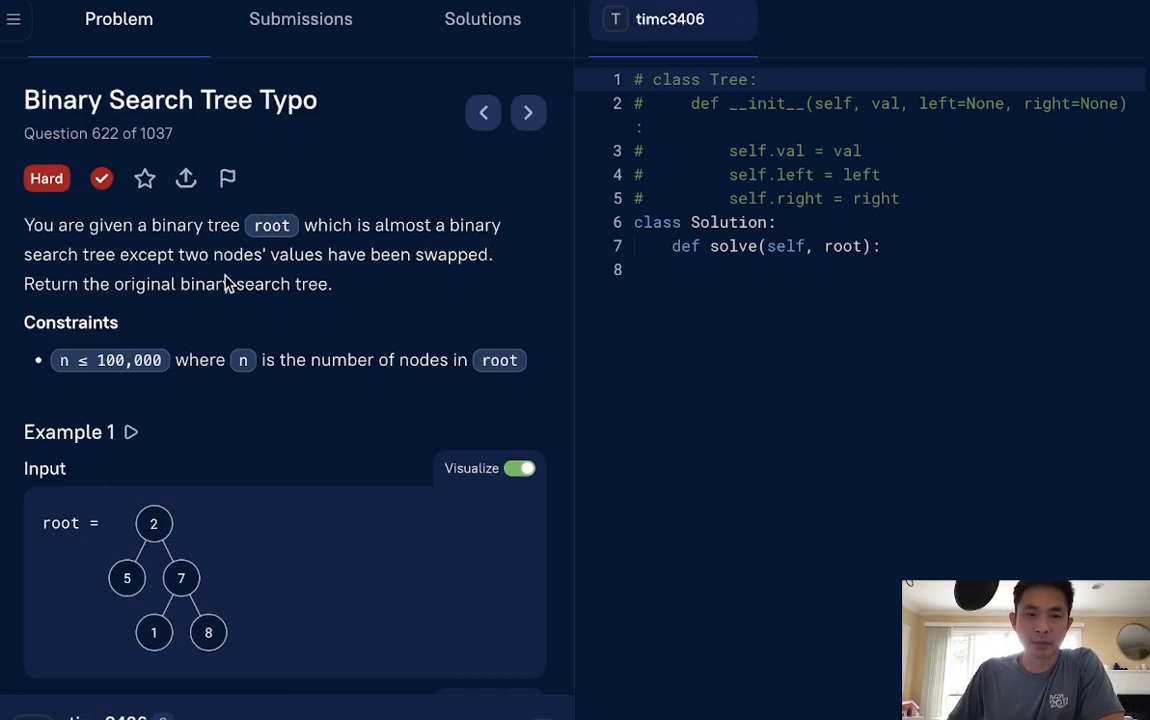
pyautogui.moveTo(112, 308)
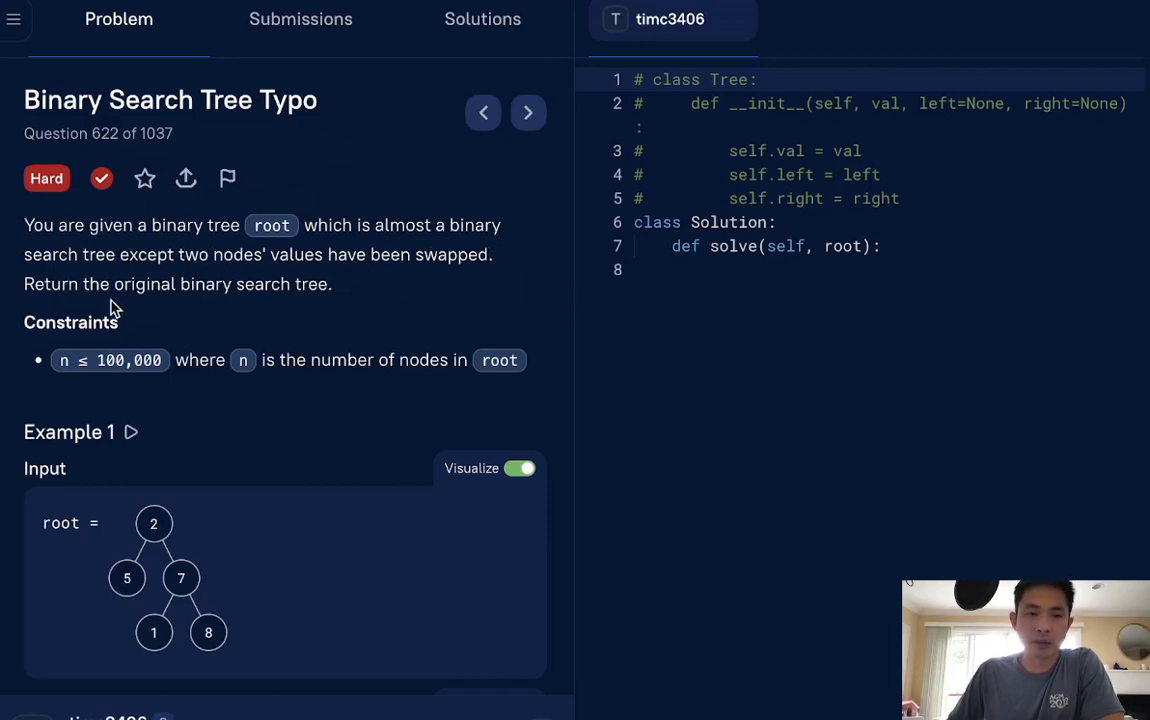
pyautogui.moveTo(448, 318)
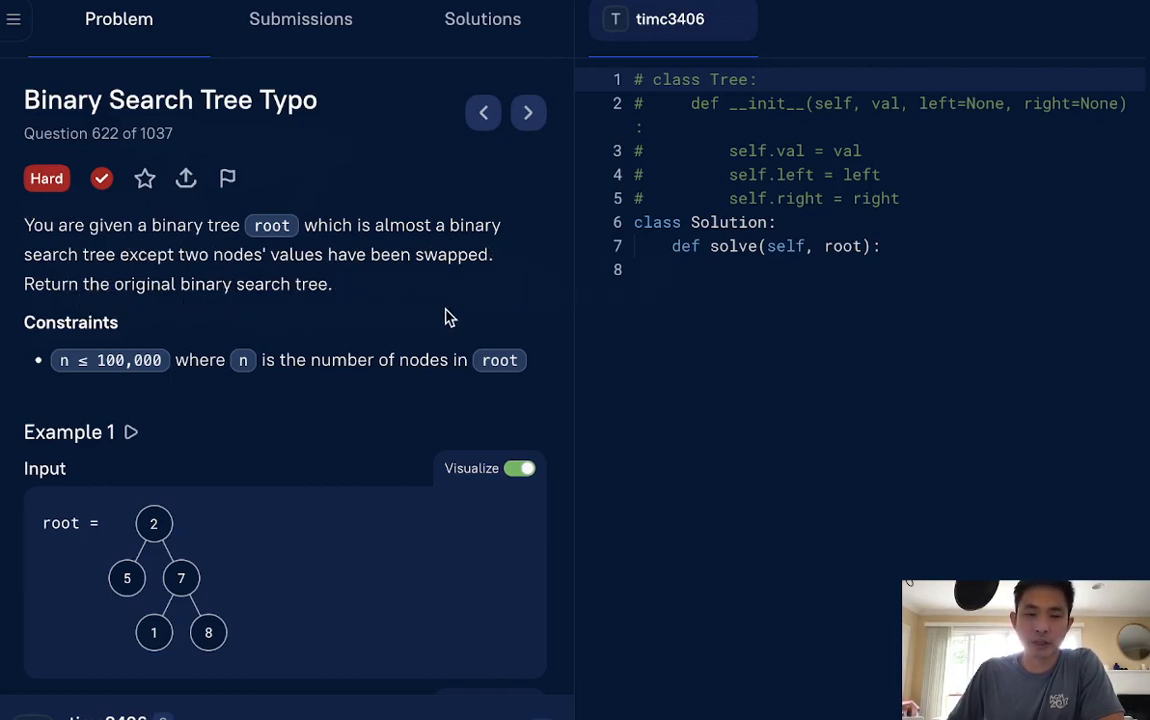
pyautogui.moveTo(316, 420)
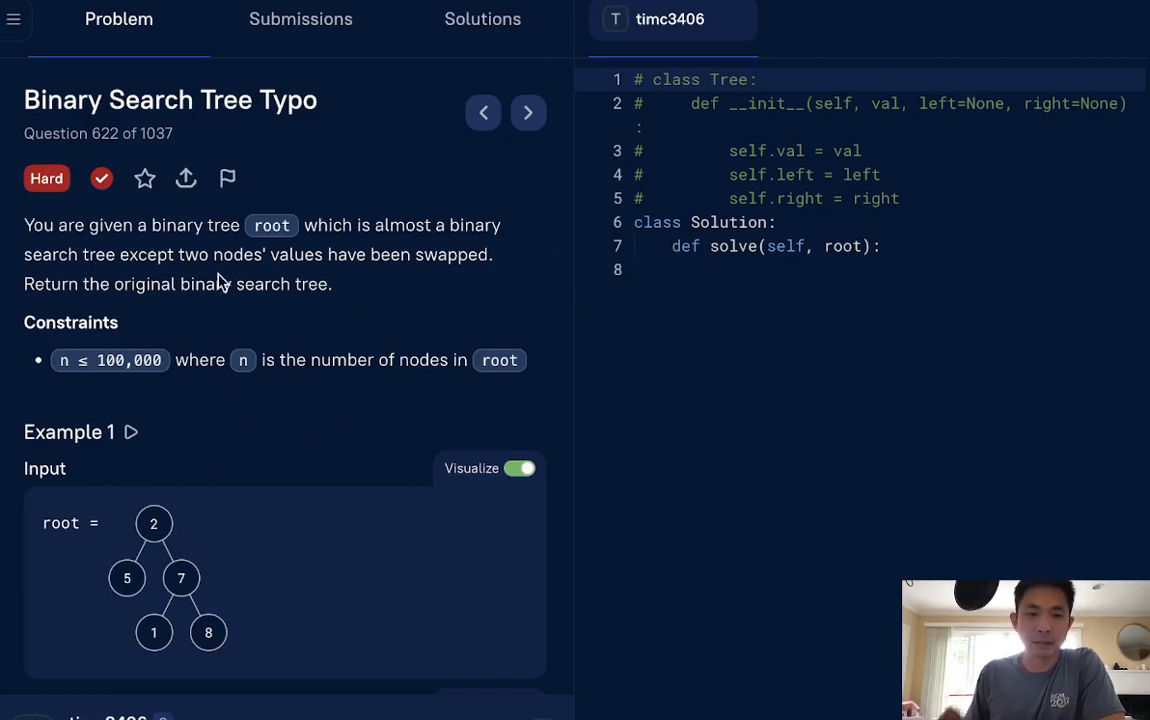
# Step: After reading the problem, start solve with an empty list treenode = []
pyautogui.scroll(-3)
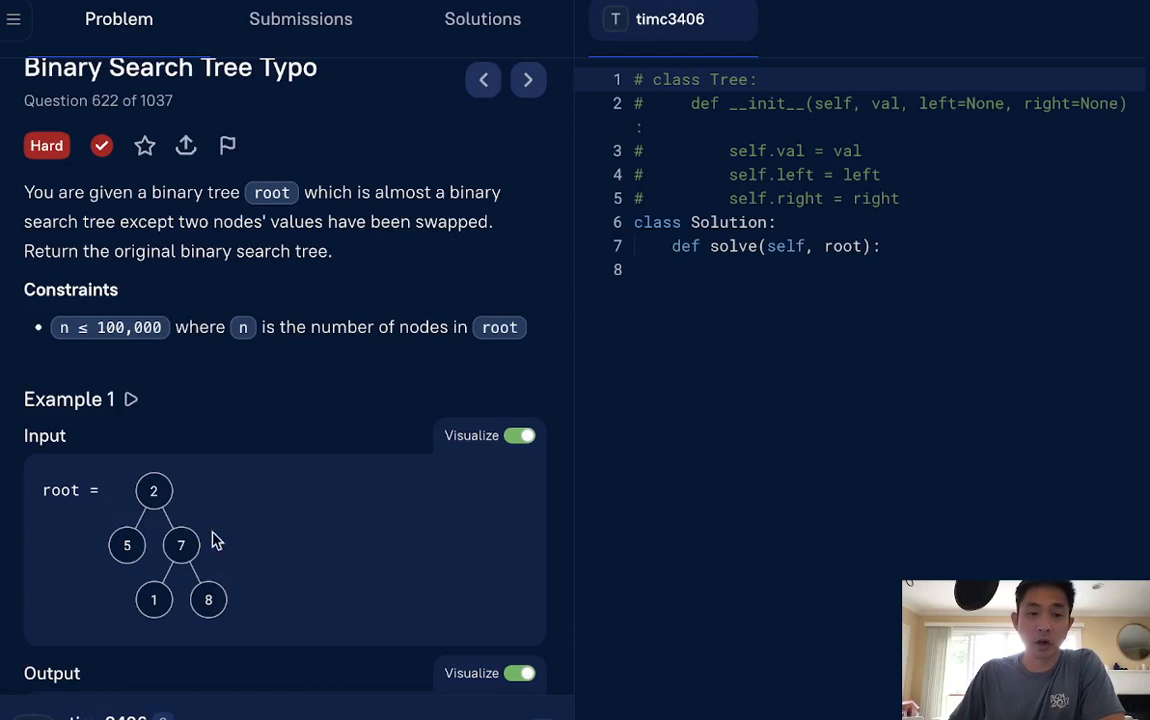
pyautogui.moveTo(178, 552)
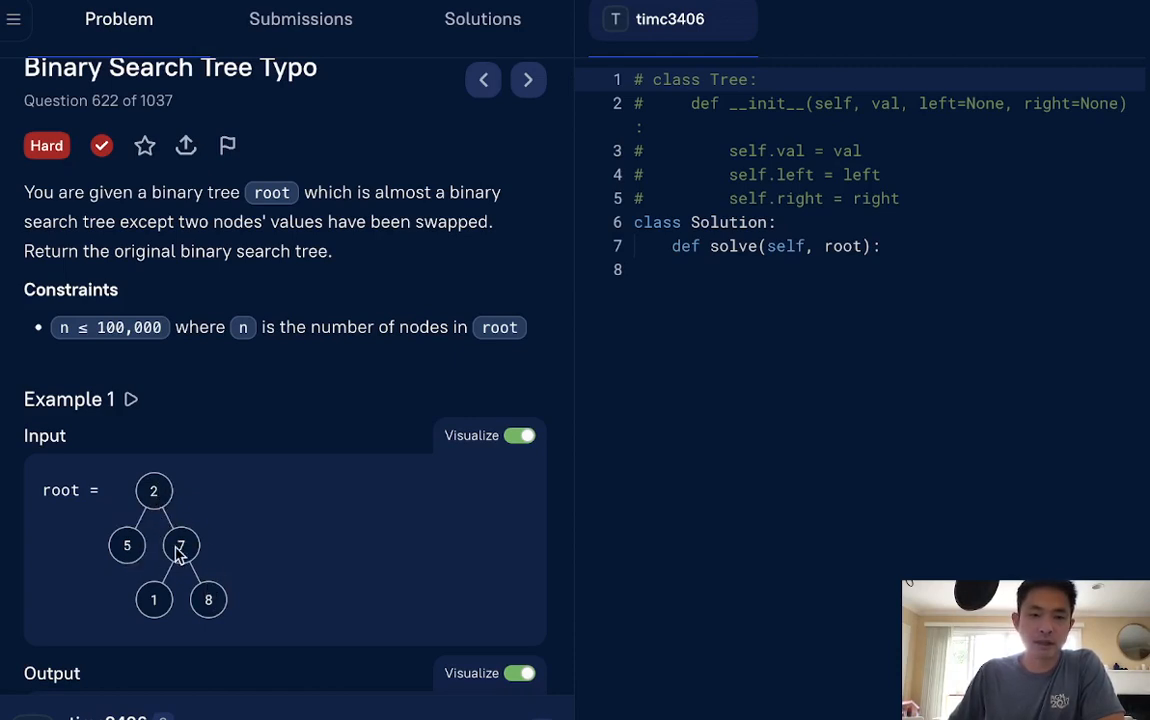
pyautogui.scroll(-3)
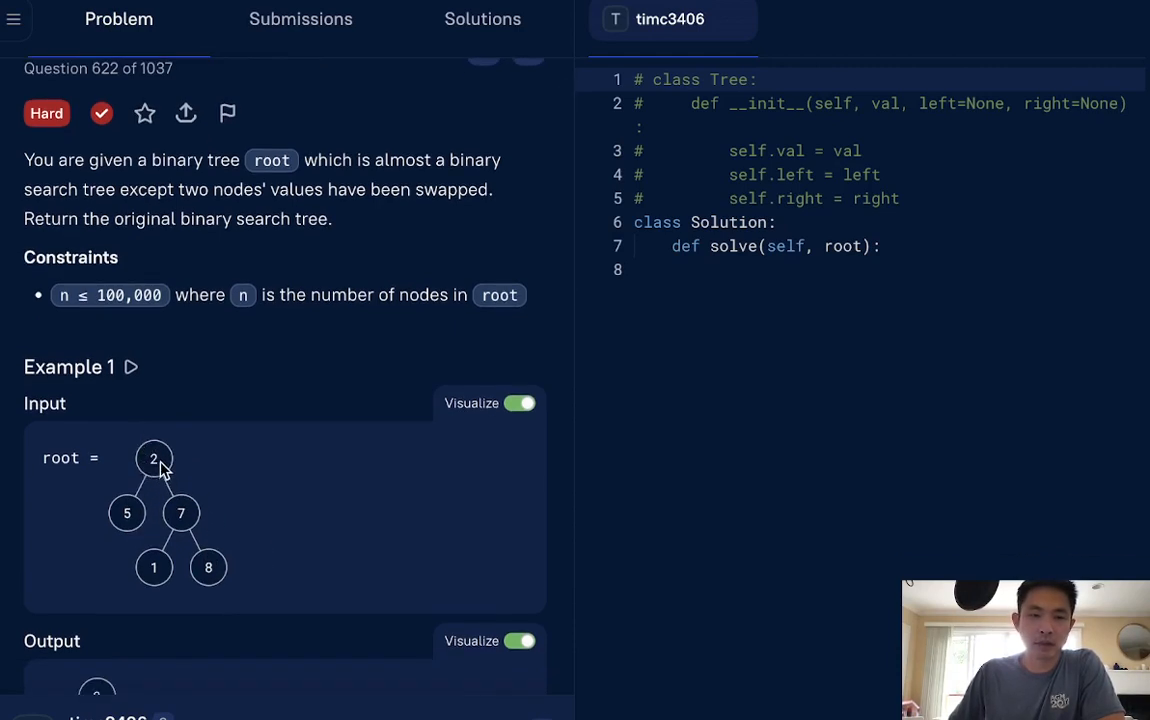
pyautogui.moveTo(128, 524)
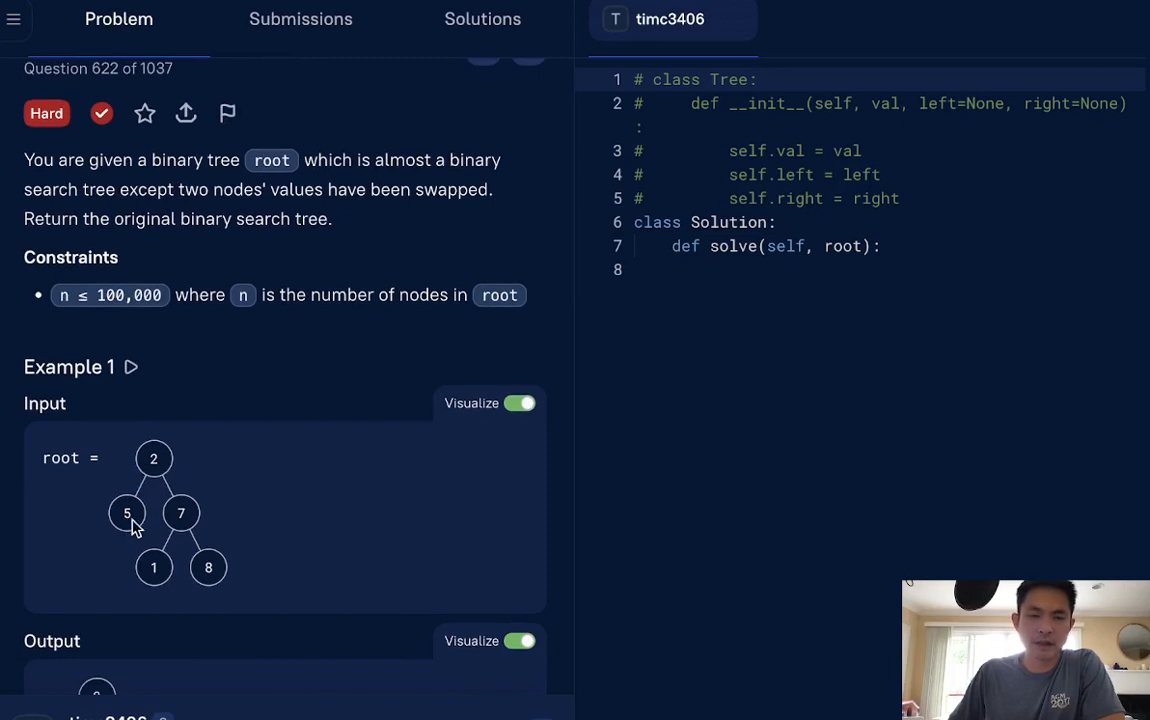
pyautogui.moveTo(118, 532)
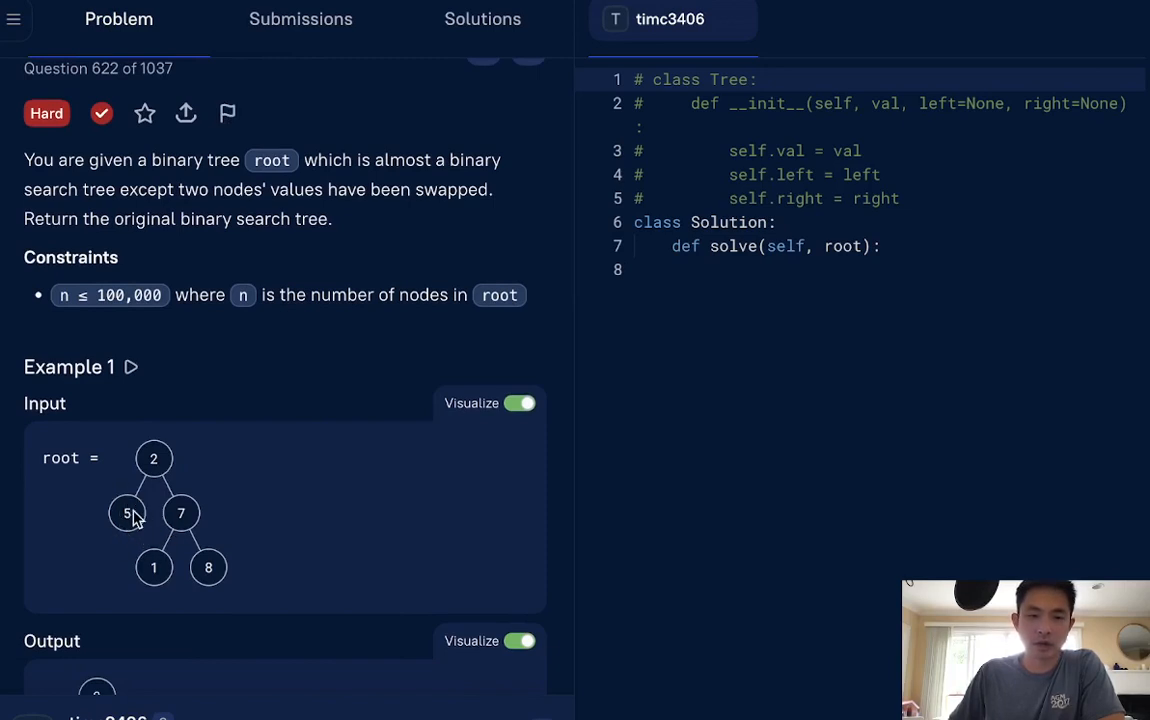
pyautogui.moveTo(164, 500)
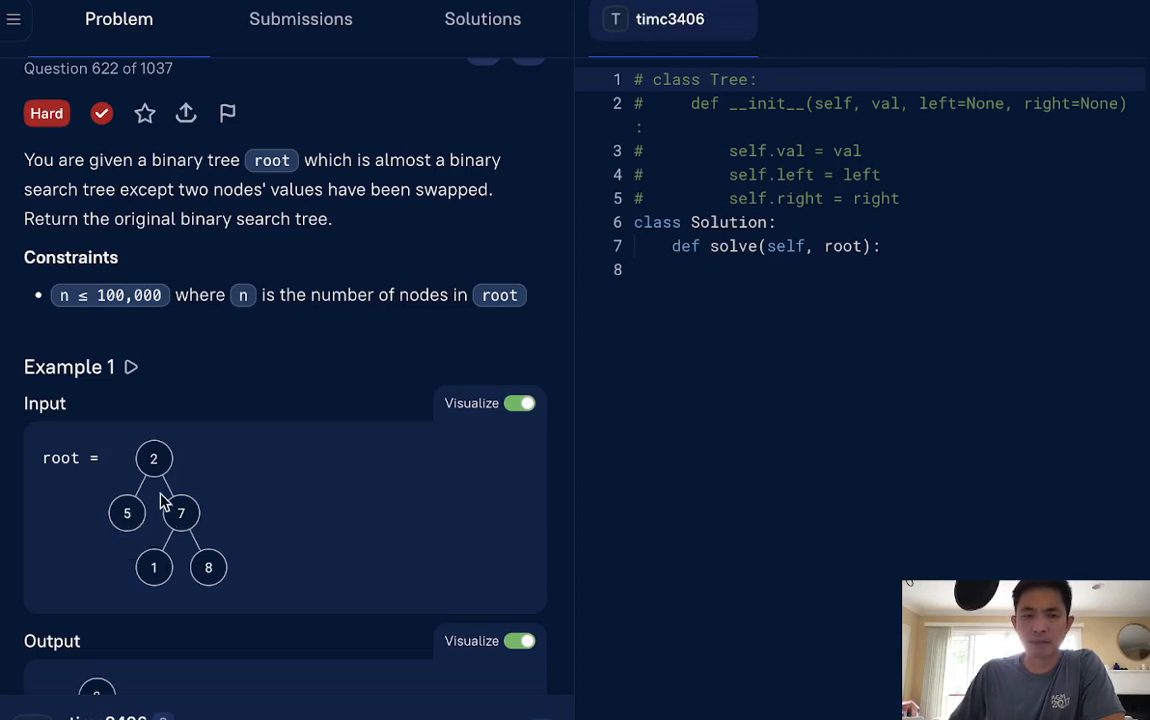
pyautogui.moveTo(182, 528)
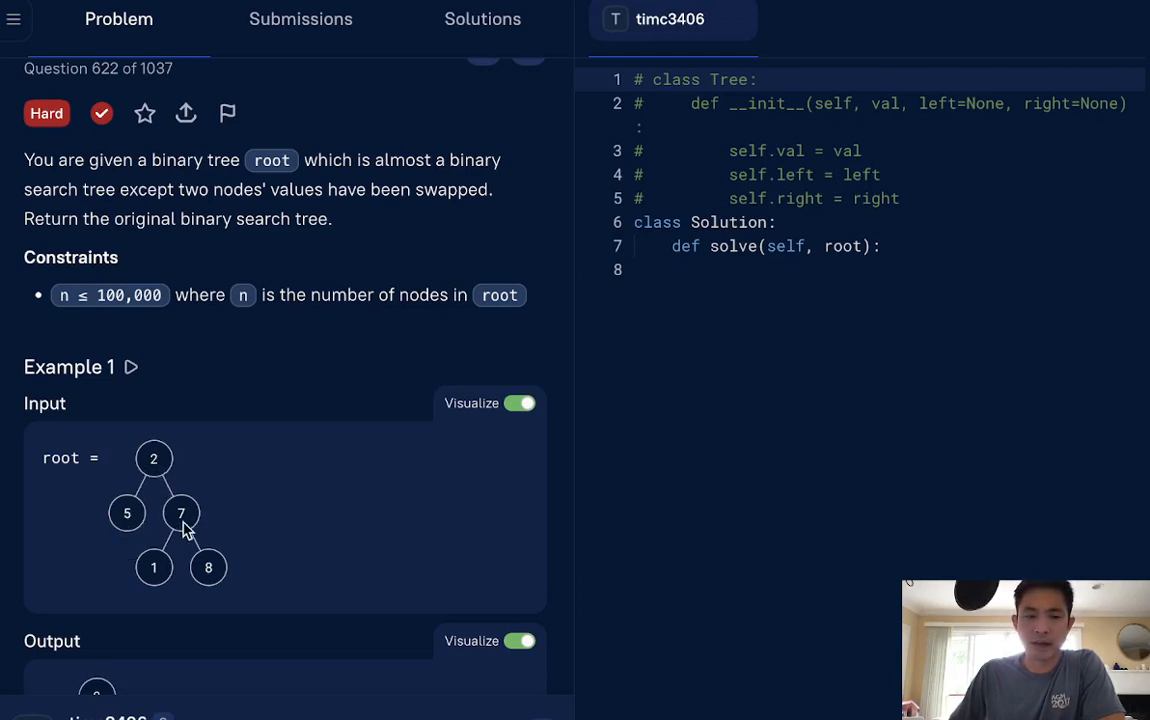
pyautogui.moveTo(184, 536)
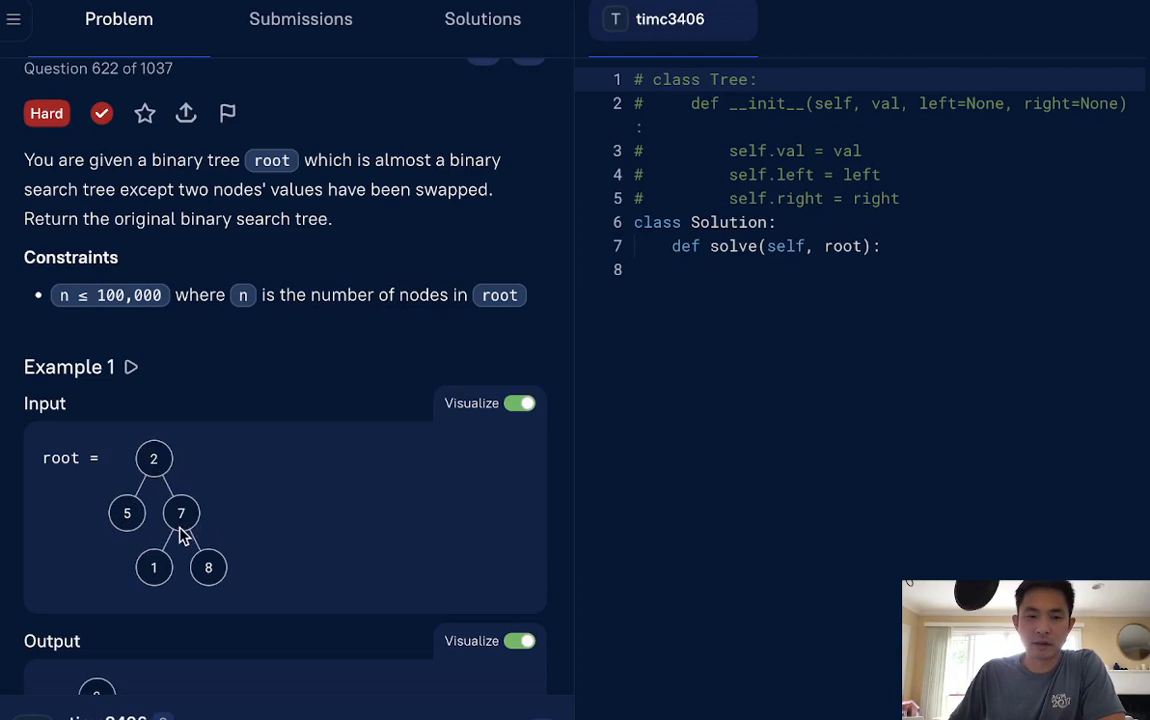
pyautogui.moveTo(168, 524)
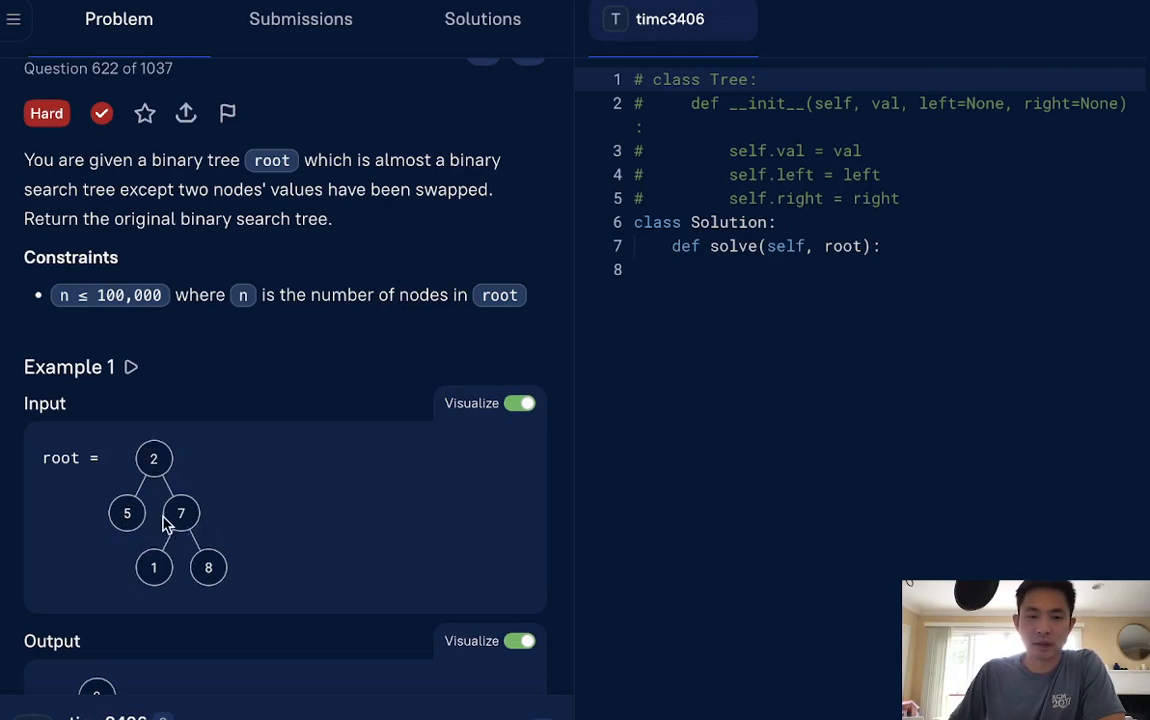
pyautogui.moveTo(188, 488)
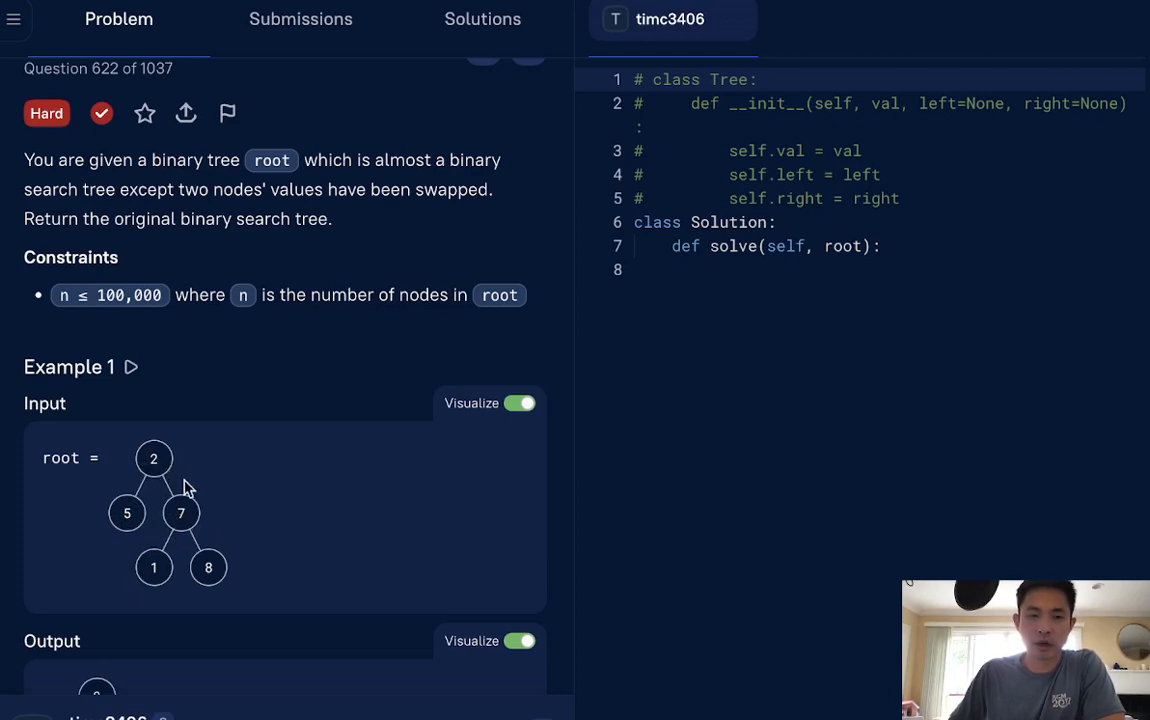
pyautogui.moveTo(164, 580)
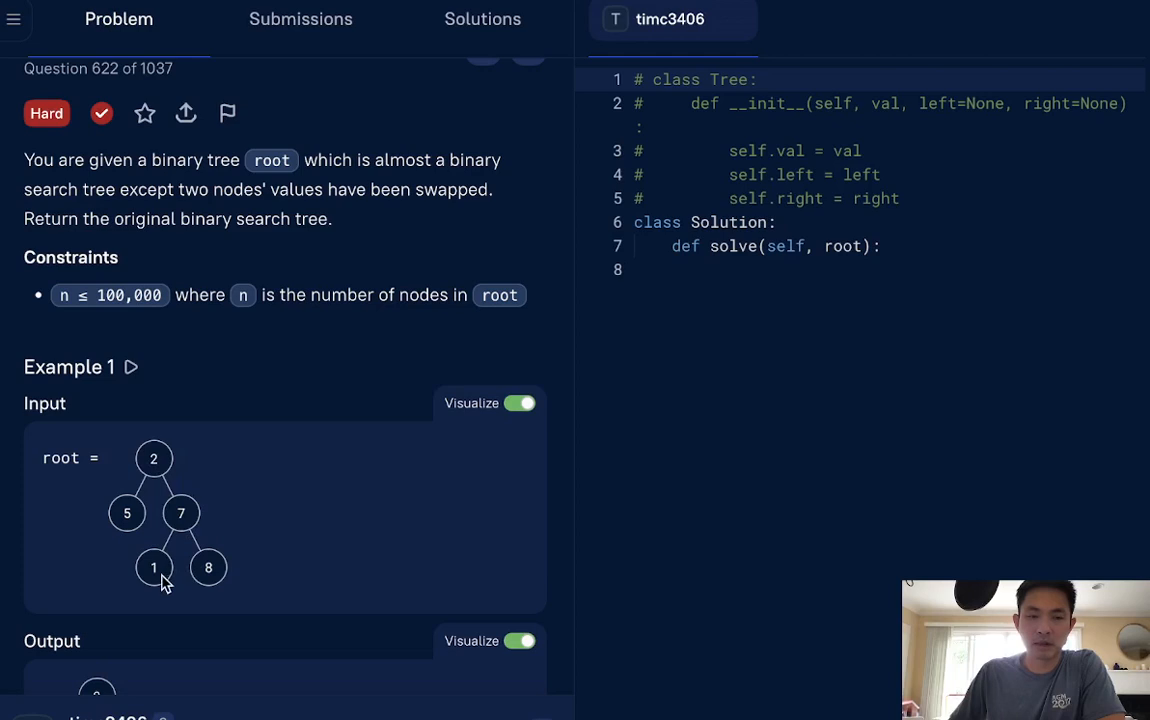
pyautogui.moveTo(128, 536)
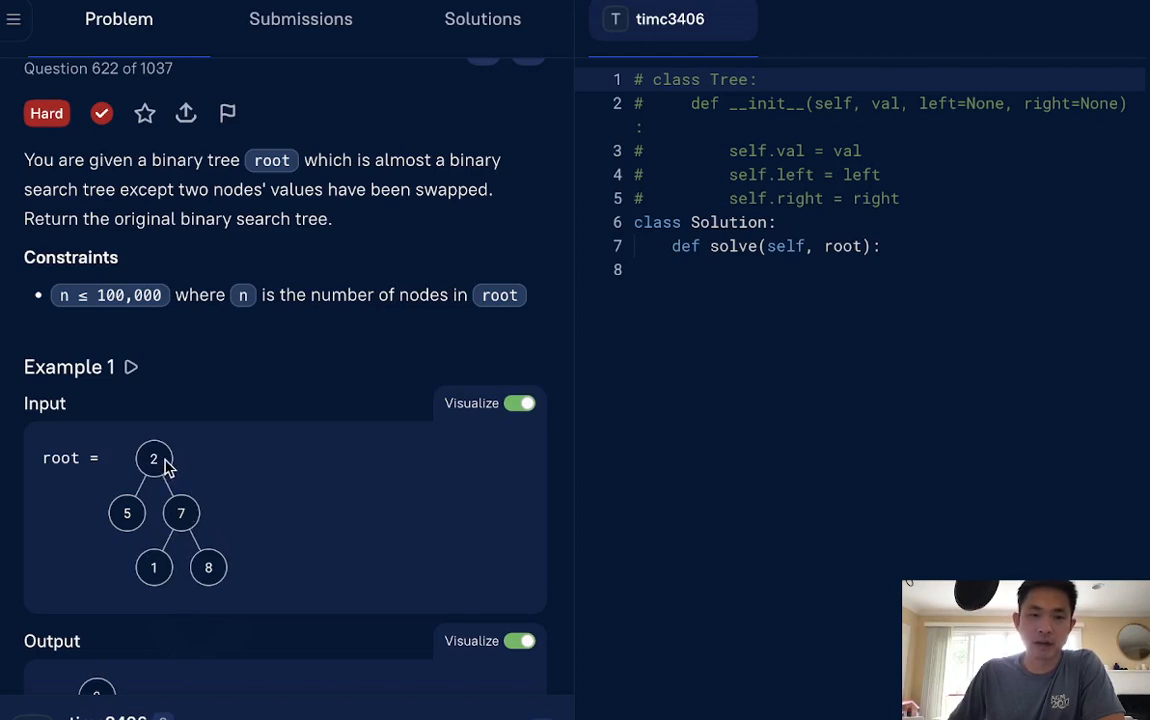
pyautogui.moveTo(172, 564)
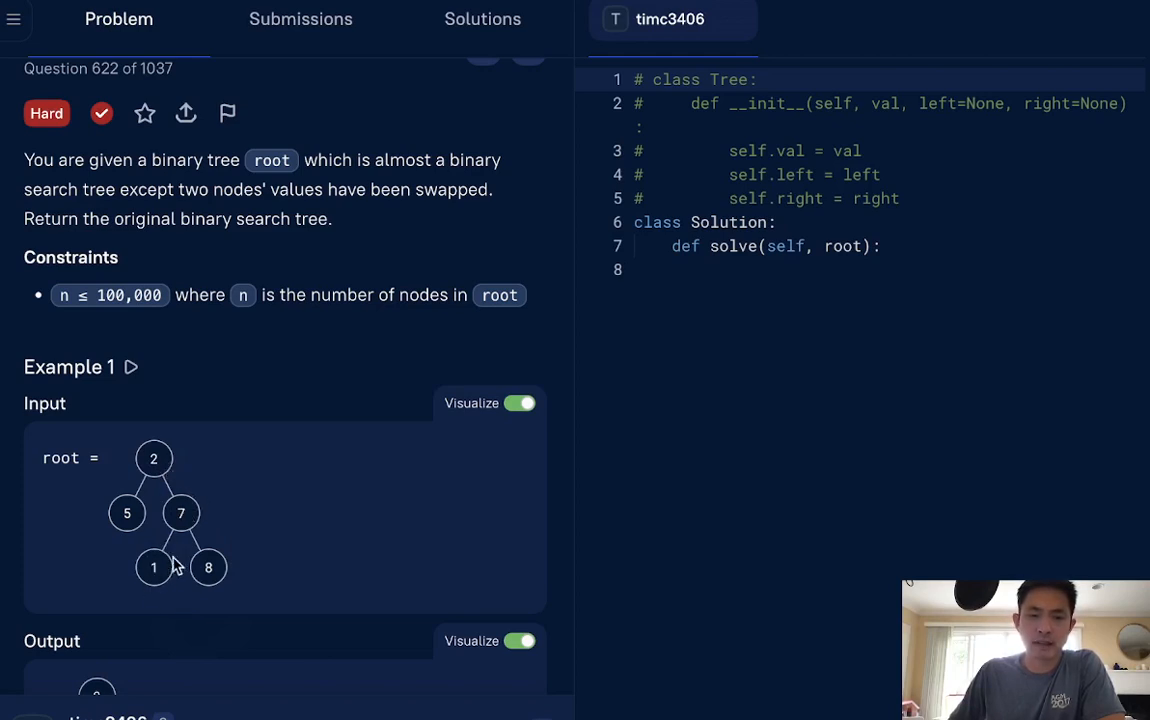
pyautogui.moveTo(156, 460)
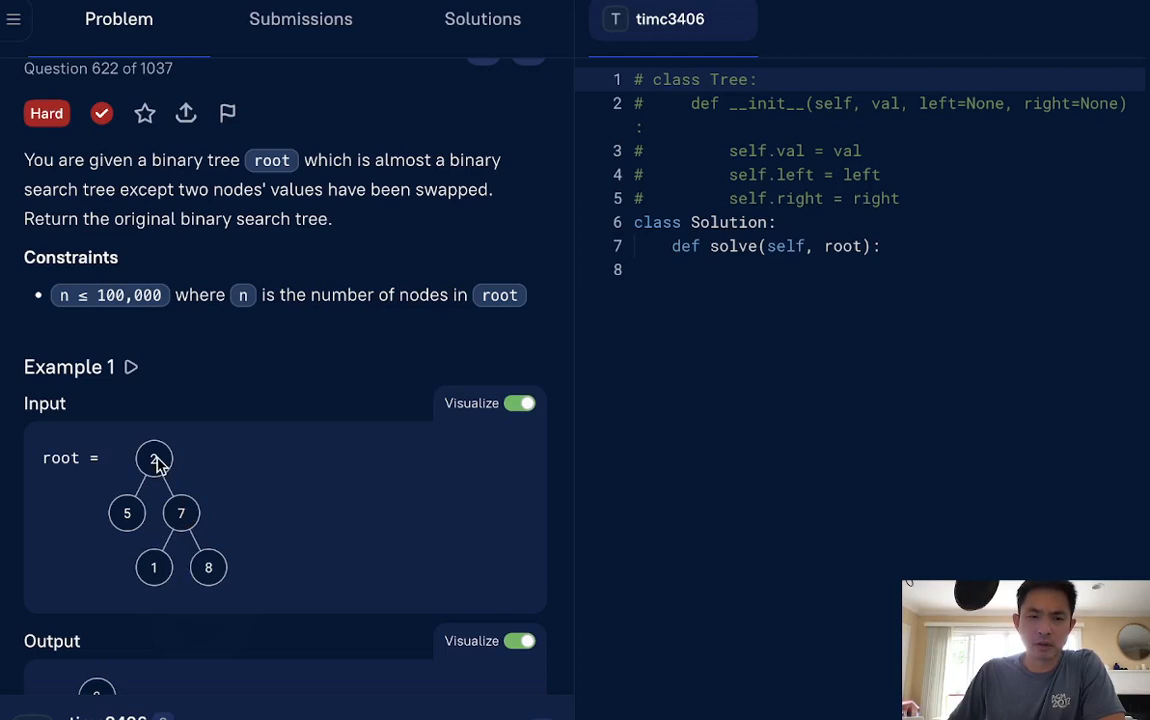
pyautogui.moveTo(220, 534)
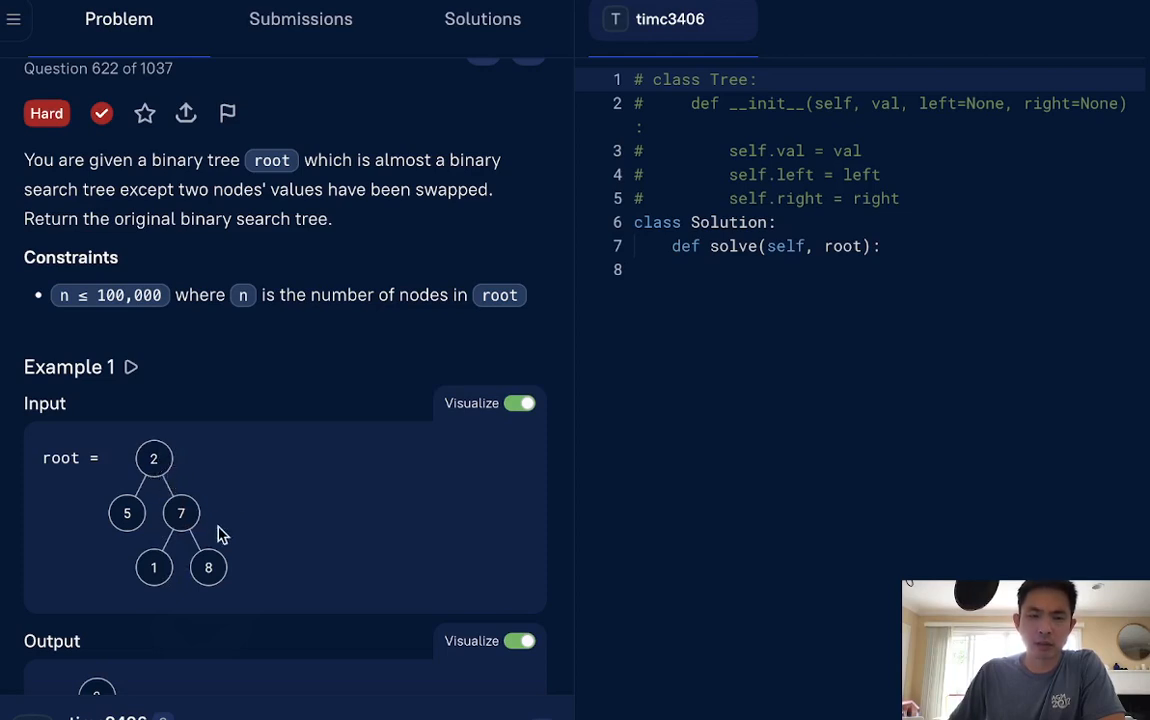
pyautogui.moveTo(232, 548)
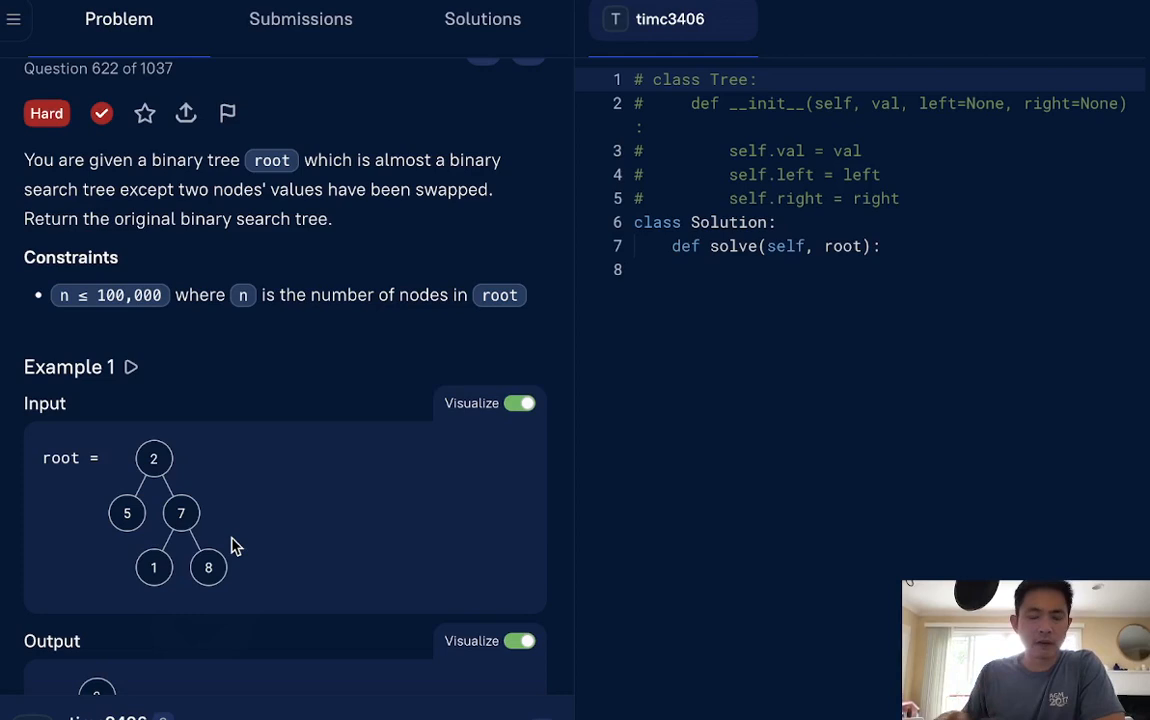
pyautogui.moveTo(196, 504)
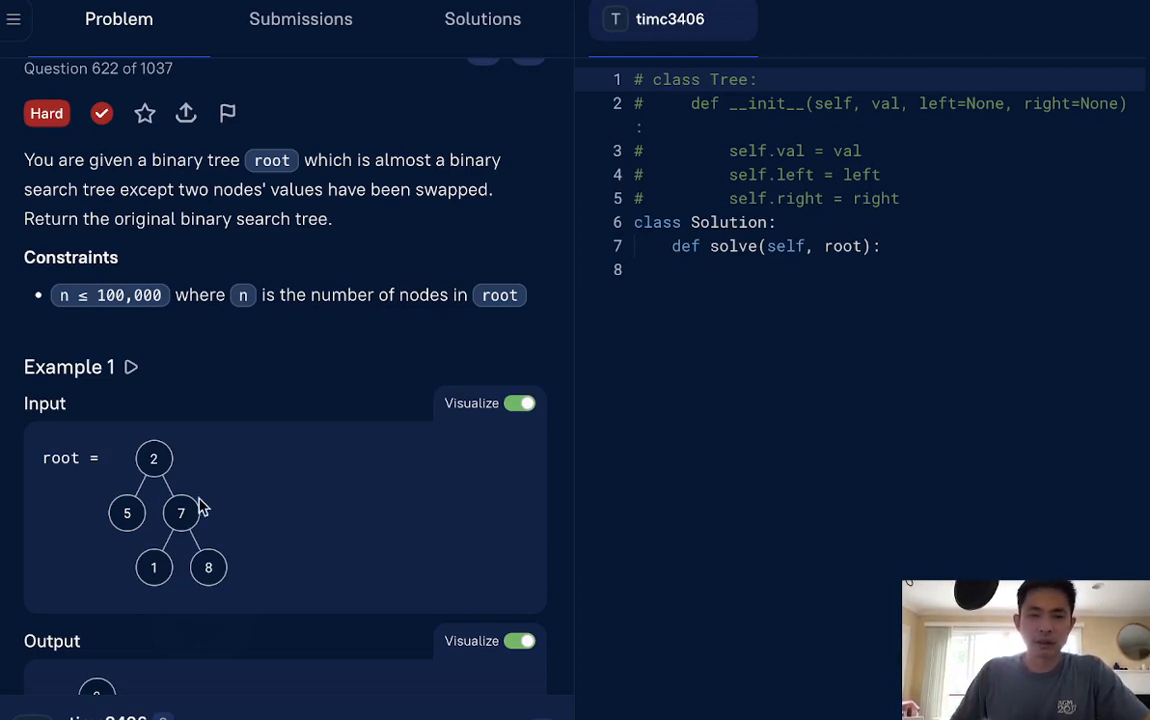
pyautogui.moveTo(220, 600)
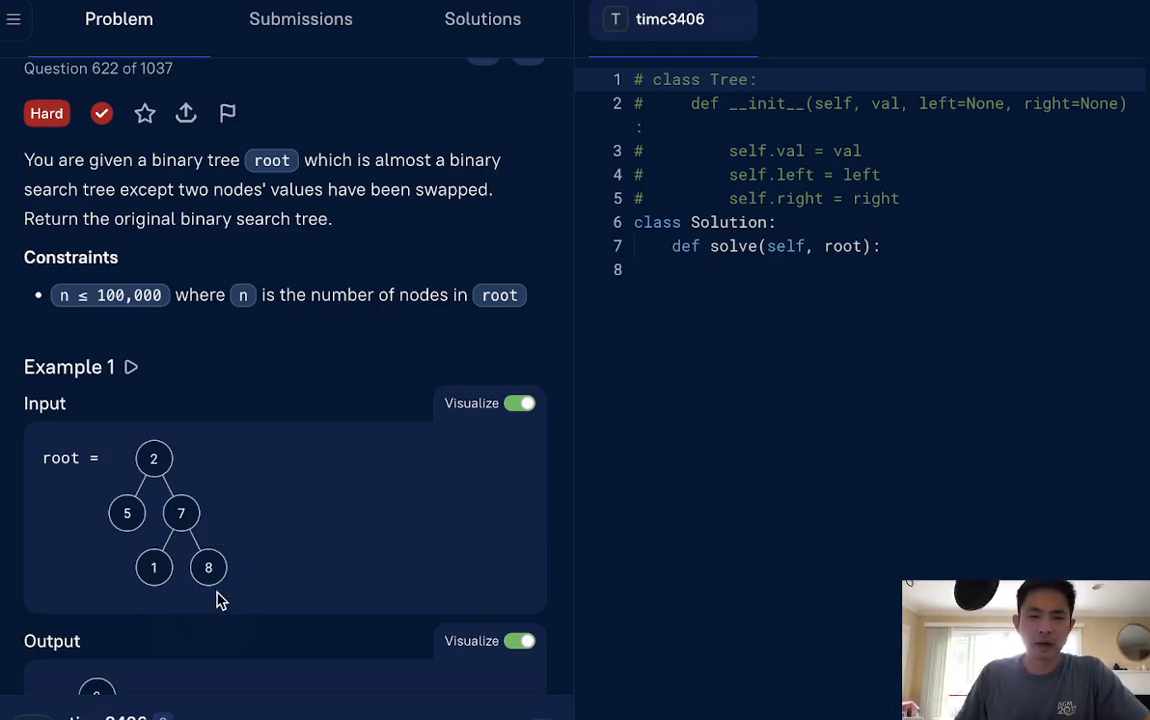
pyautogui.moveTo(208, 714)
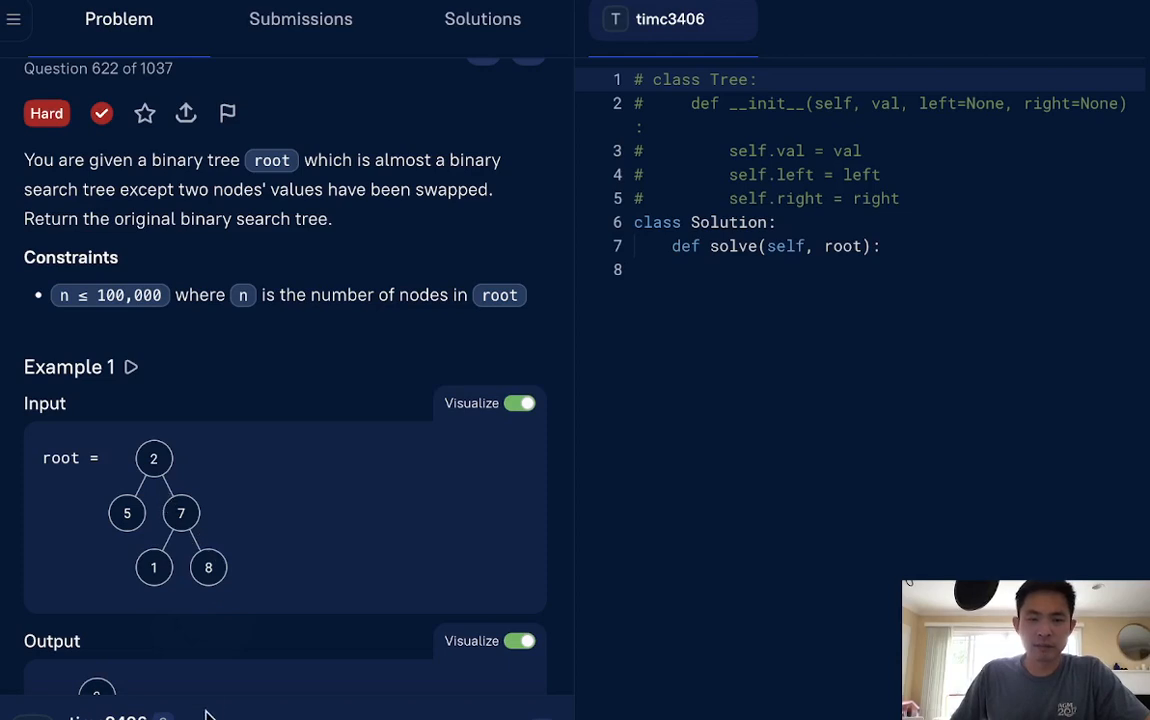
pyautogui.scroll(-3)
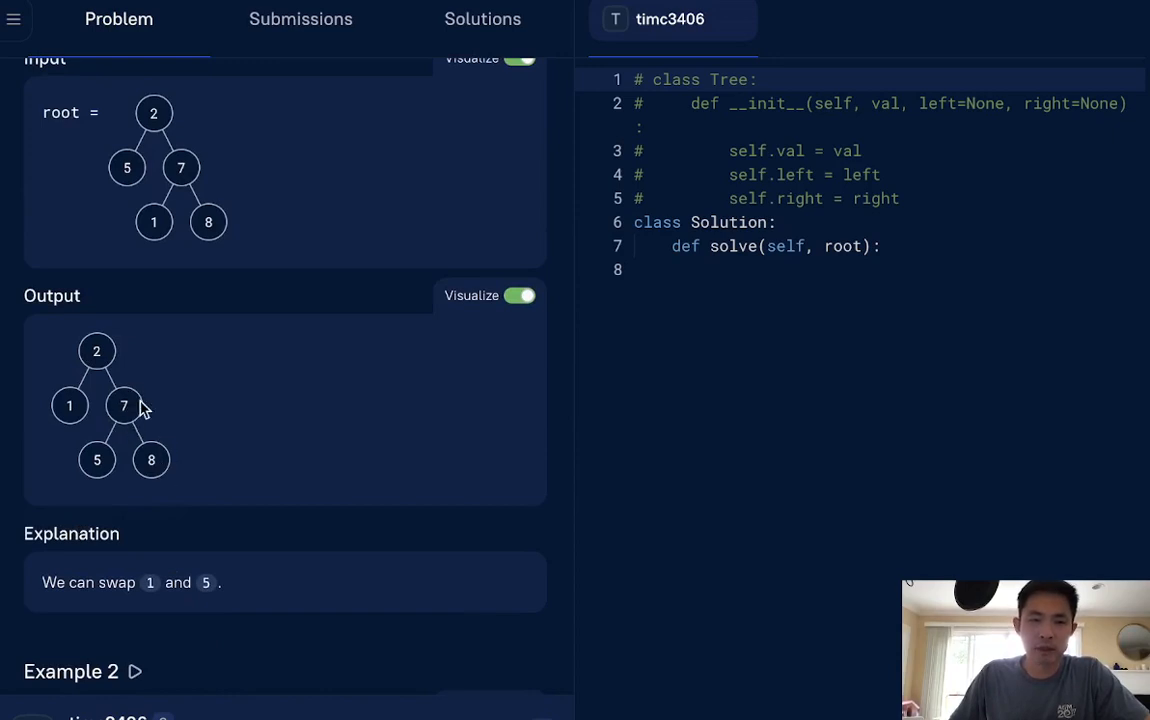
pyautogui.moveTo(136, 436)
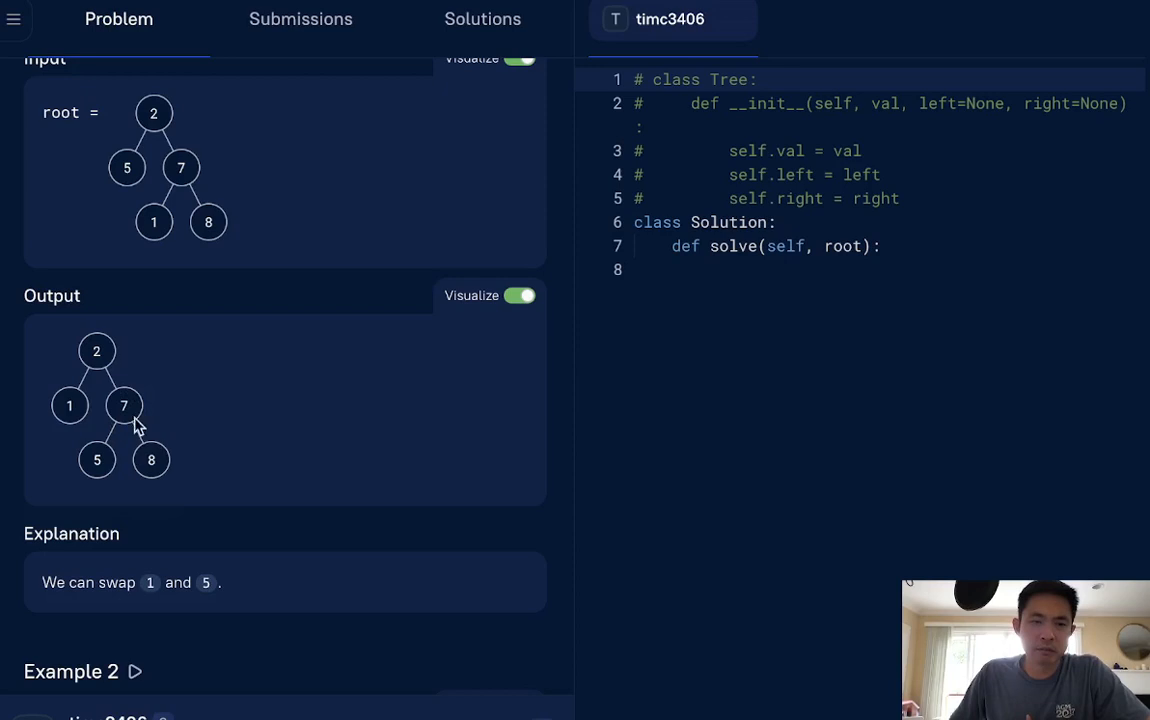
pyautogui.moveTo(184, 458)
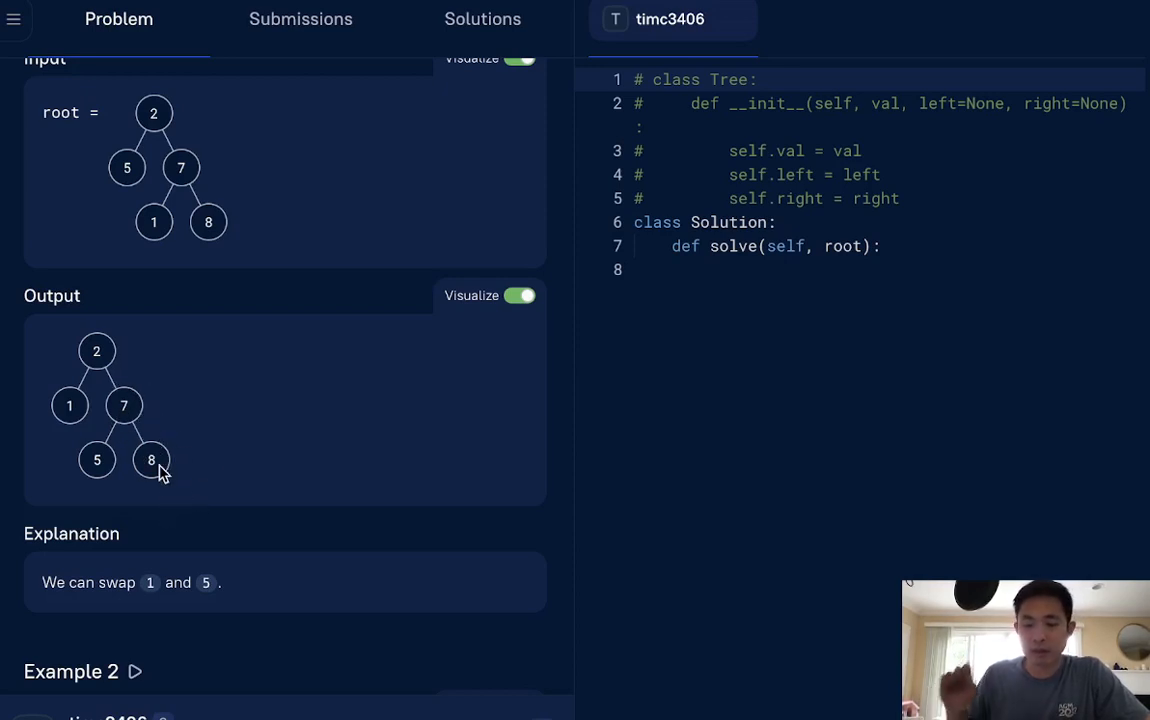
pyautogui.moveTo(170, 490)
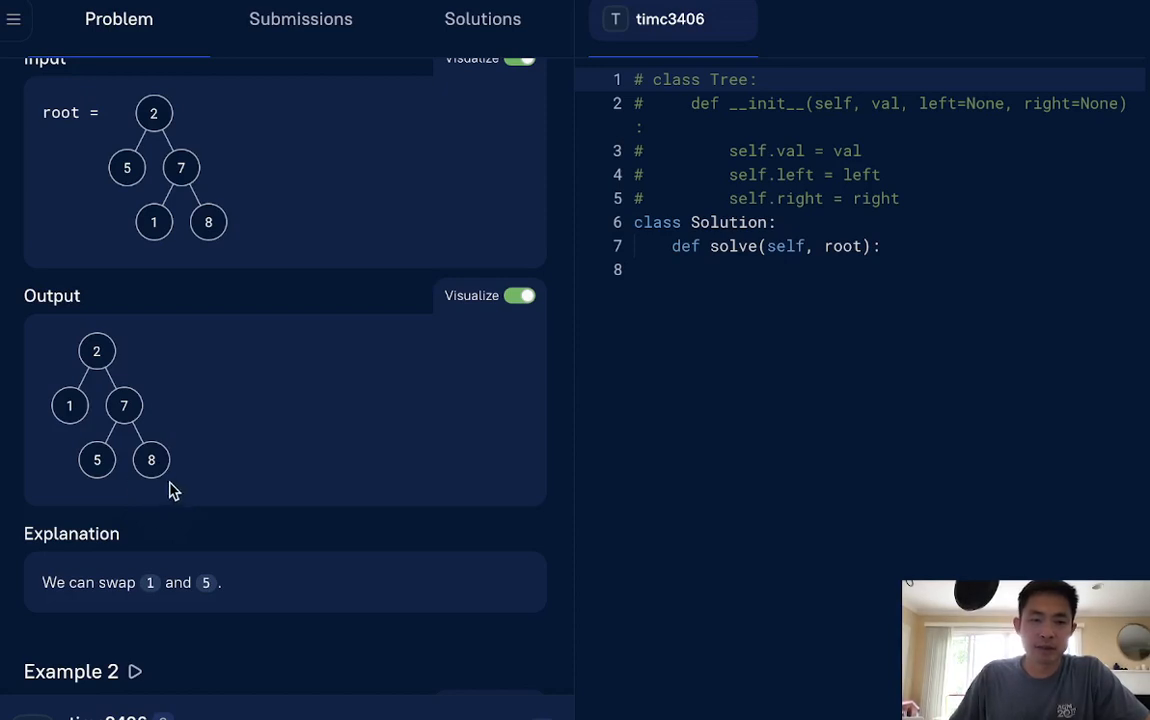
pyautogui.moveTo(136, 430)
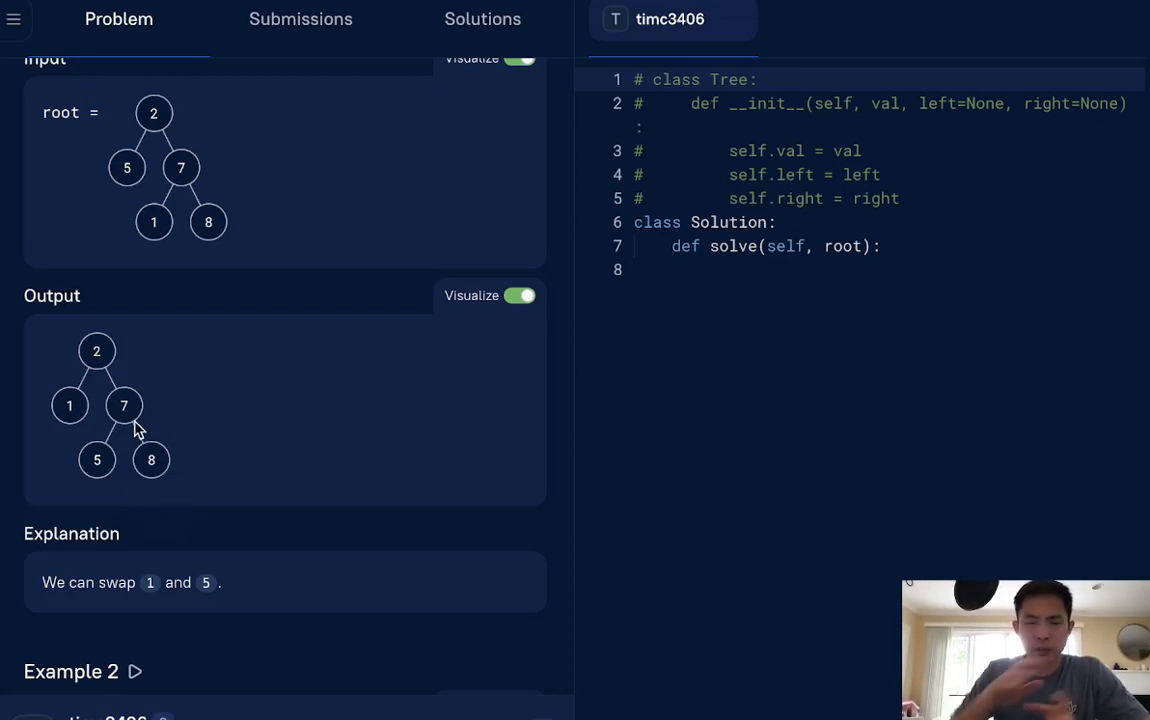
pyautogui.moveTo(250, 570)
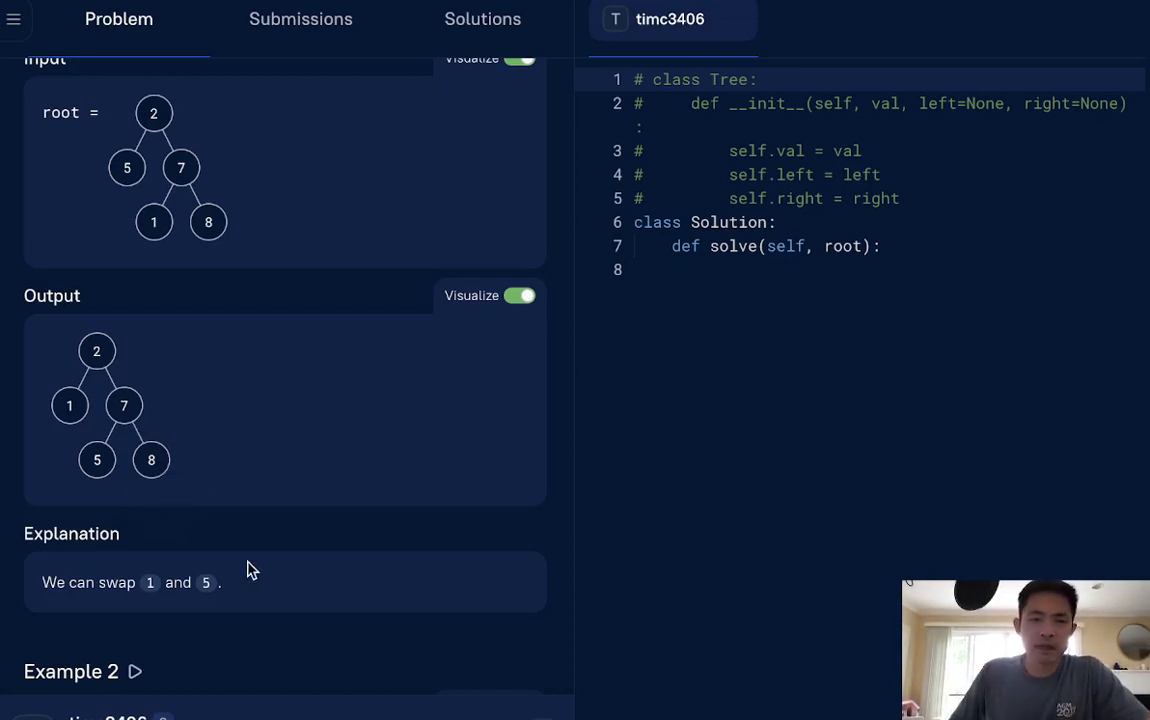
pyautogui.scroll(-3)
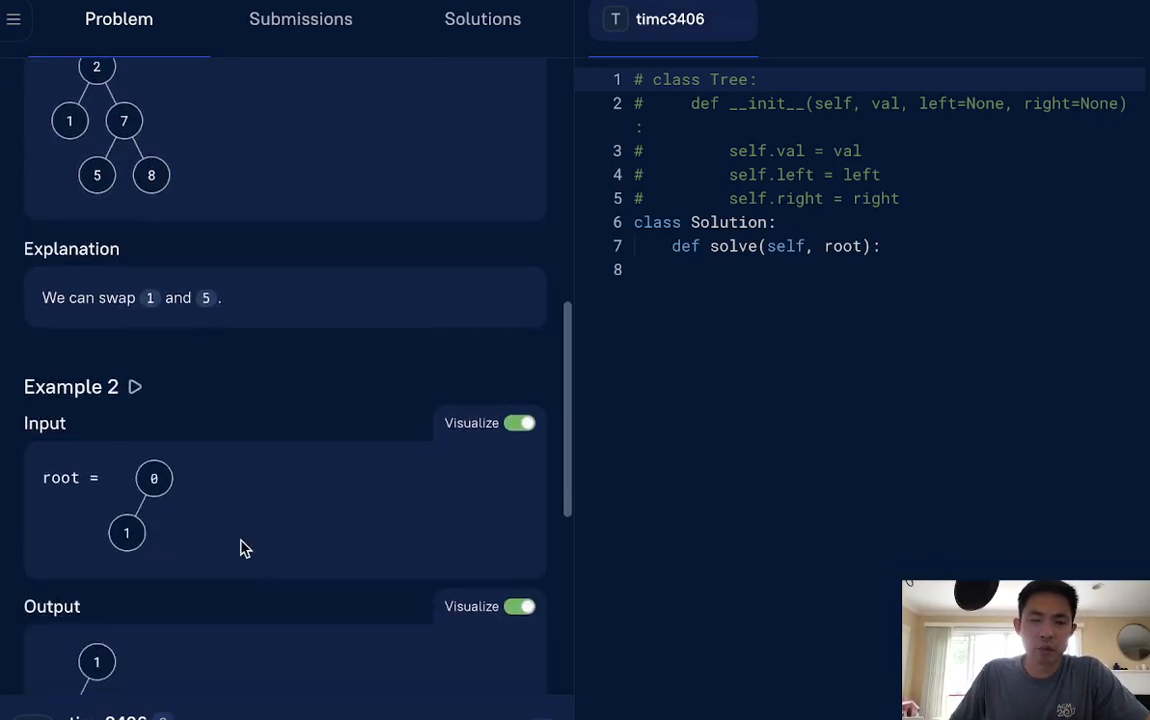
pyautogui.scroll(-3)
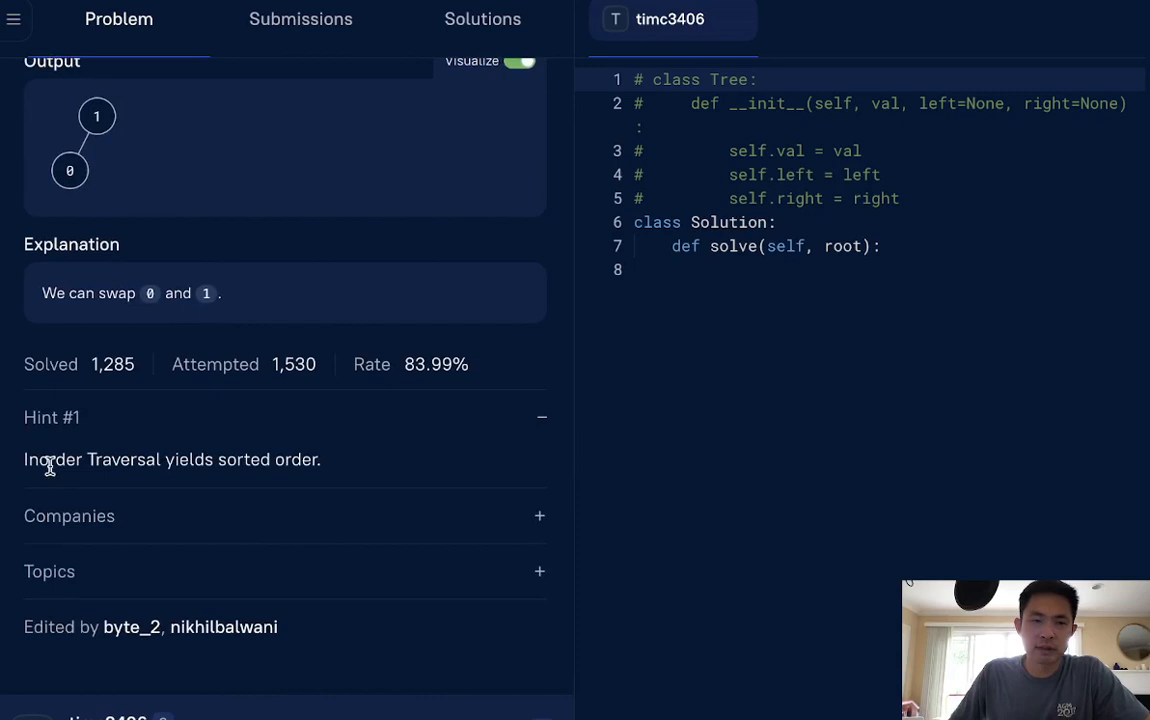
pyautogui.moveTo(368, 556)
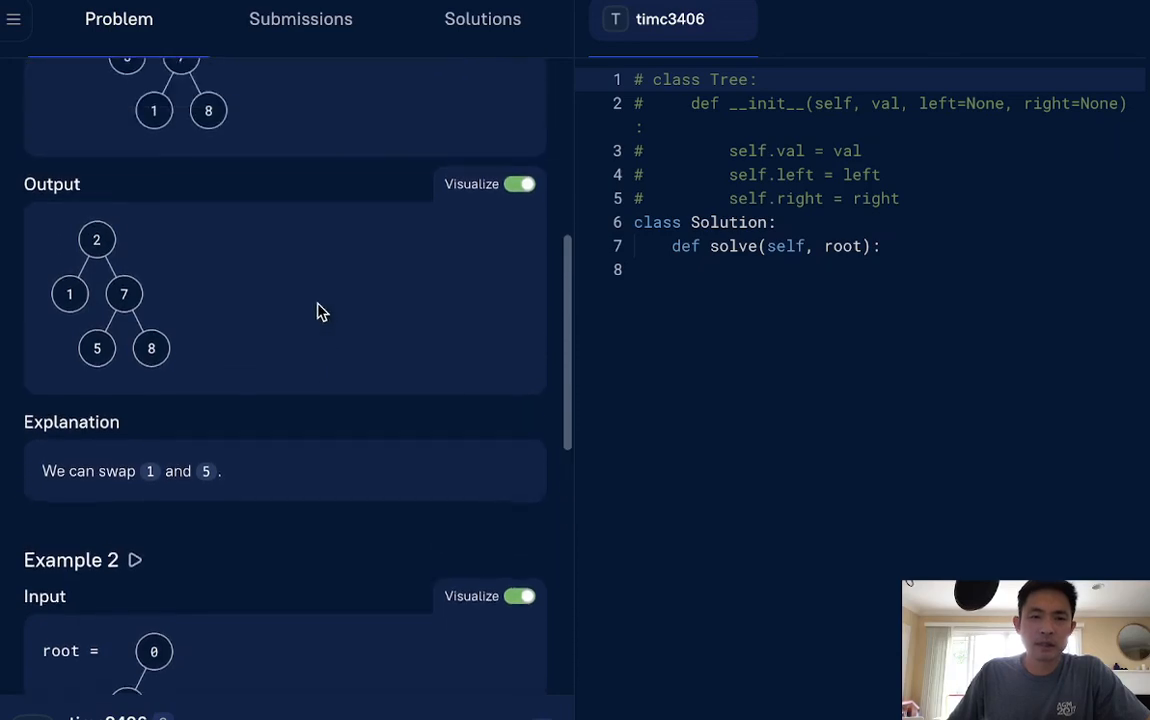
pyautogui.scroll(-3)
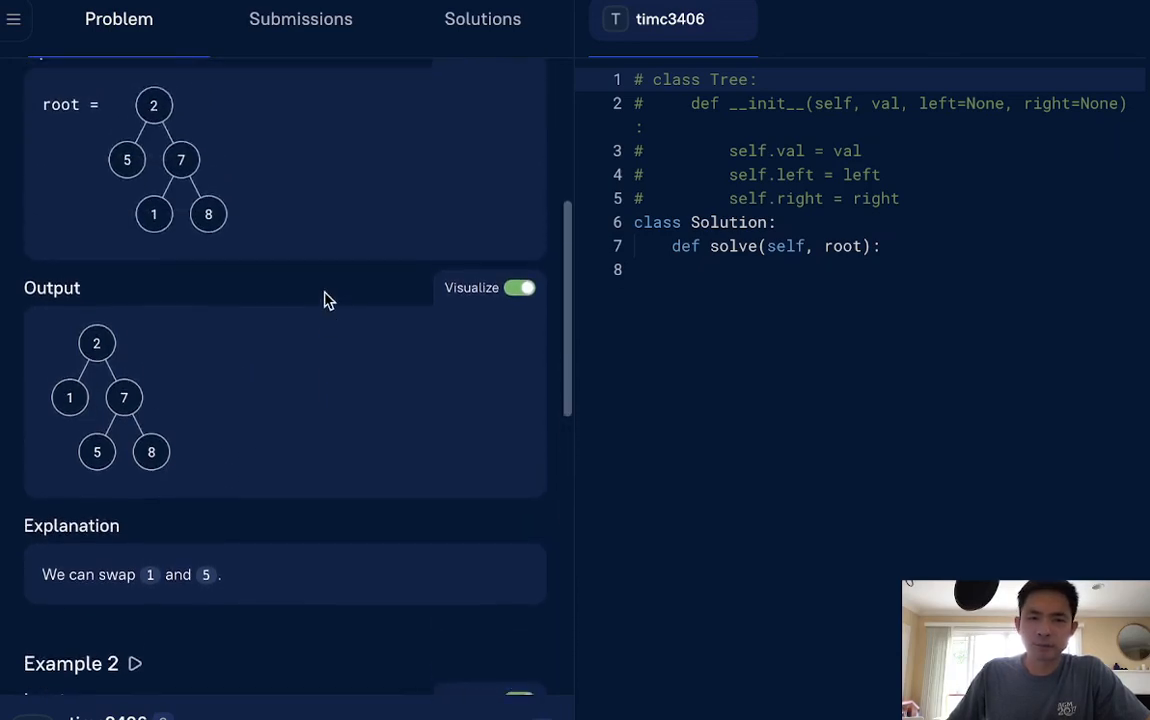
pyautogui.scroll(-3)
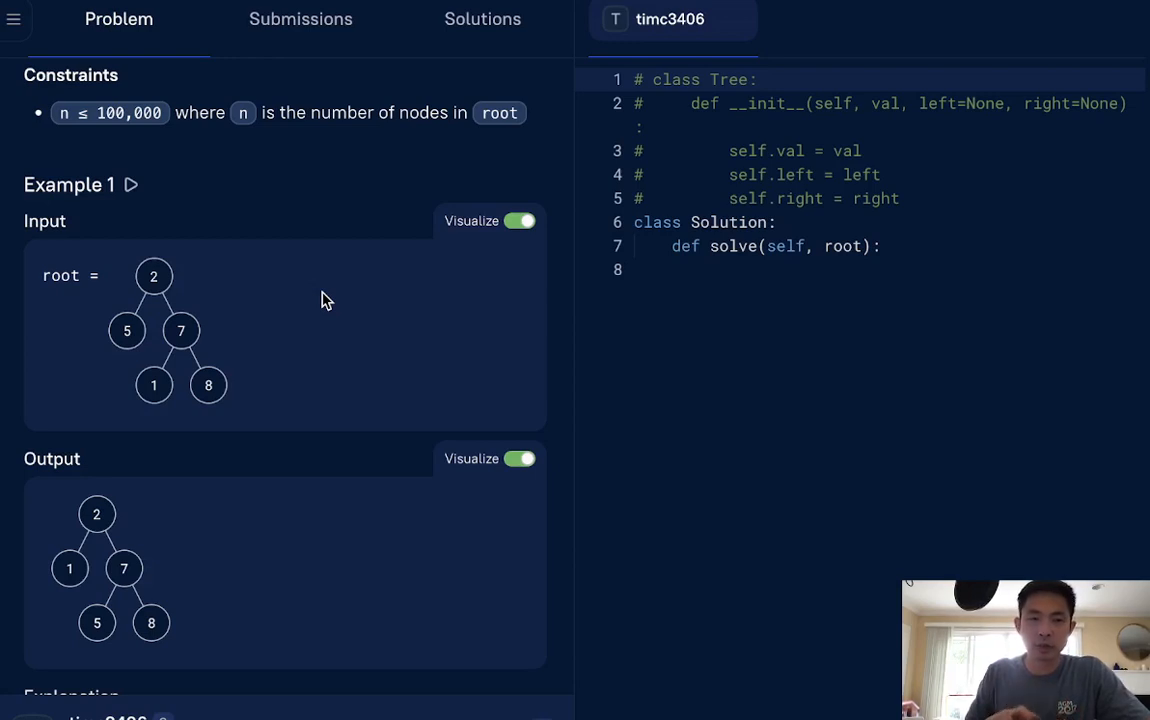
pyautogui.moveTo(304, 180)
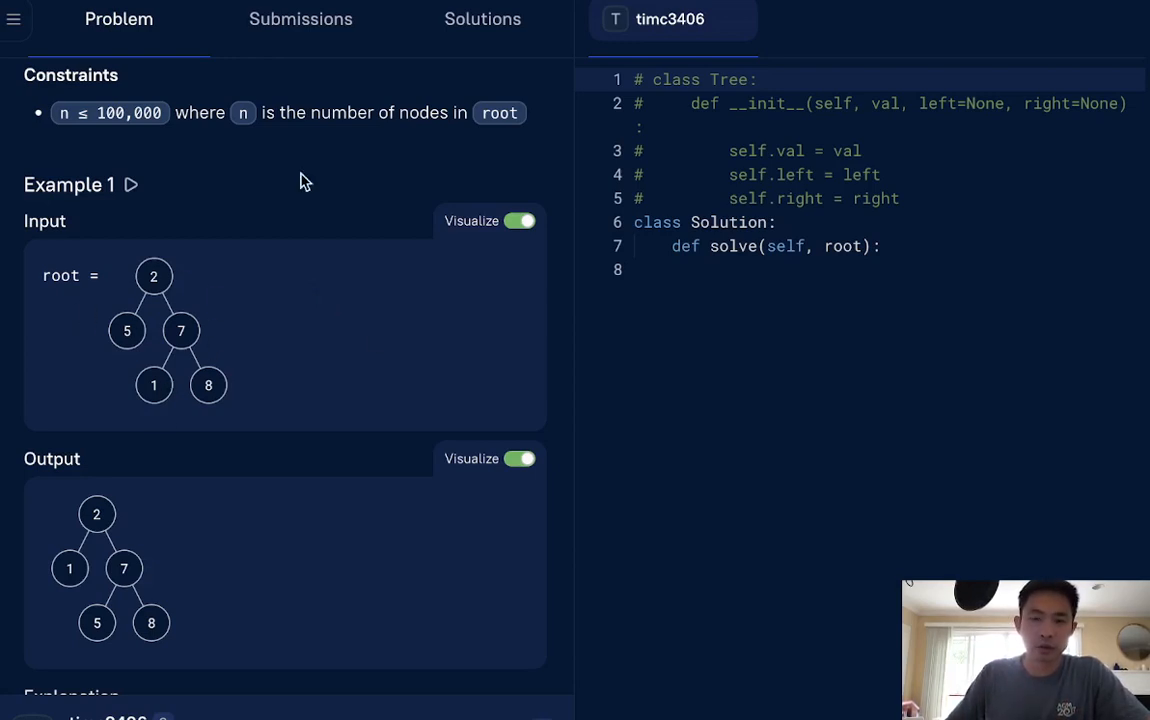
pyautogui.moveTo(420, 338)
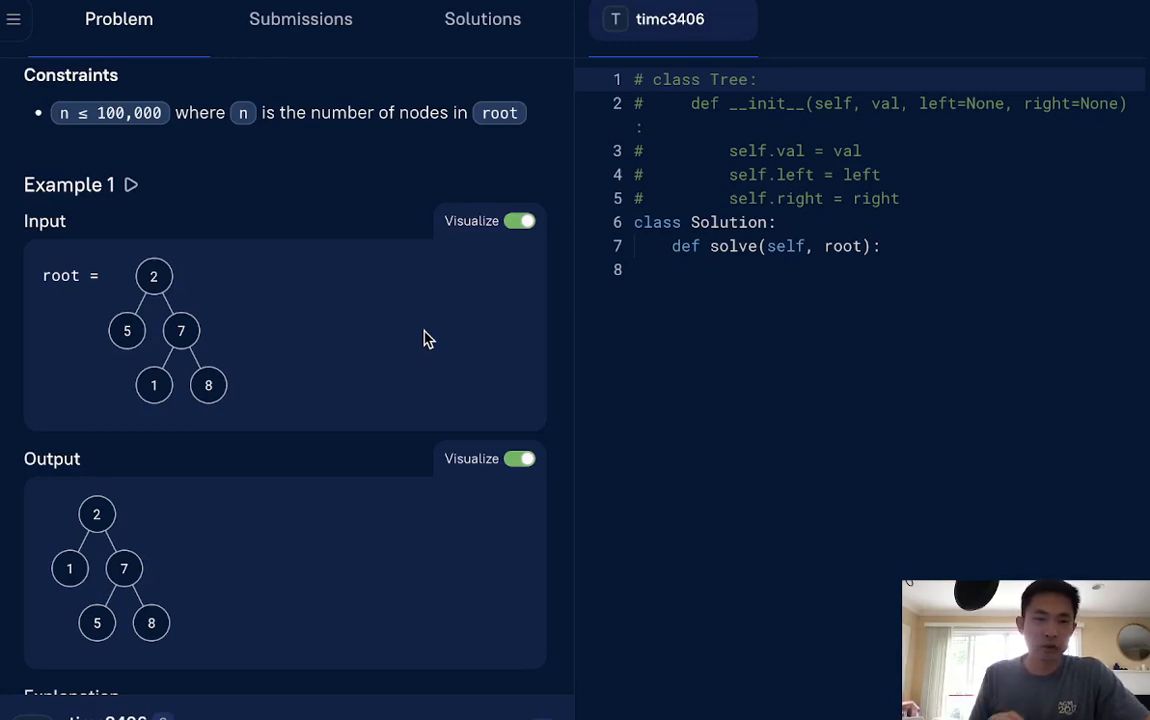
pyautogui.moveTo(352, 370)
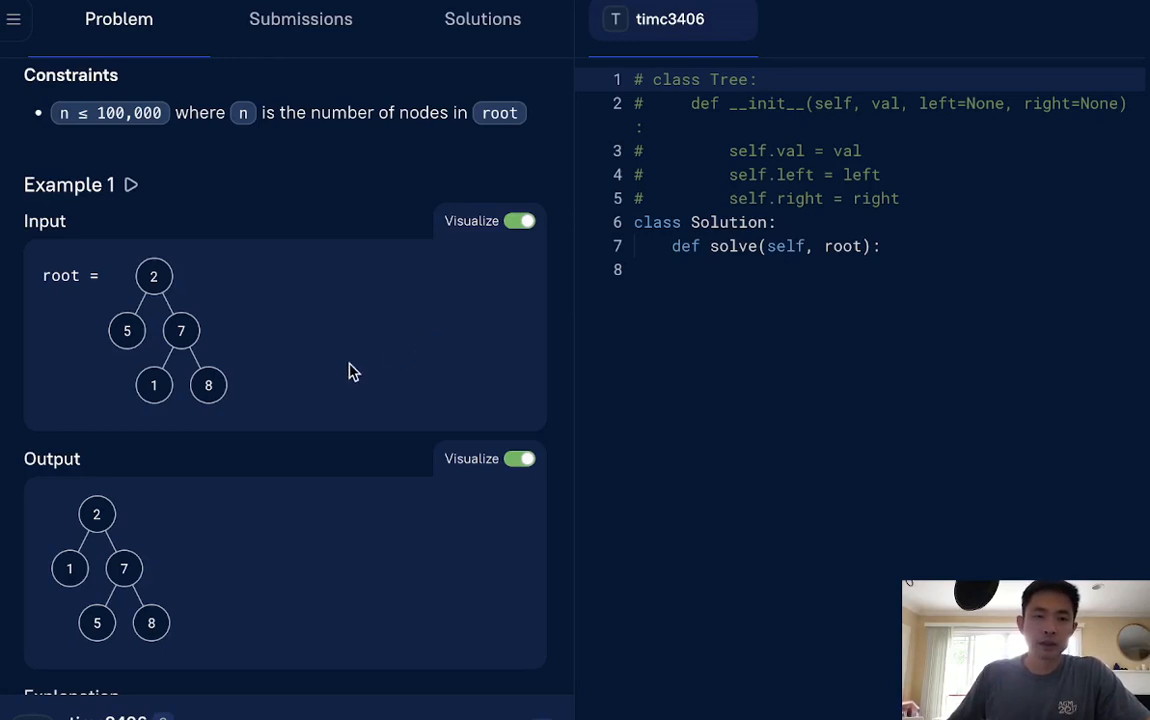
pyautogui.moveTo(356, 396)
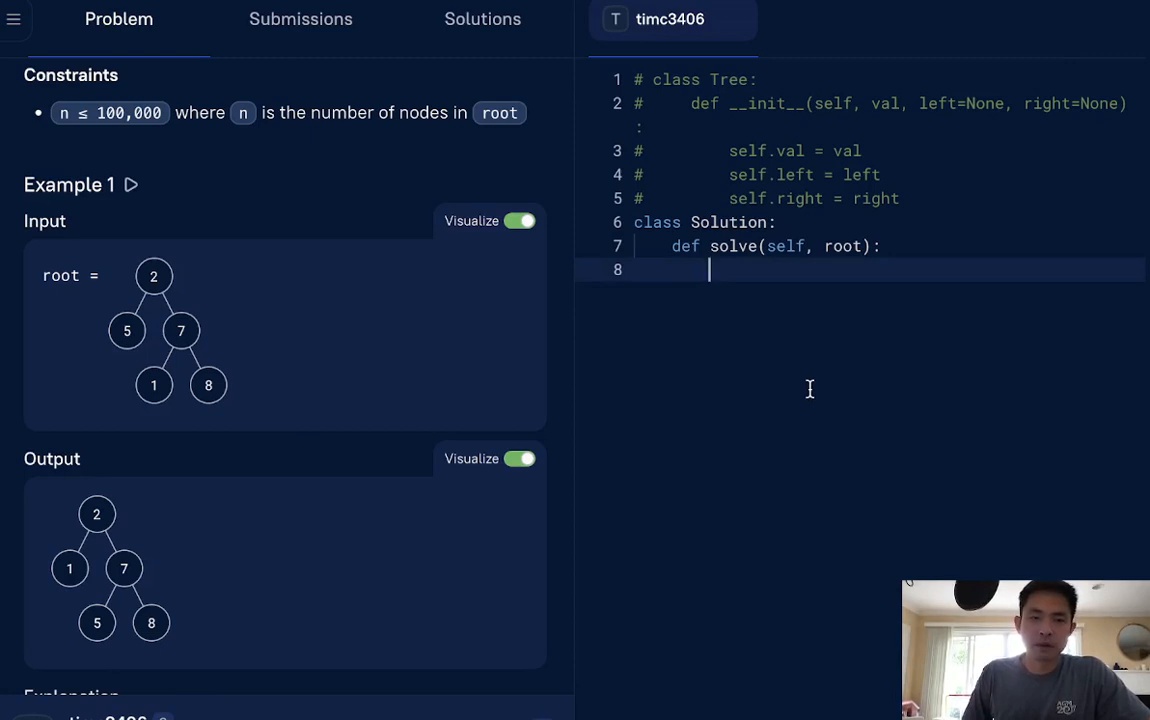
pyautogui.press('enter')
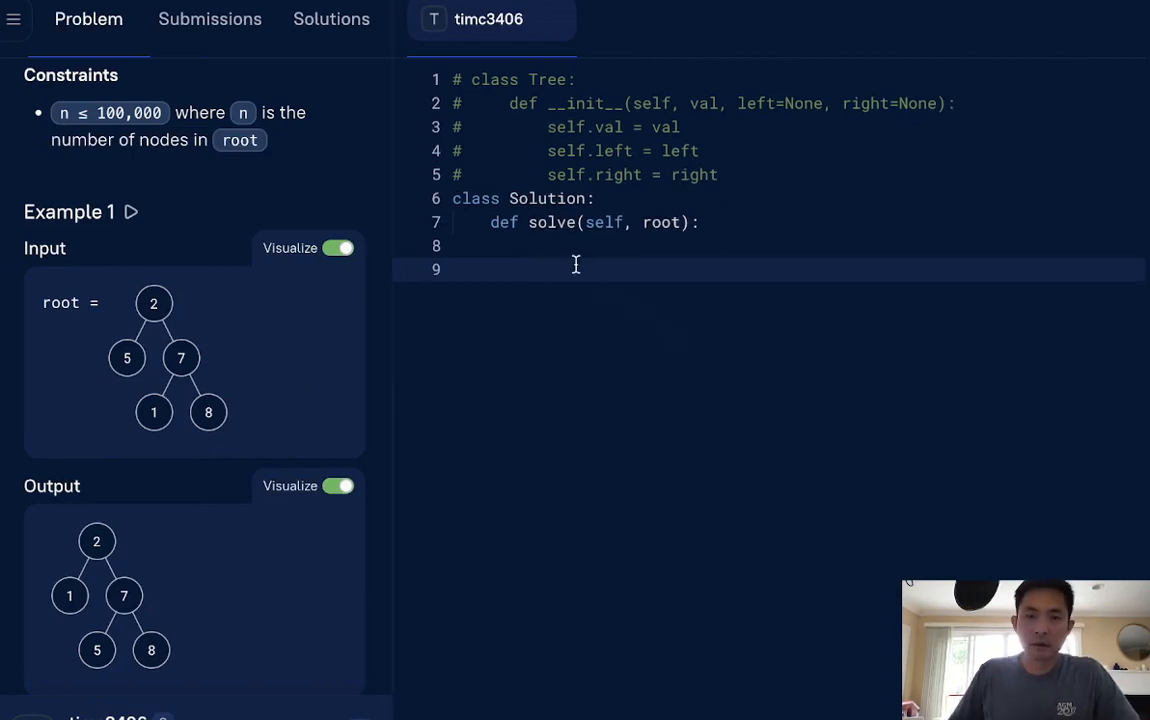
pyautogui.write('tmp')
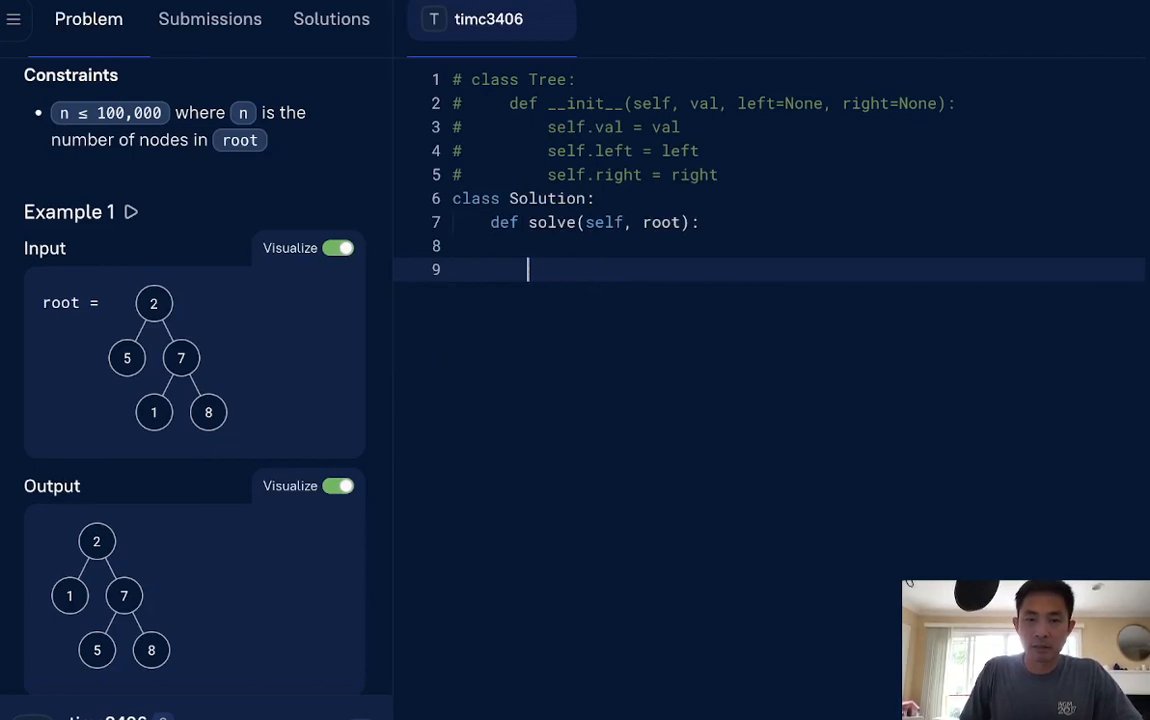
pyautogui.write('treen')
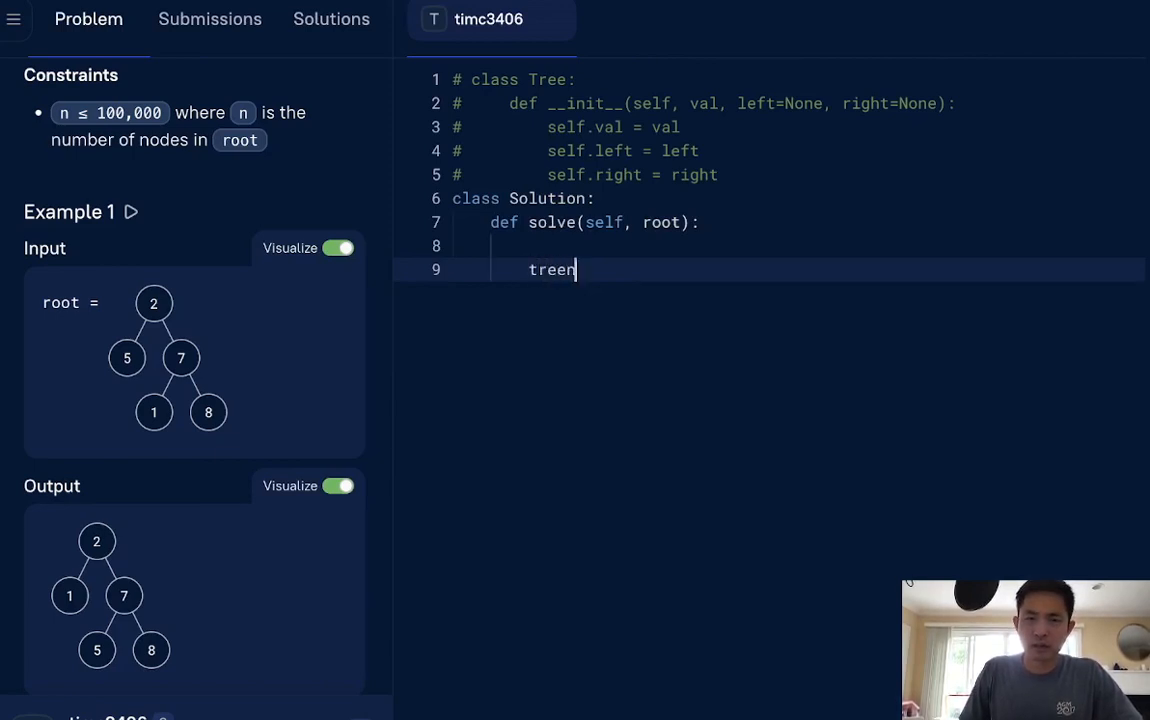
pyautogui.write('ode = []')
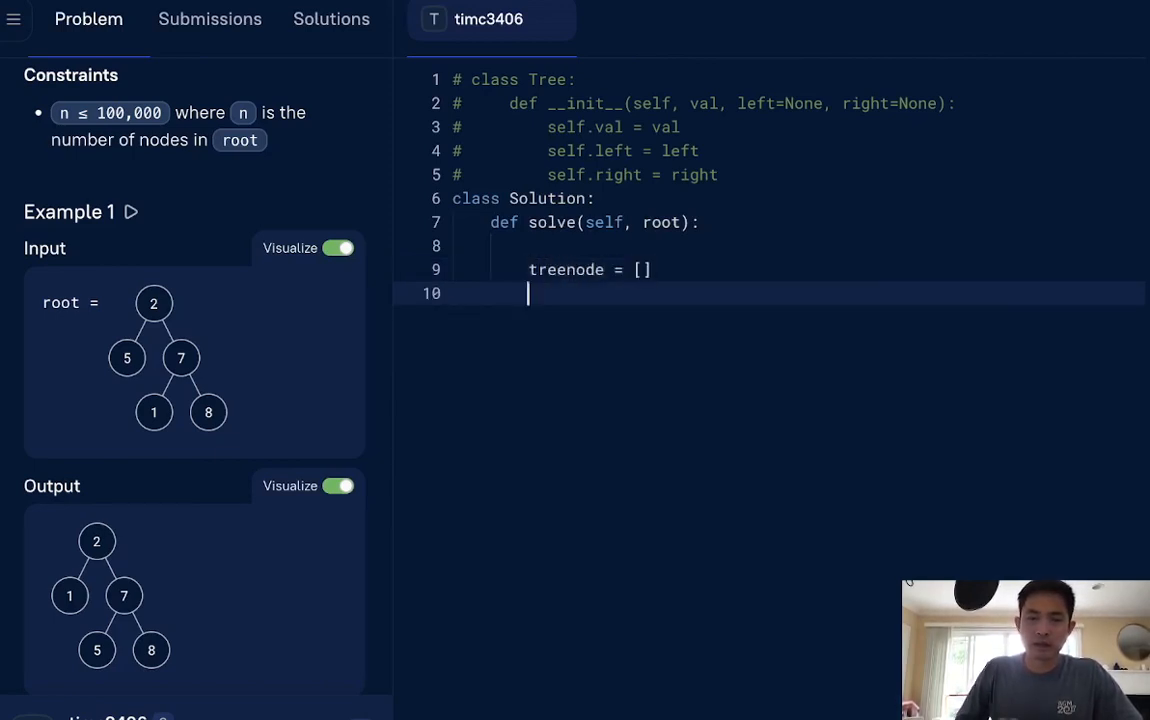
# Step: Write a nested inorder(node) helper appending node.val to treenode, and call inorder(root)
pyautogui.press('enter')
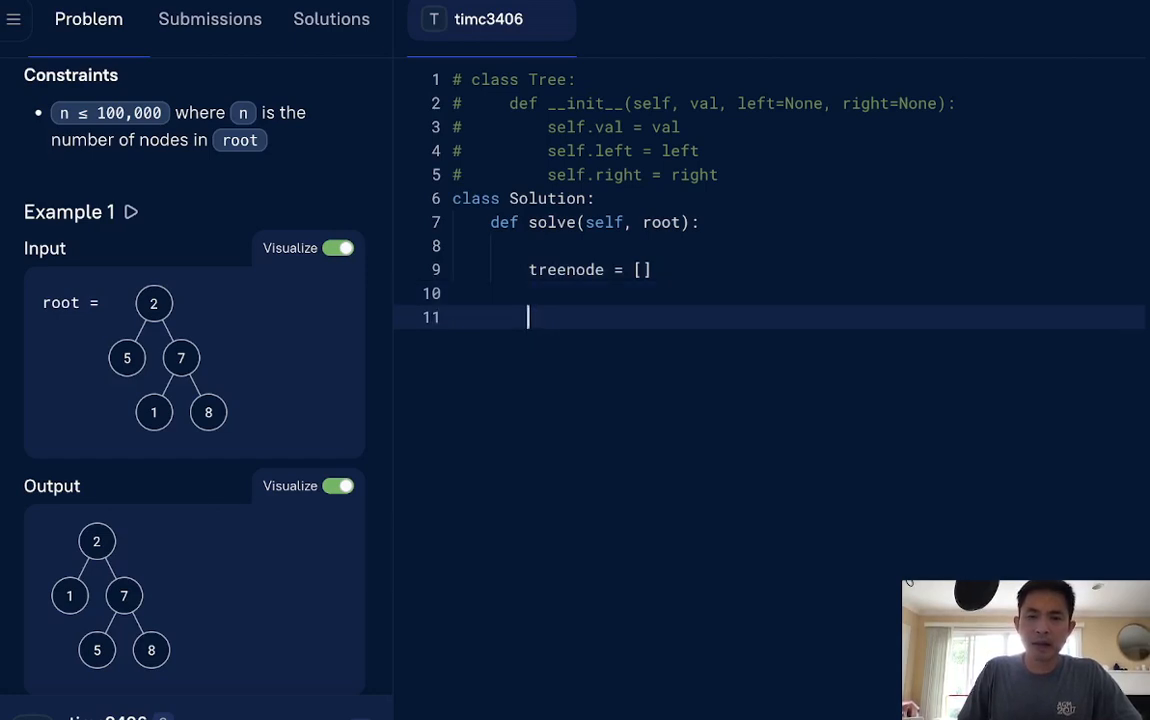
pyautogui.write('def in')
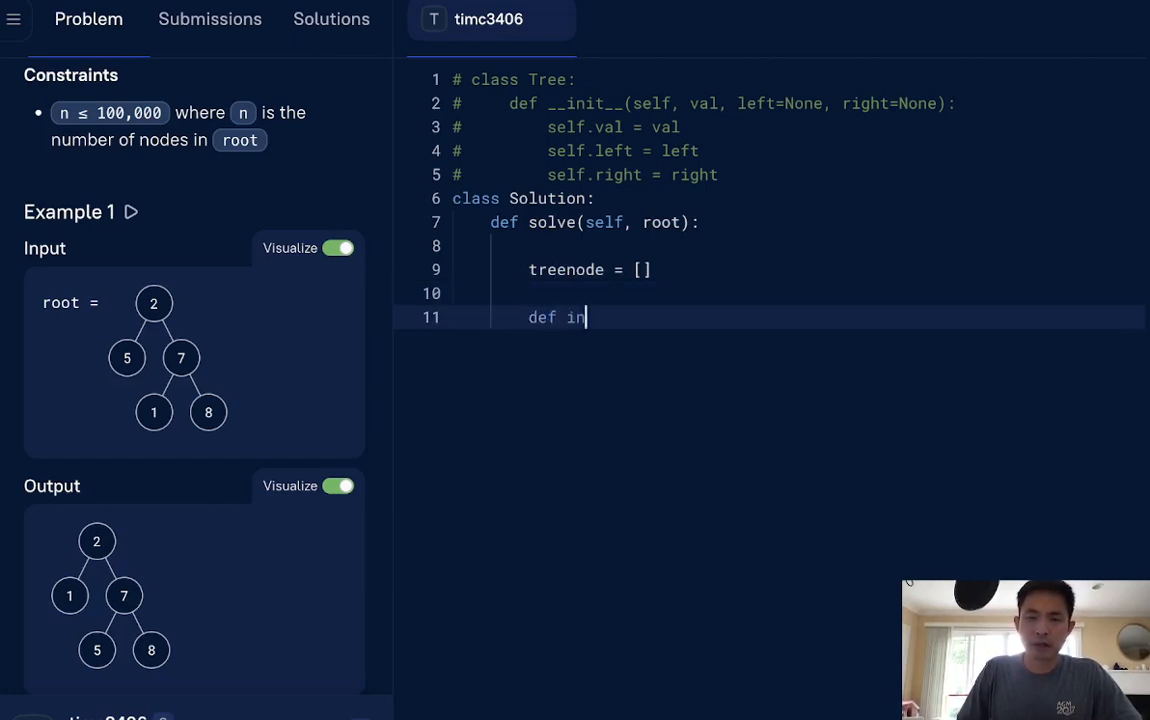
pyautogui.write('order(node):')
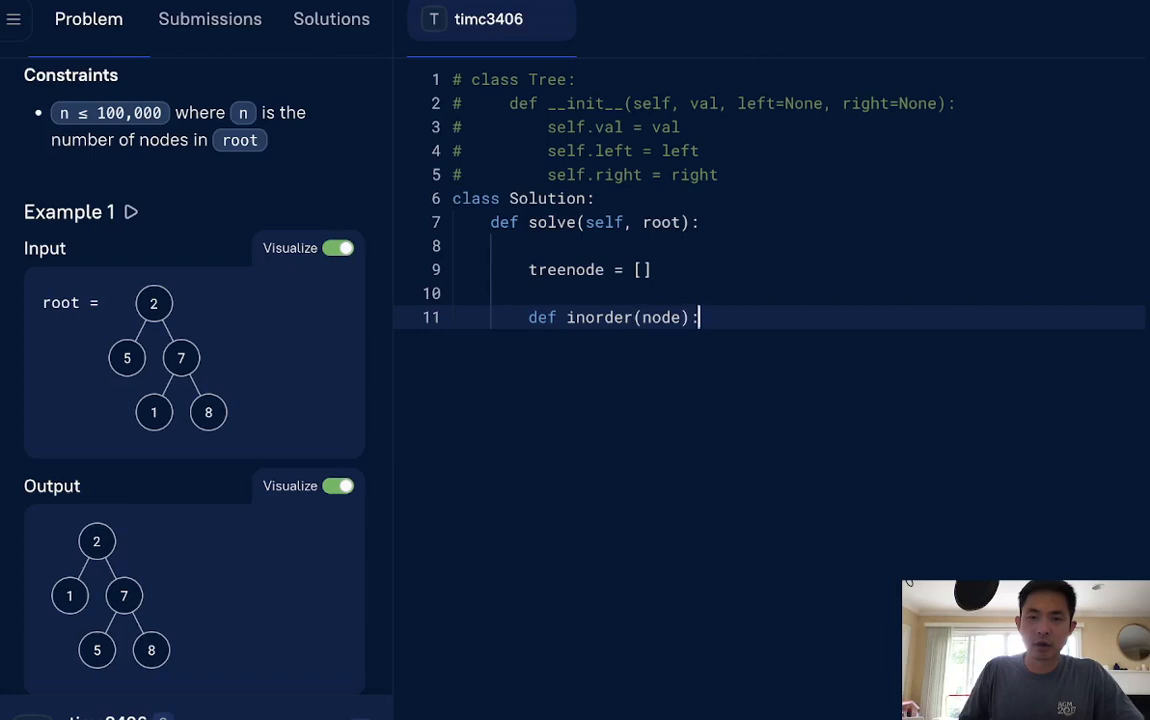
pyautogui.write('if not node: return')
pyautogui.write('inorder(node.left')
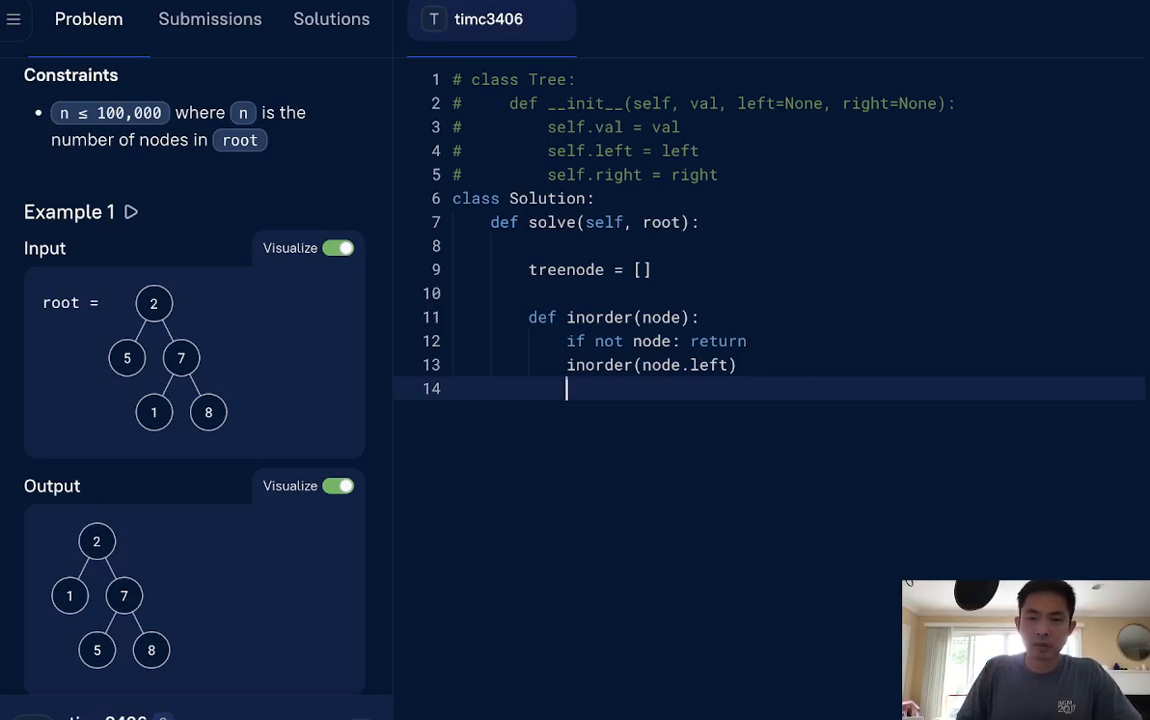
pyautogui.write('treenode.append')
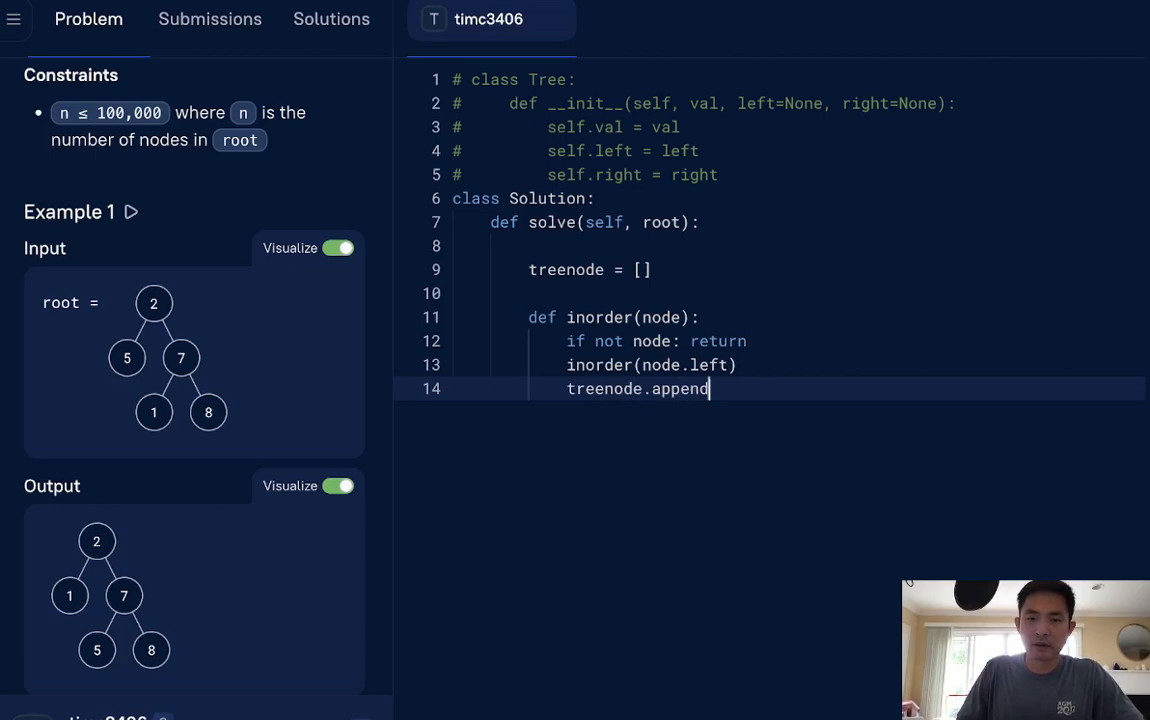
pyautogui.write('(node.val)')
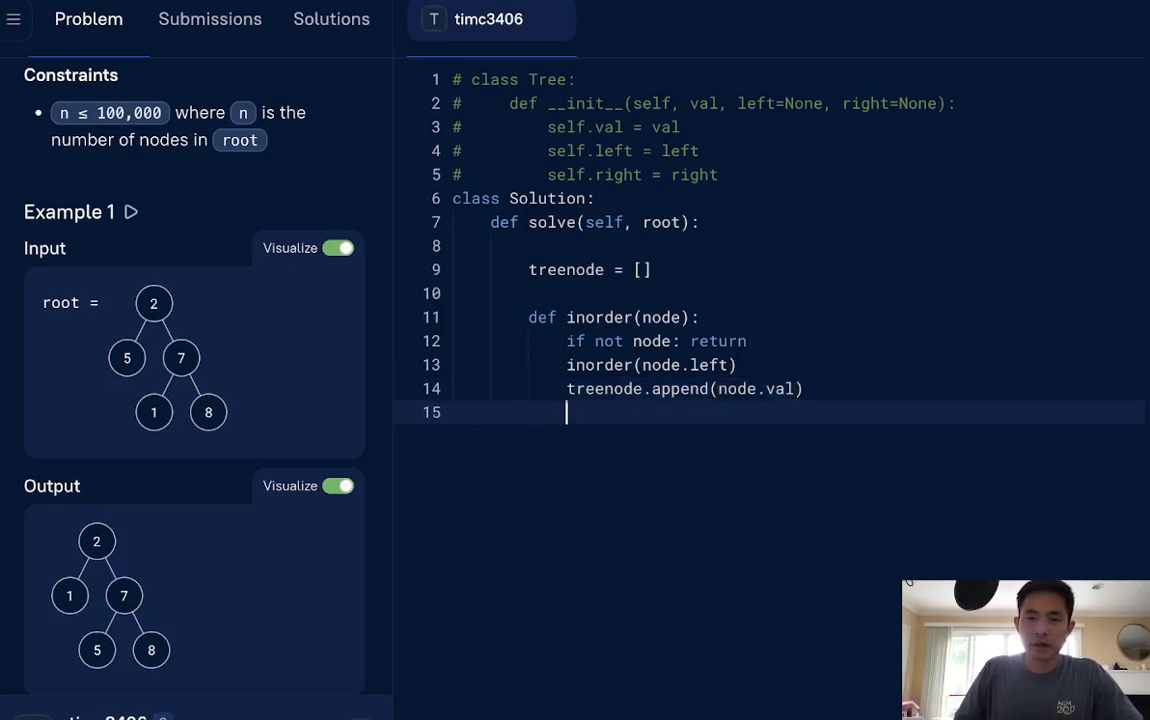
pyautogui.write('inorder(node.right')
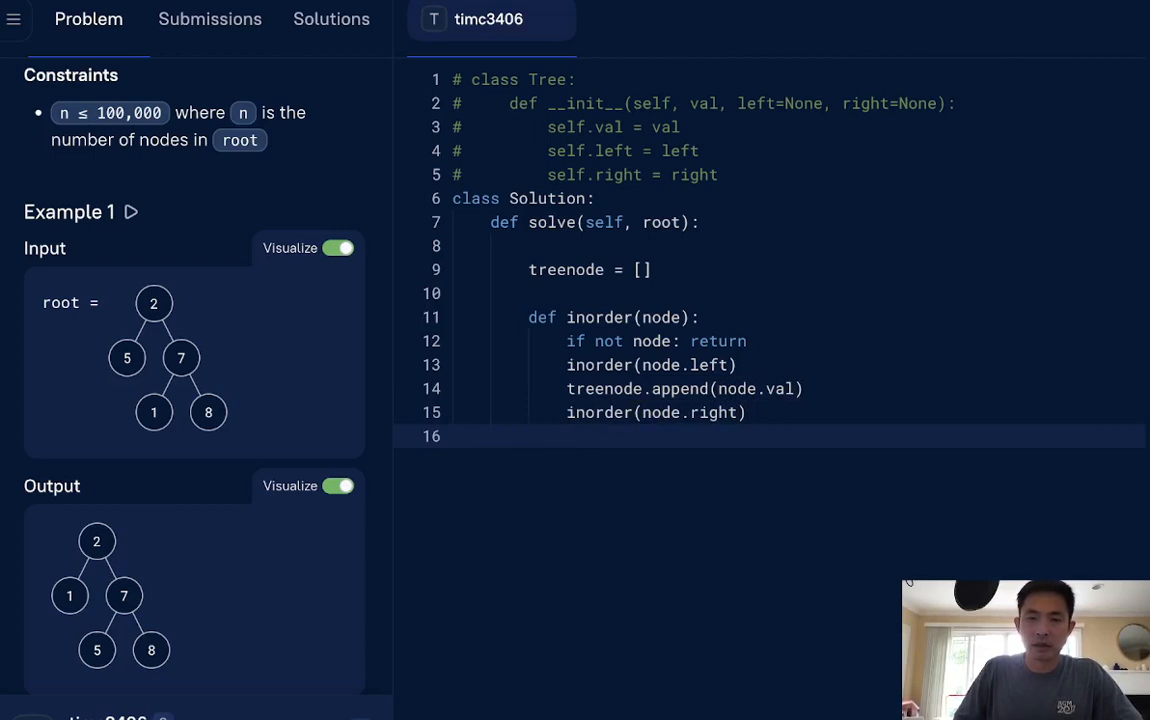
pyautogui.write('inorder(root)')
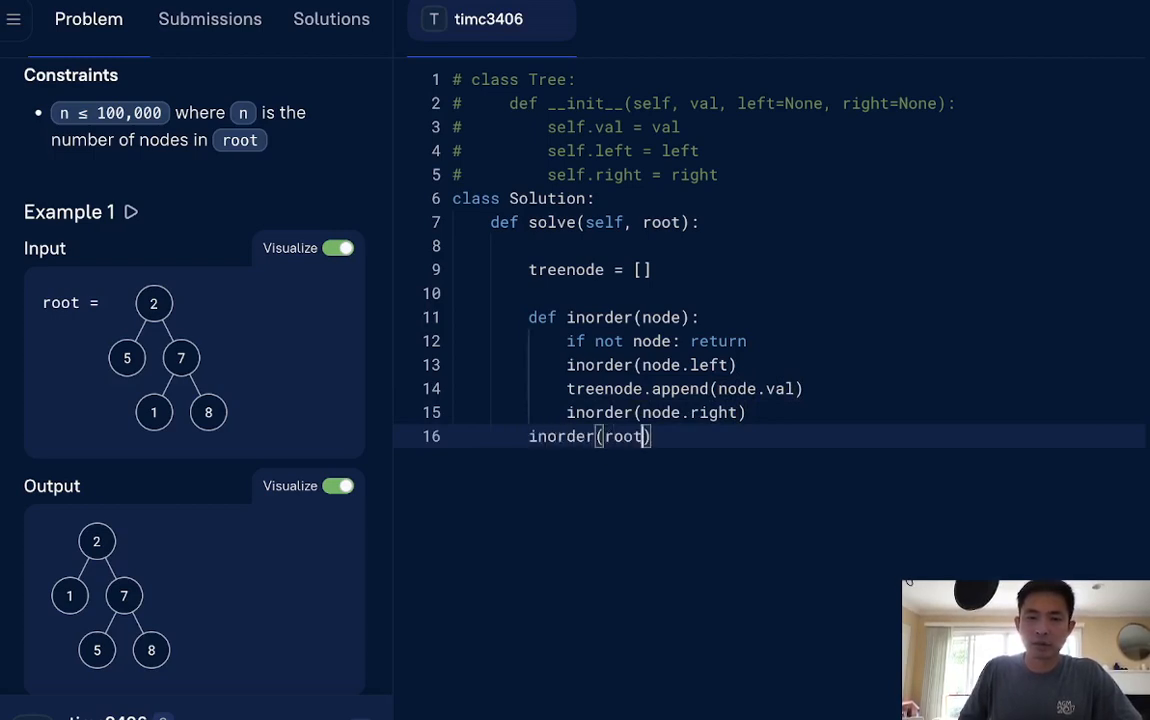
pyautogui.press('enter')
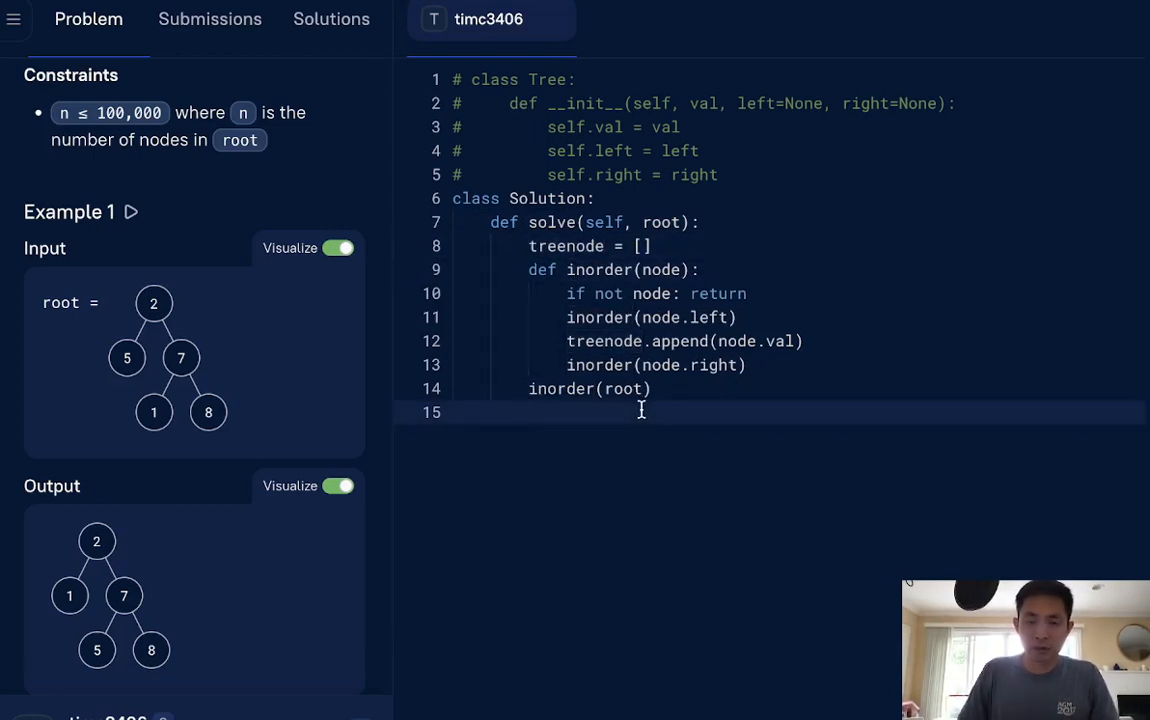
# Step: Add sorted_treenode = sorted(treenode) to keep a sorted copy of the values
pyautogui.write('sorted')
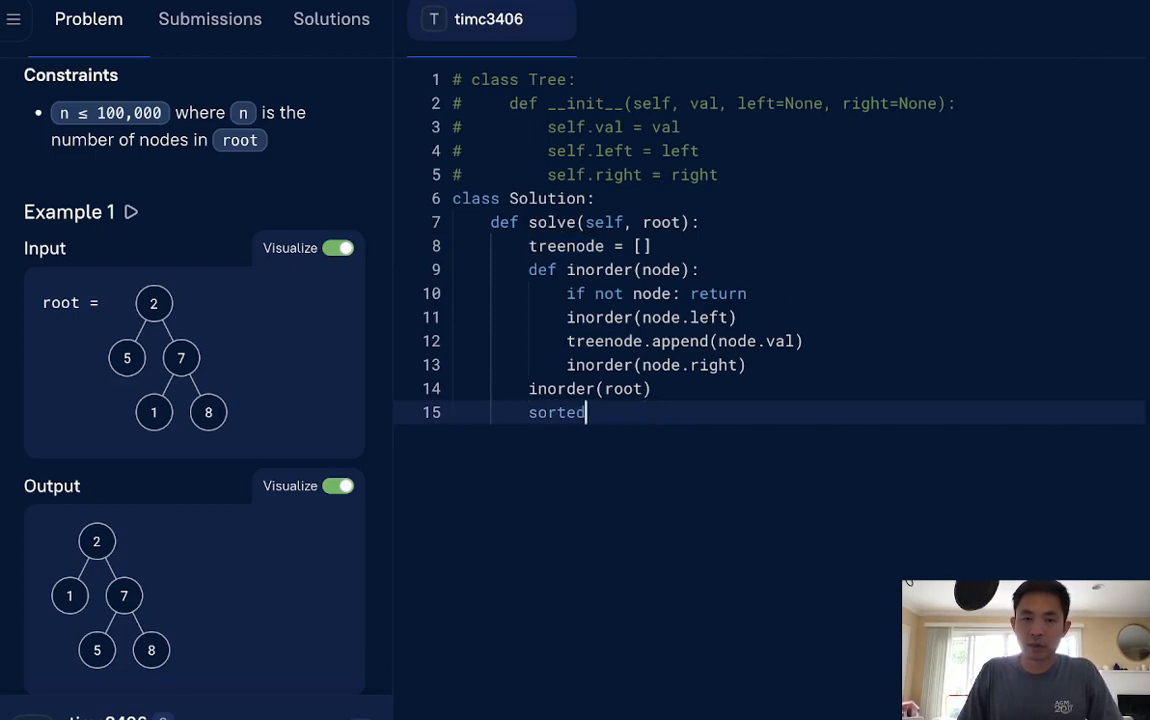
pyautogui.write('_treenode =')
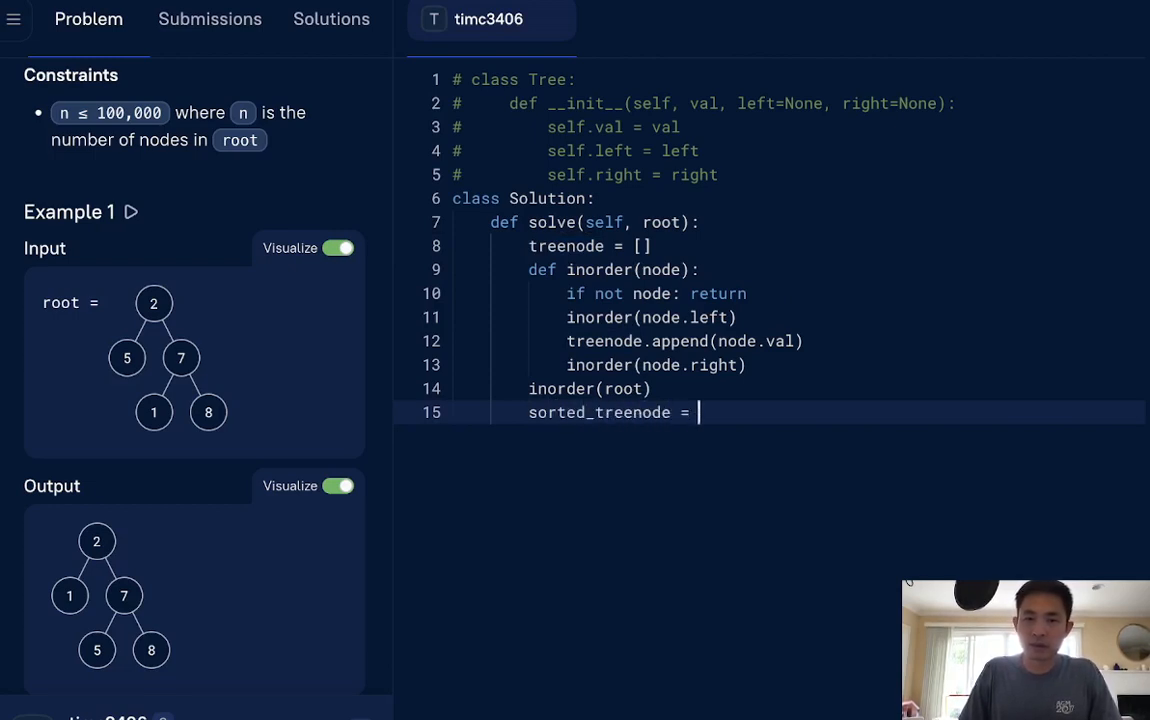
pyautogui.write('sorted(treenode)')
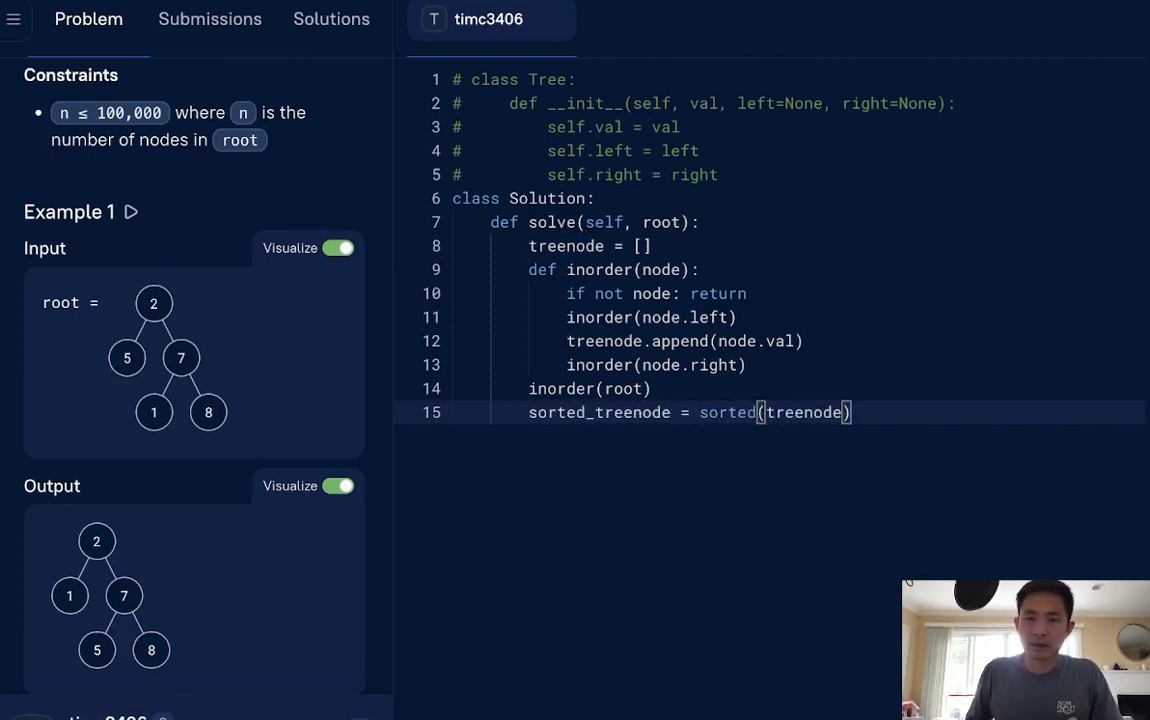
pyautogui.press('Enter')
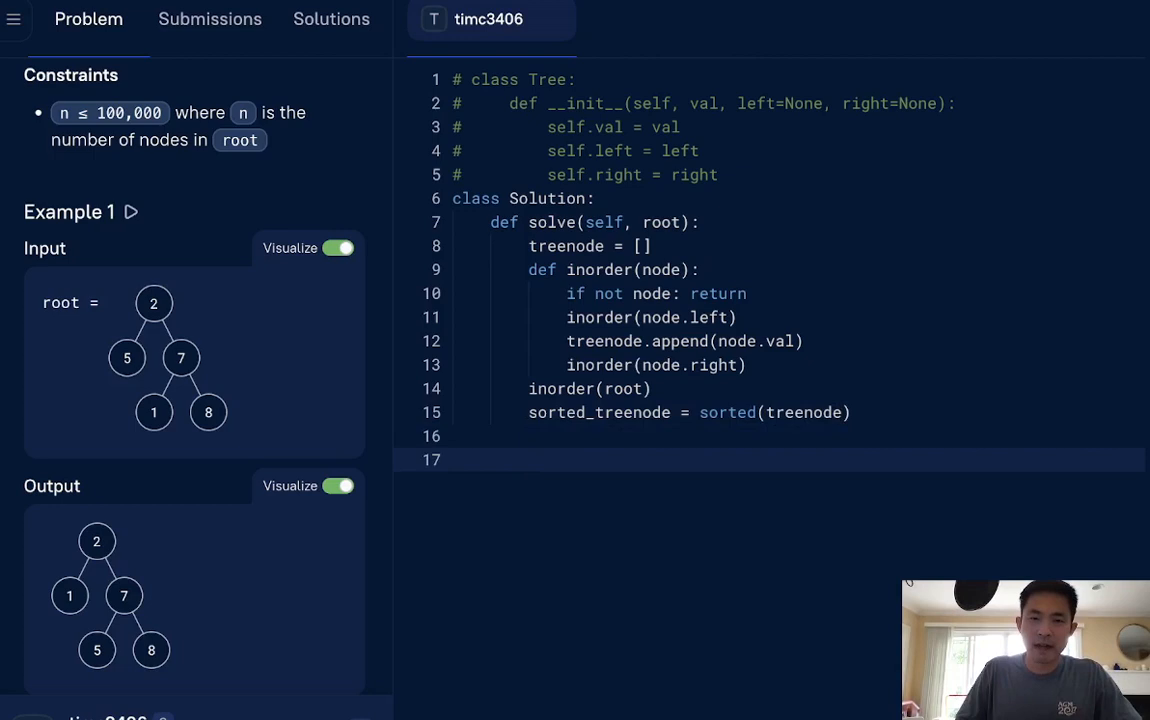
# Step: Create lk = {} and loop for i,v in enumerate(treenode)
pyautogui.write('for')
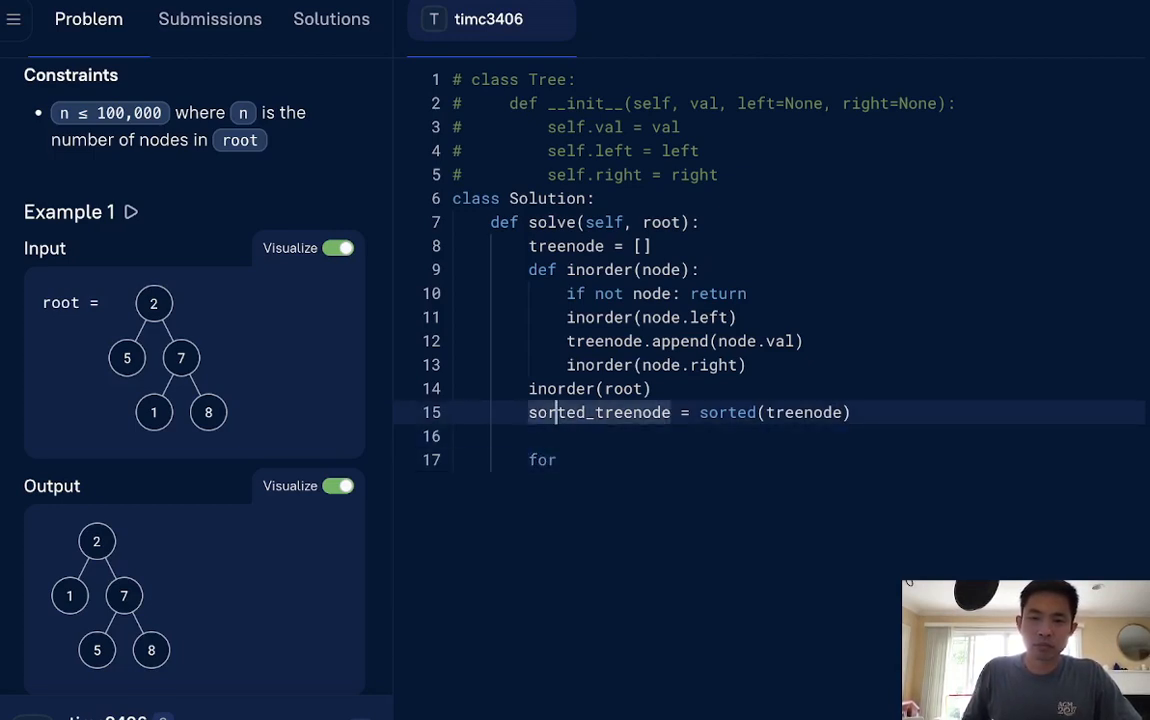
pyautogui.write('lk = {}')
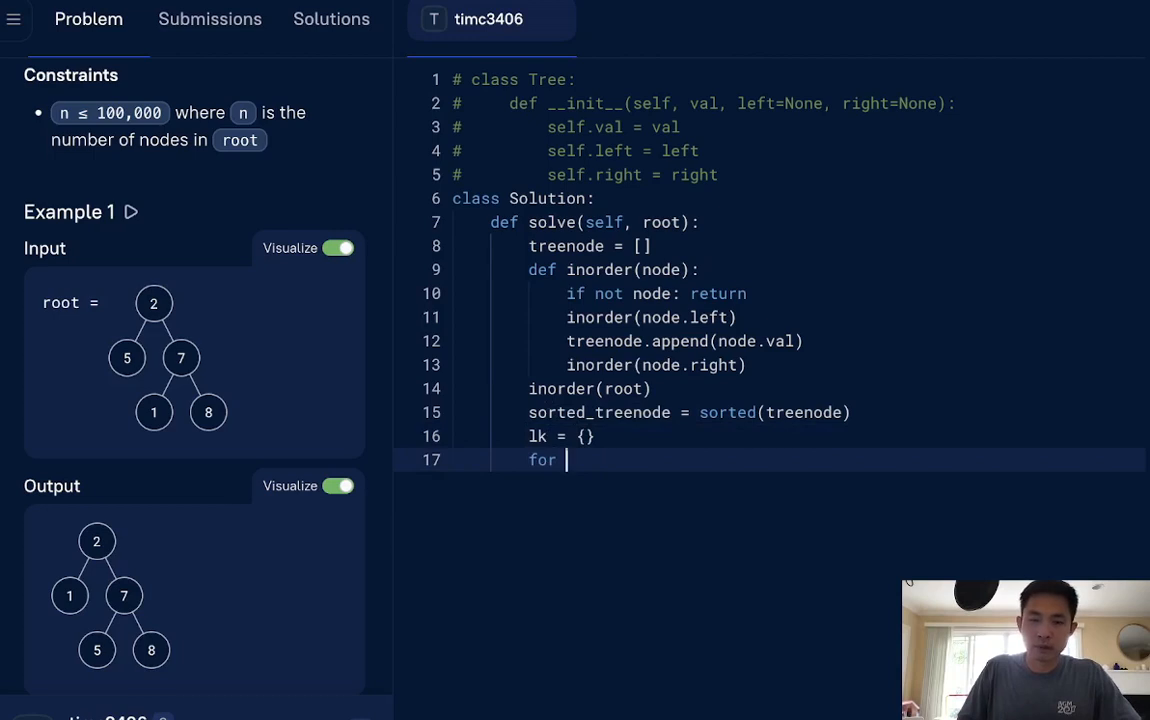
pyautogui.write('i')
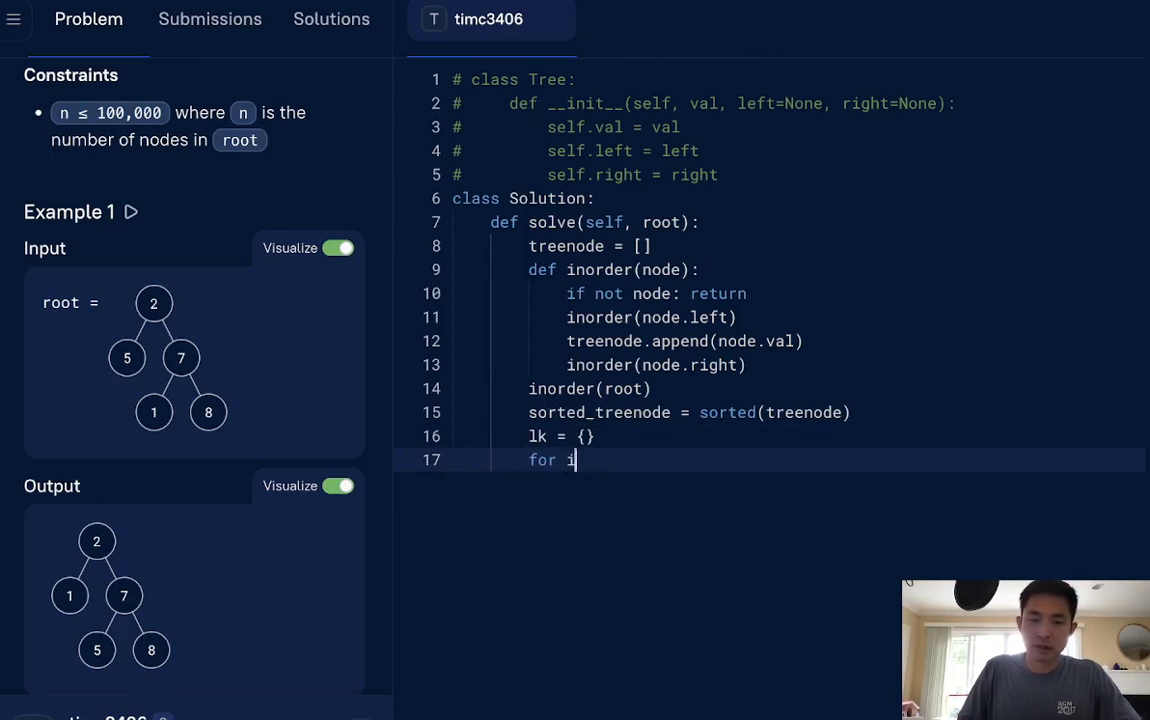
pyautogui.write(',v in en')
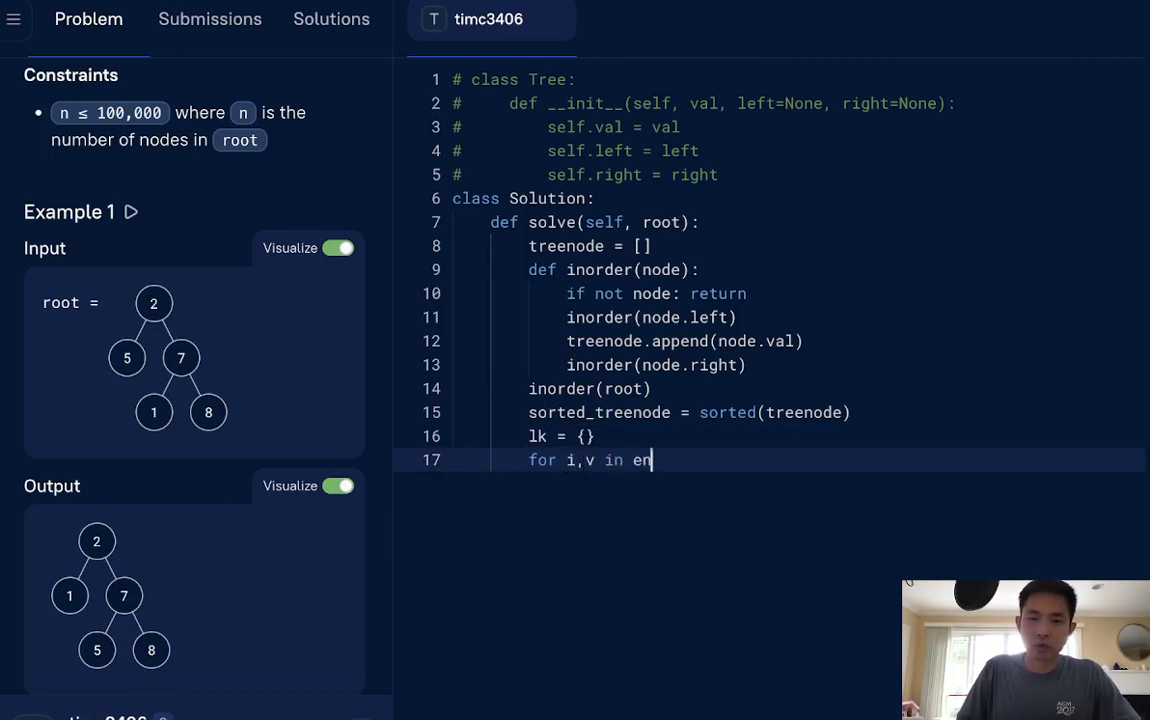
pyautogui.write('umerate()')
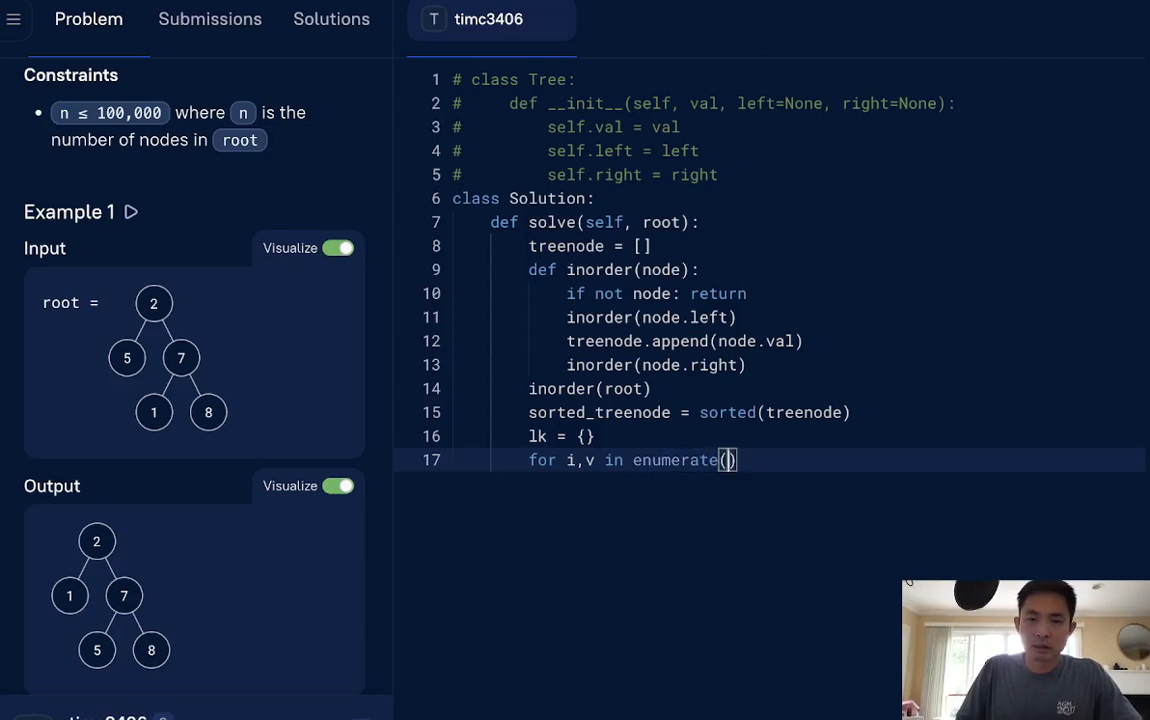
pyautogui.write('treenode')
pyautogui.write('if')
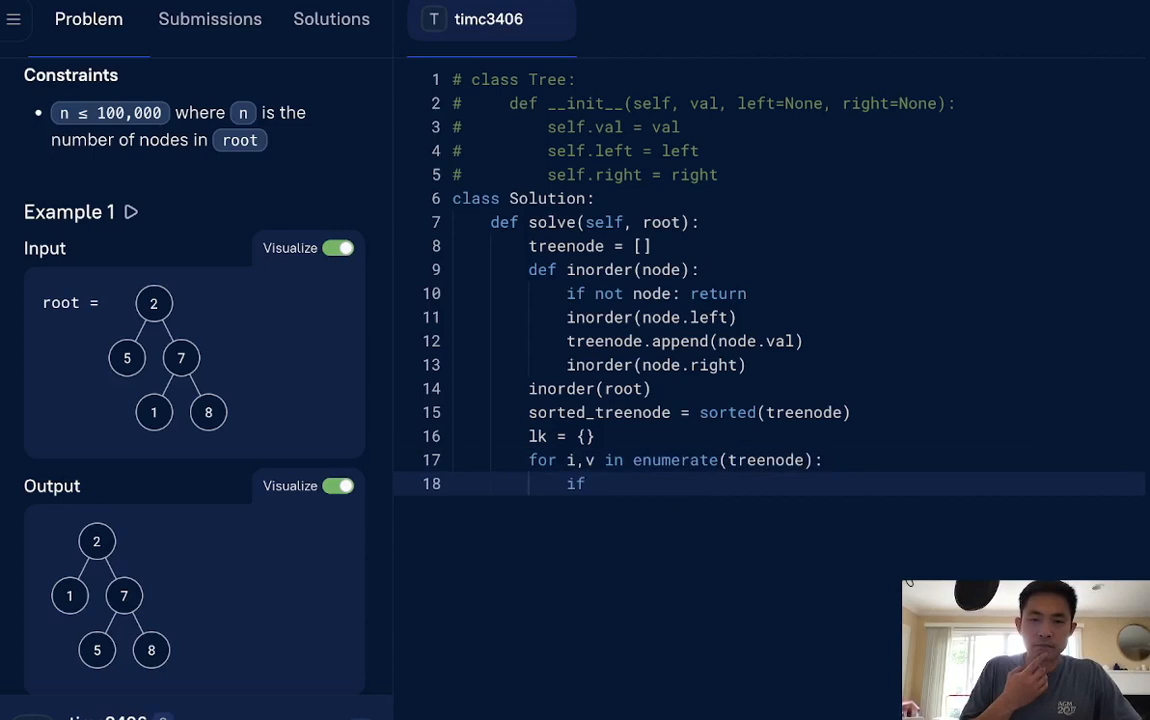
# Step: When v != sorted_treenode[i], set lk[v] = sorted_treenode[i]; begin the traverse helper
pyautogui.write('v')
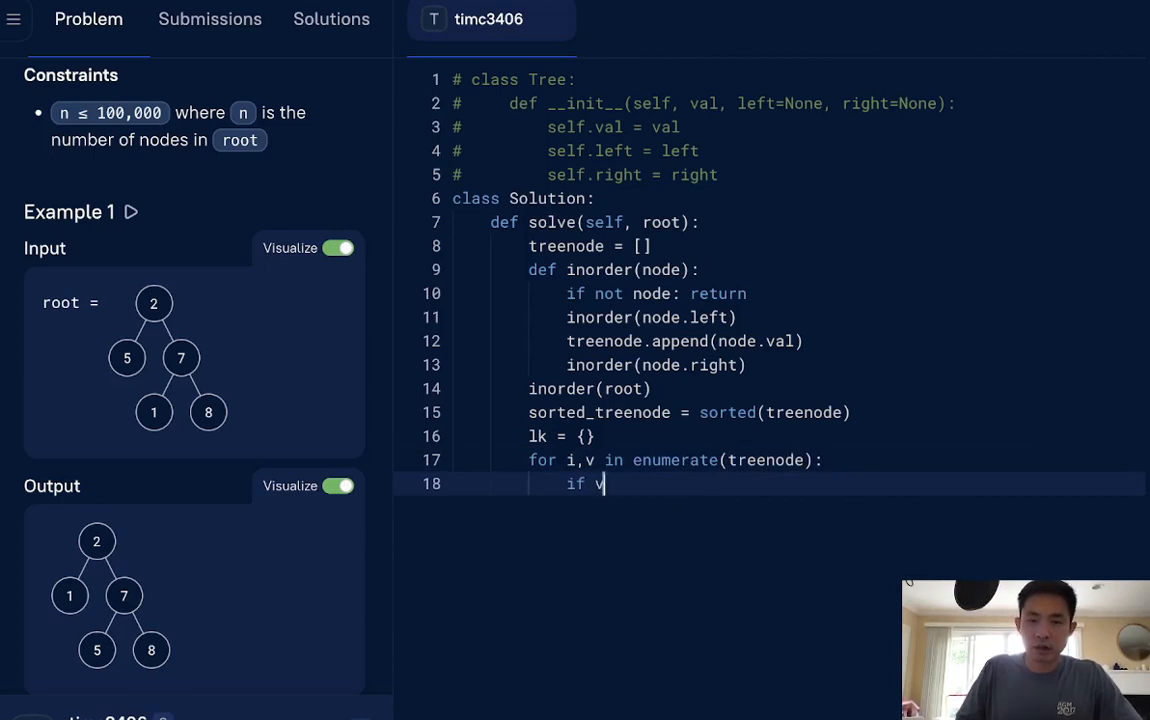
pyautogui.write('!=')
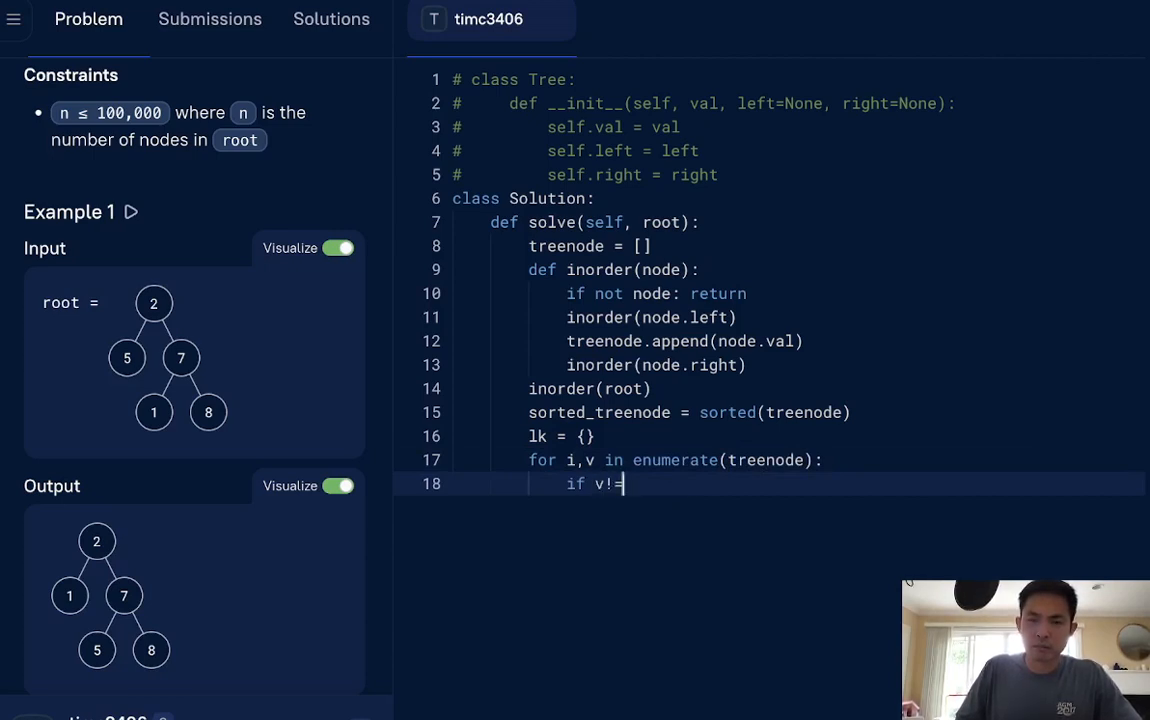
pyautogui.write('sorted_treenode[')
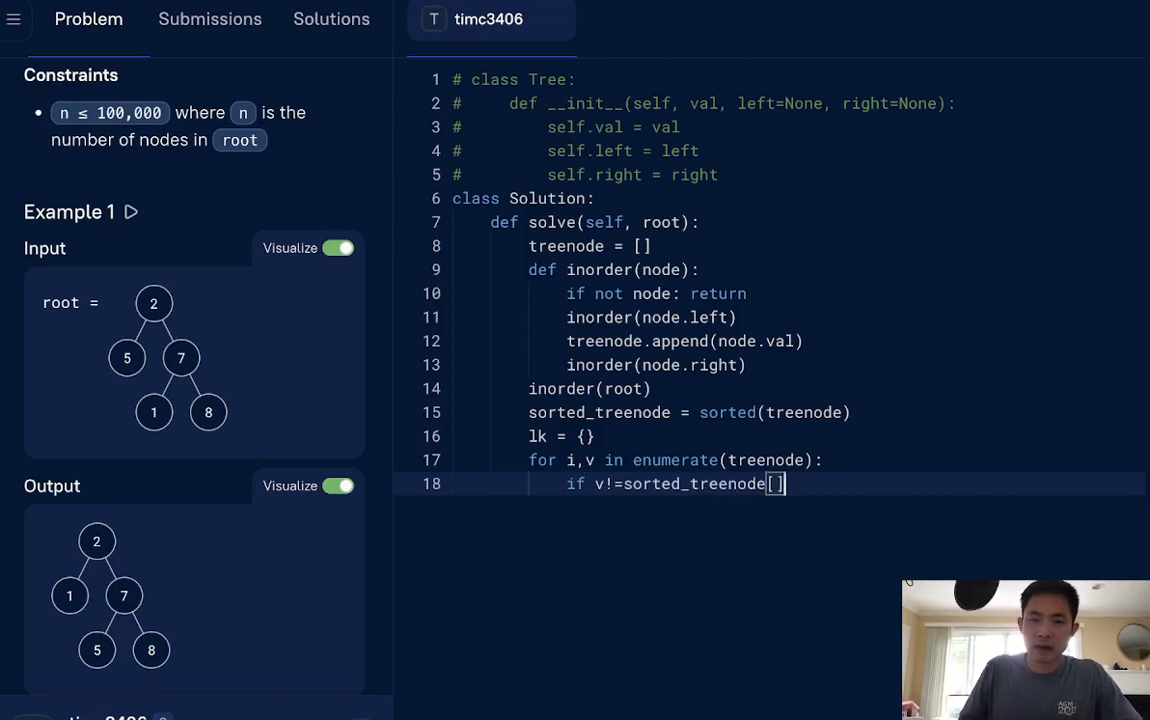
pyautogui.write('i')
pyautogui.write('lk')
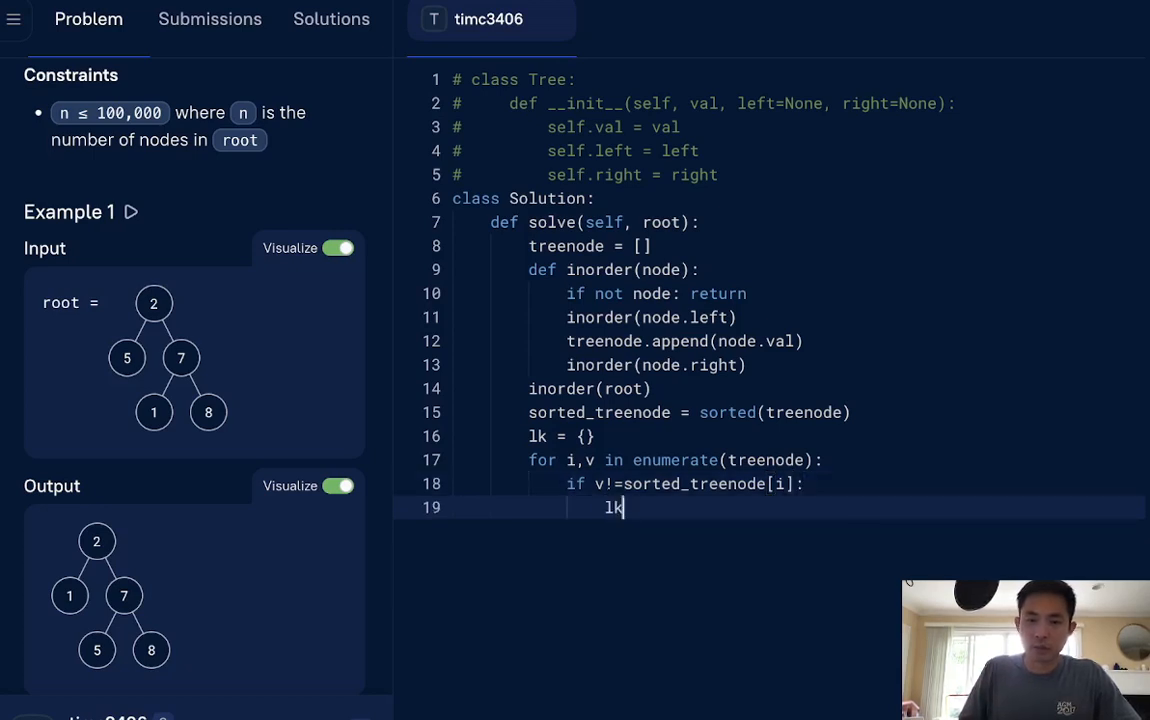
pyautogui.write('[v]')
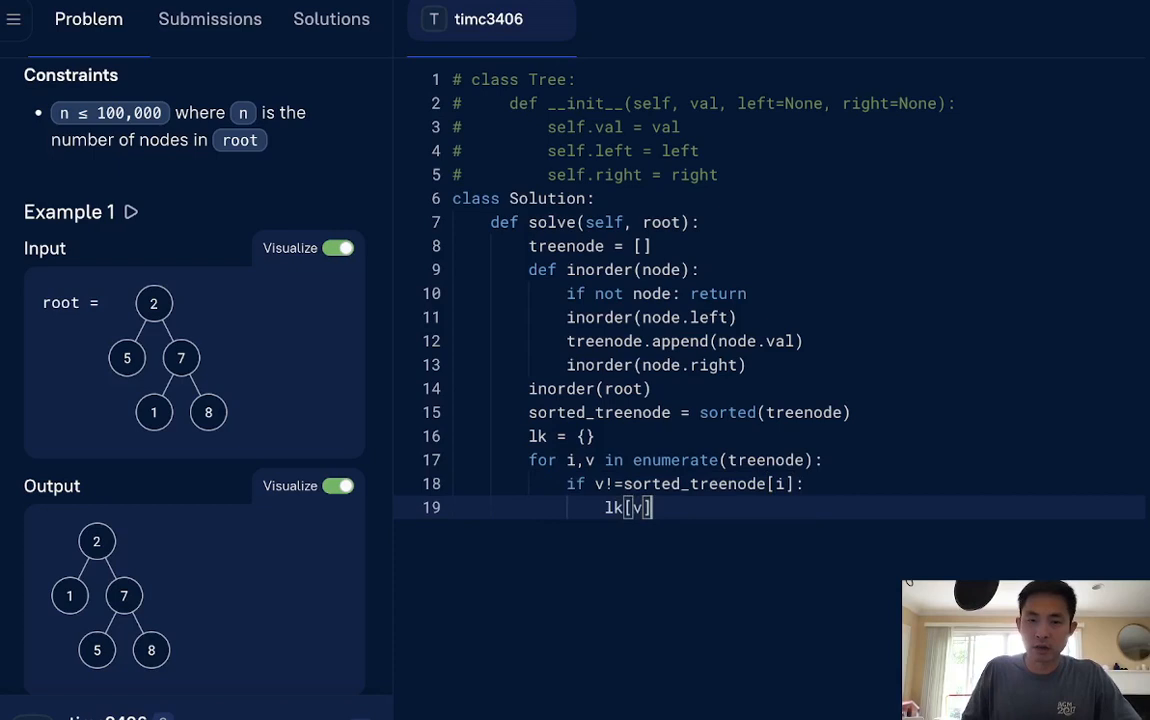
pyautogui.write('=sorted')
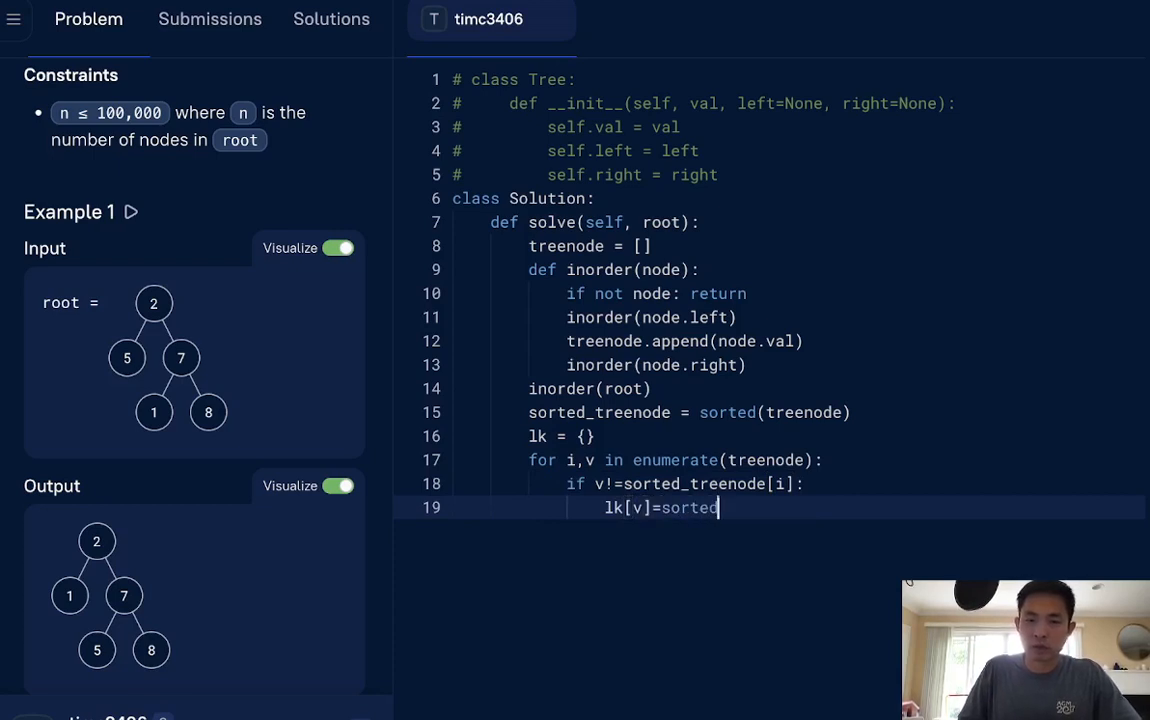
pyautogui.write('_treenode[i')
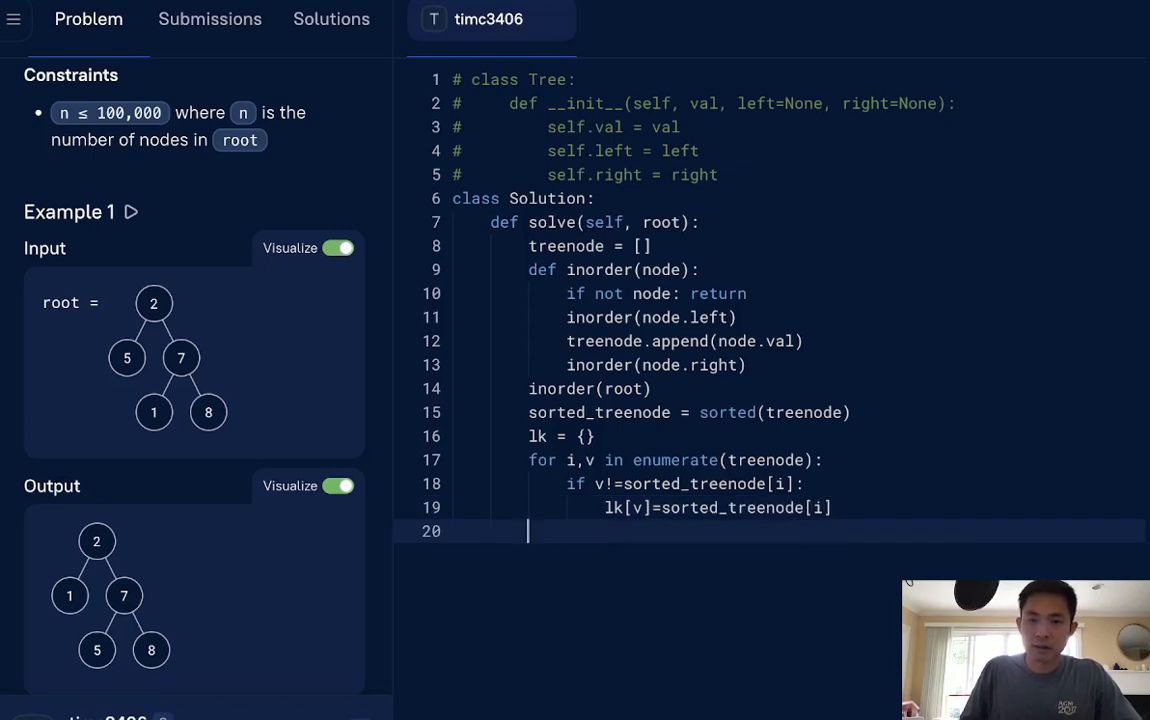
pyautogui.moveTo(556, 436)
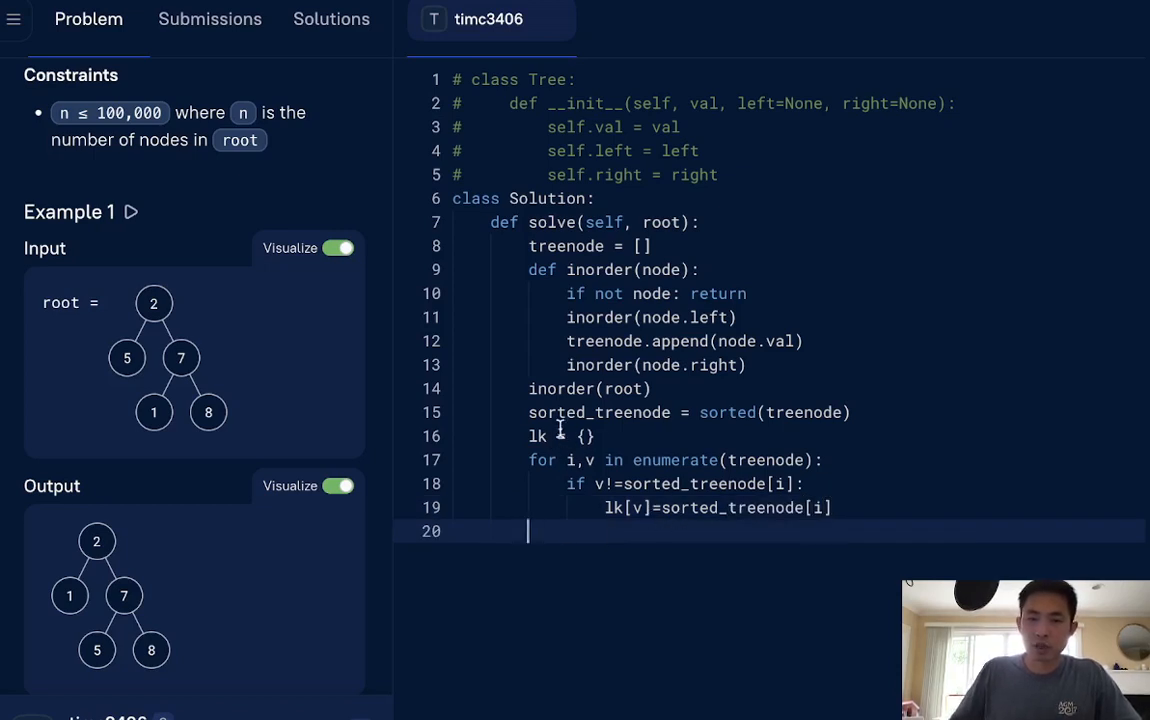
pyautogui.moveTo(646, 460)
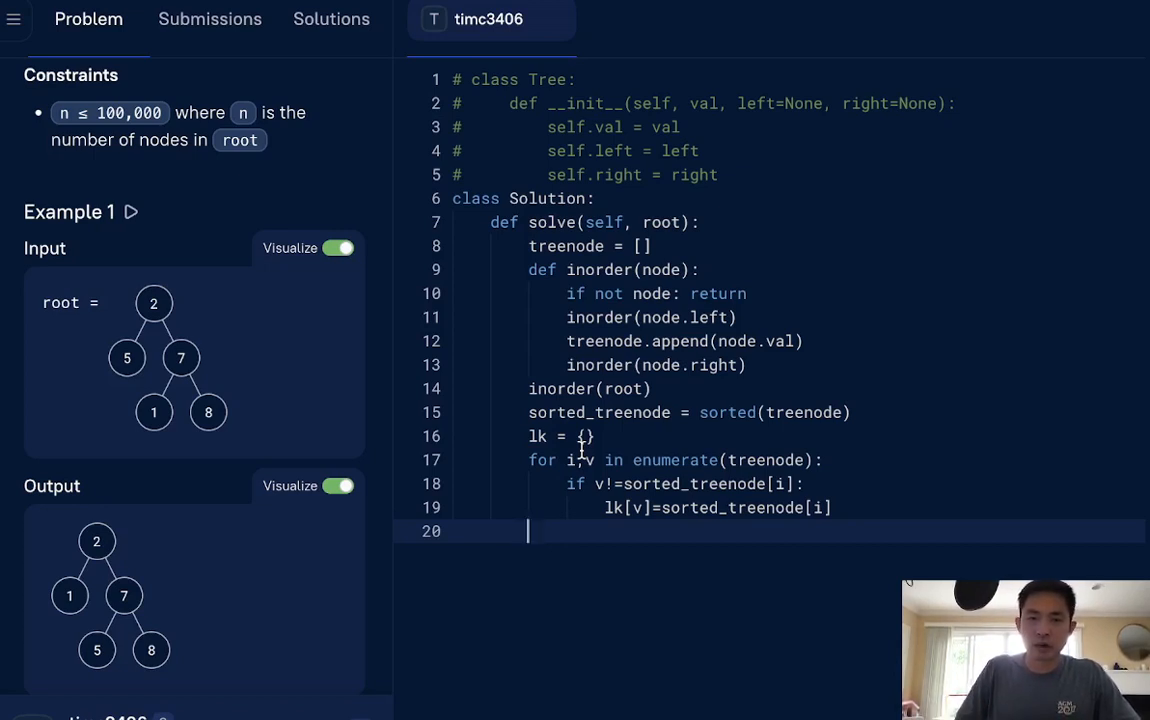
pyautogui.write('def traverse(node):')
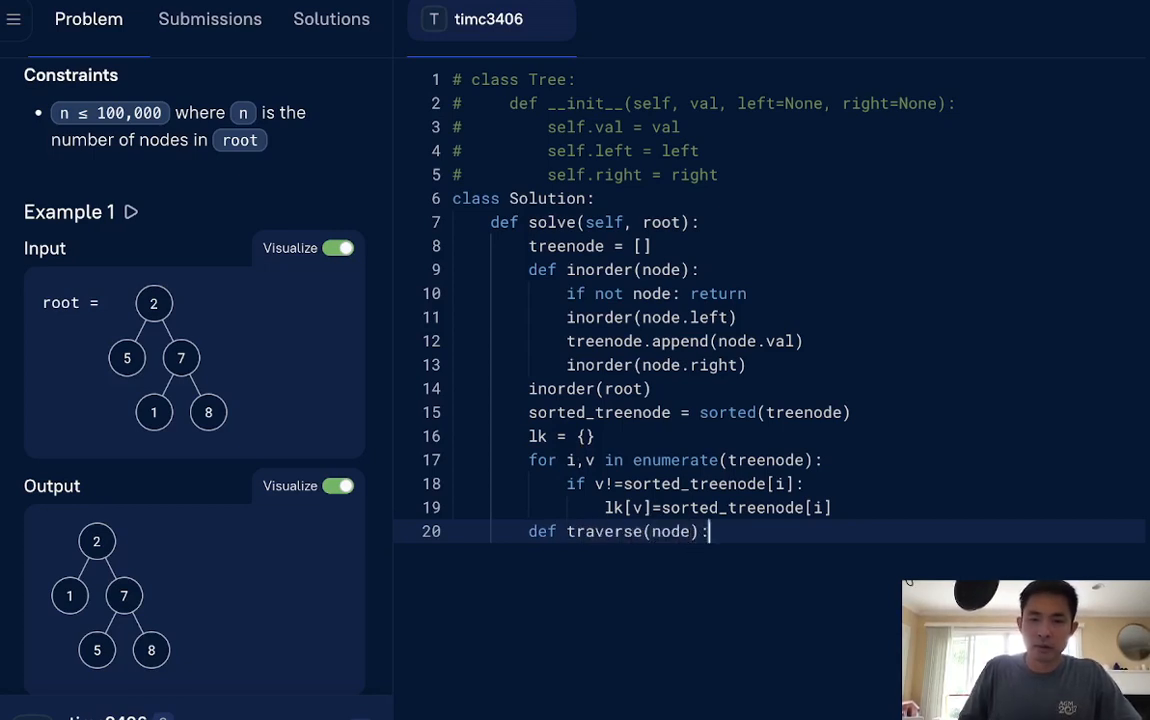
# Step: Write traverse's base case and recursive calls on node.left and node.right
pyautogui.press('Enter')
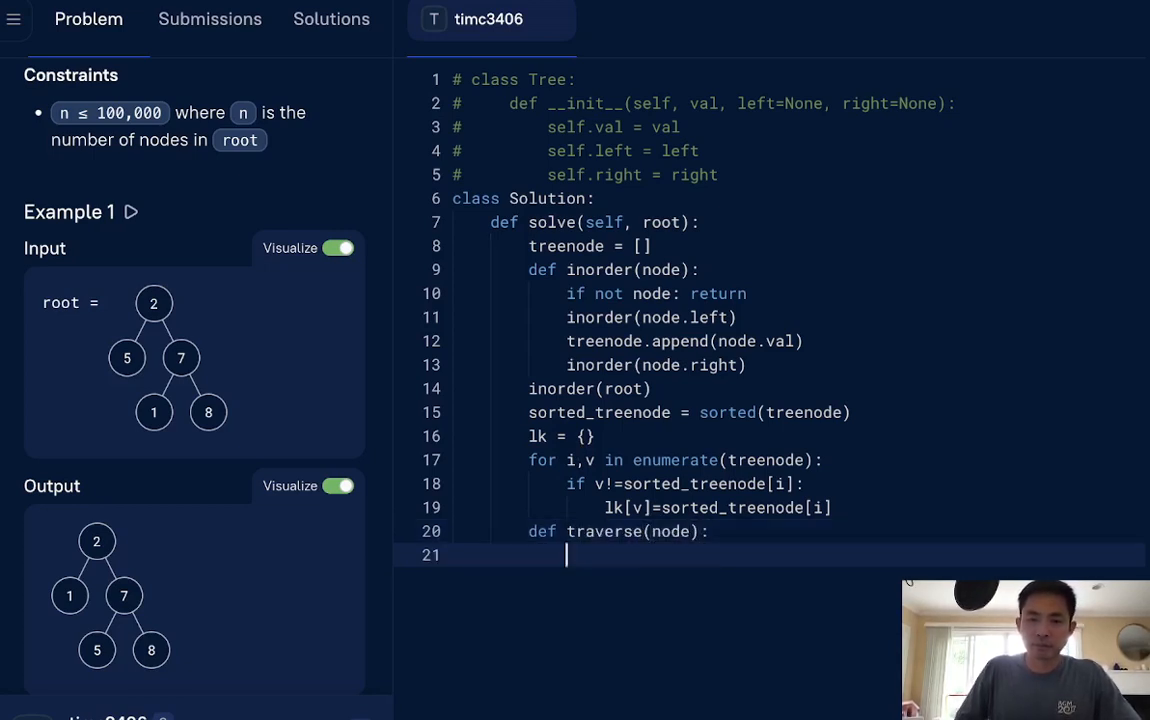
pyautogui.write('if not node: return')
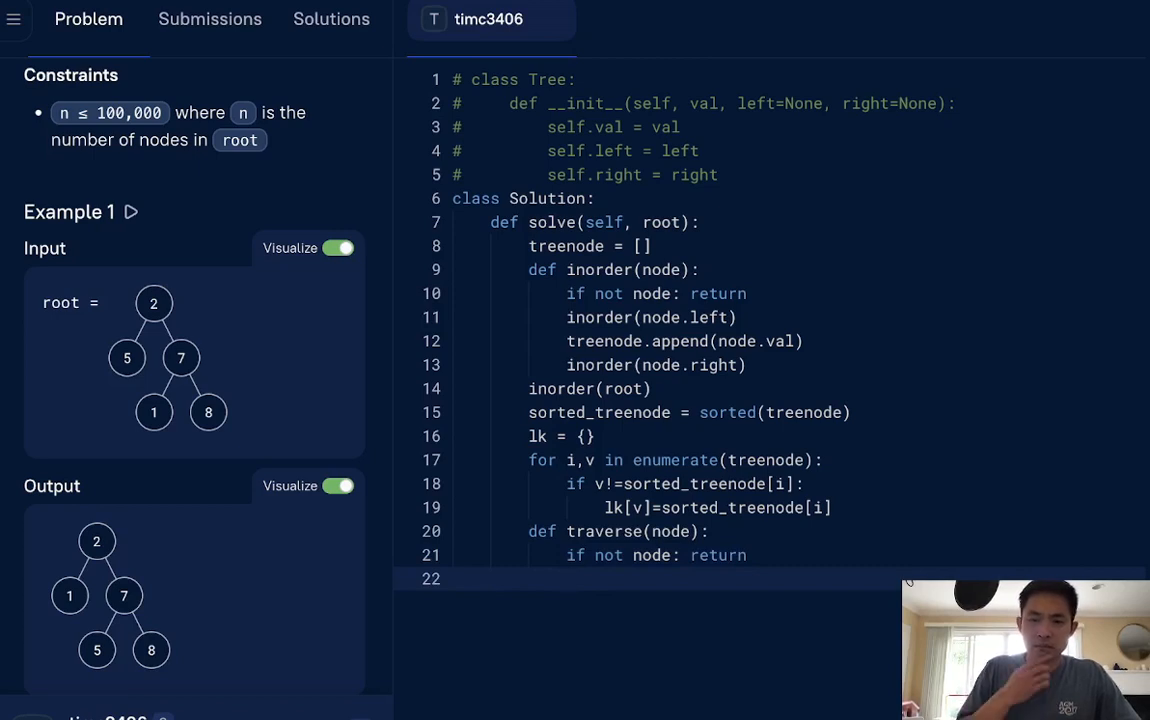
pyautogui.write('ta')
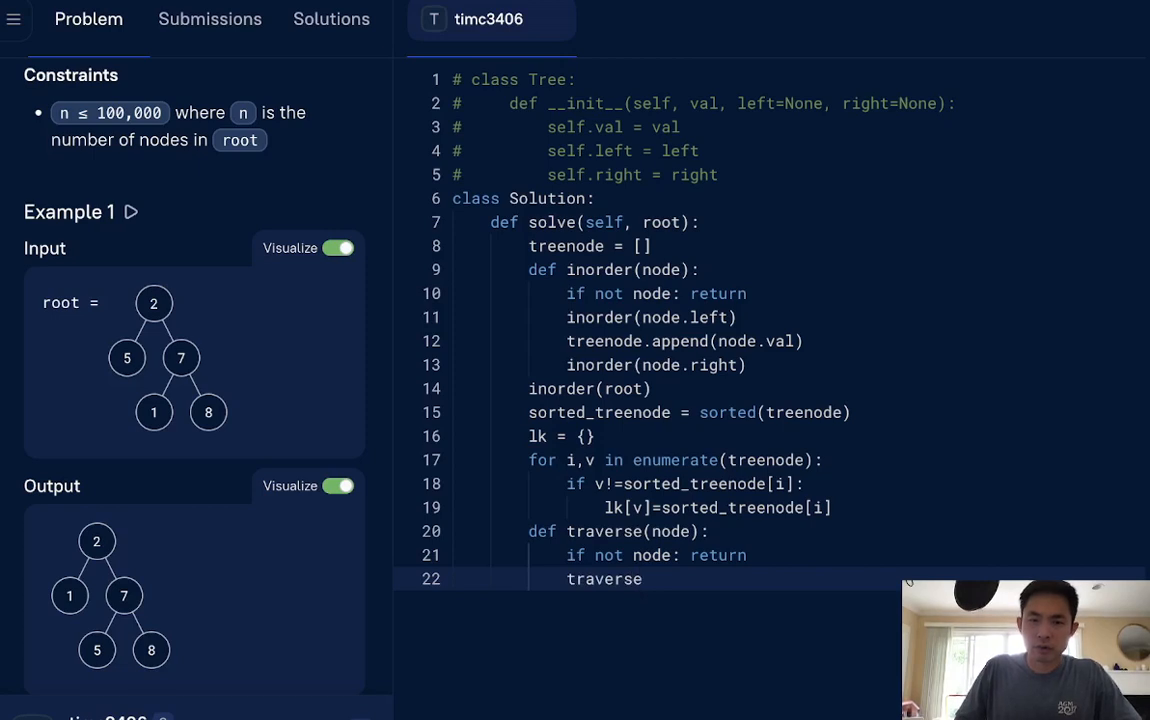
pyautogui.write('(node.left)')
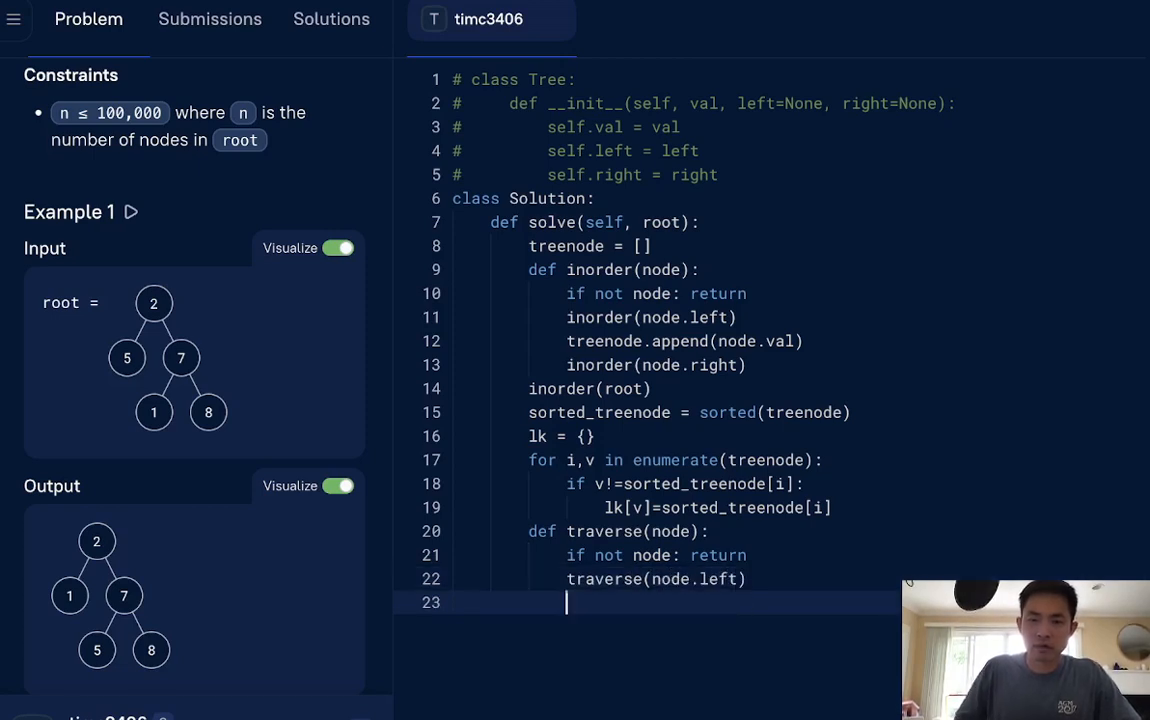
pyautogui.write('traverse(nor.r)')
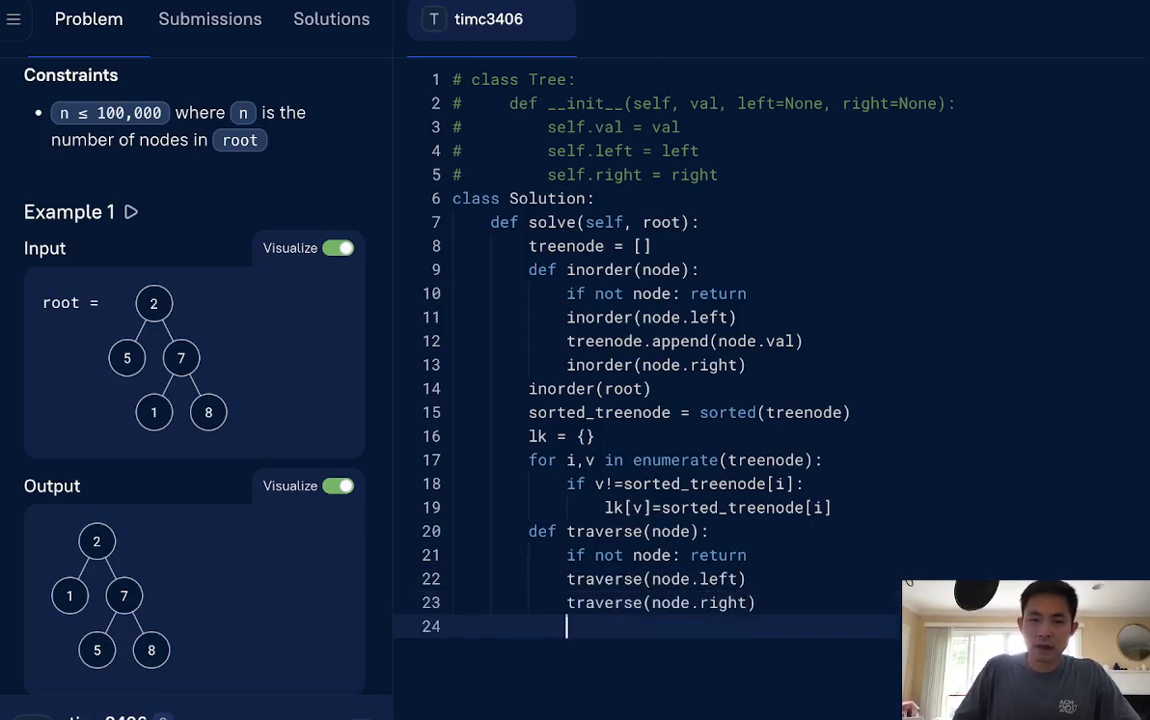
# Step: Replace node.val with lk[node.val] when the value is in lk
pyautogui.write('if')
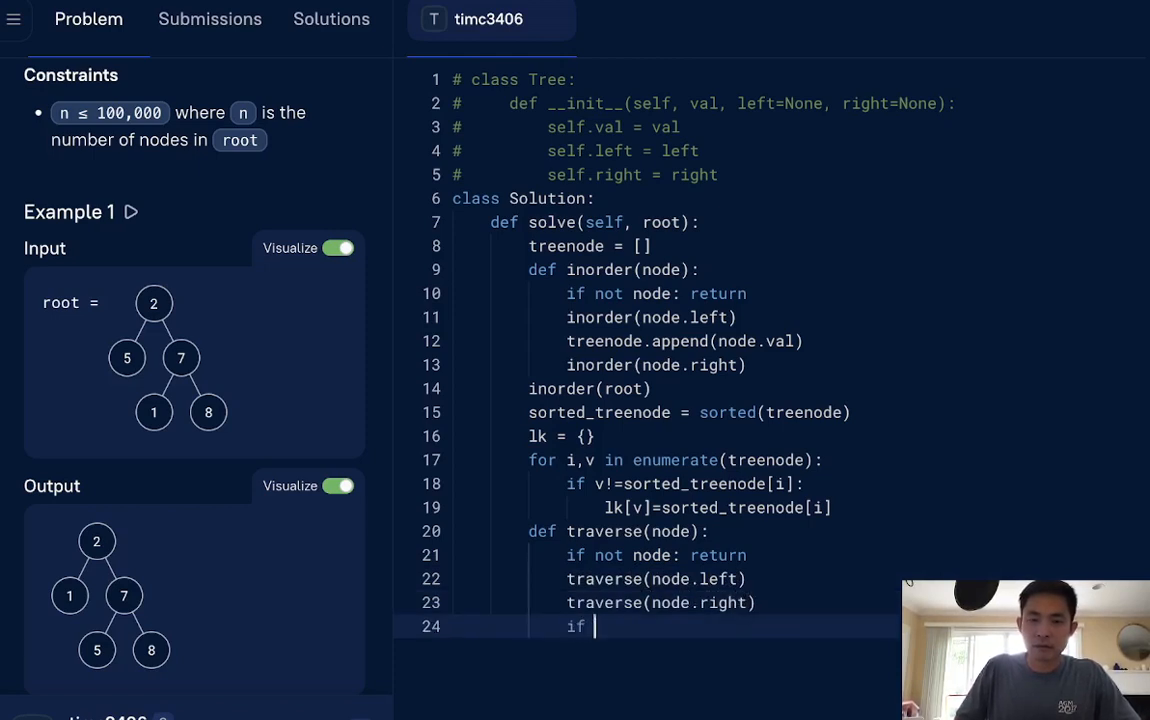
pyautogui.write('node.val in')
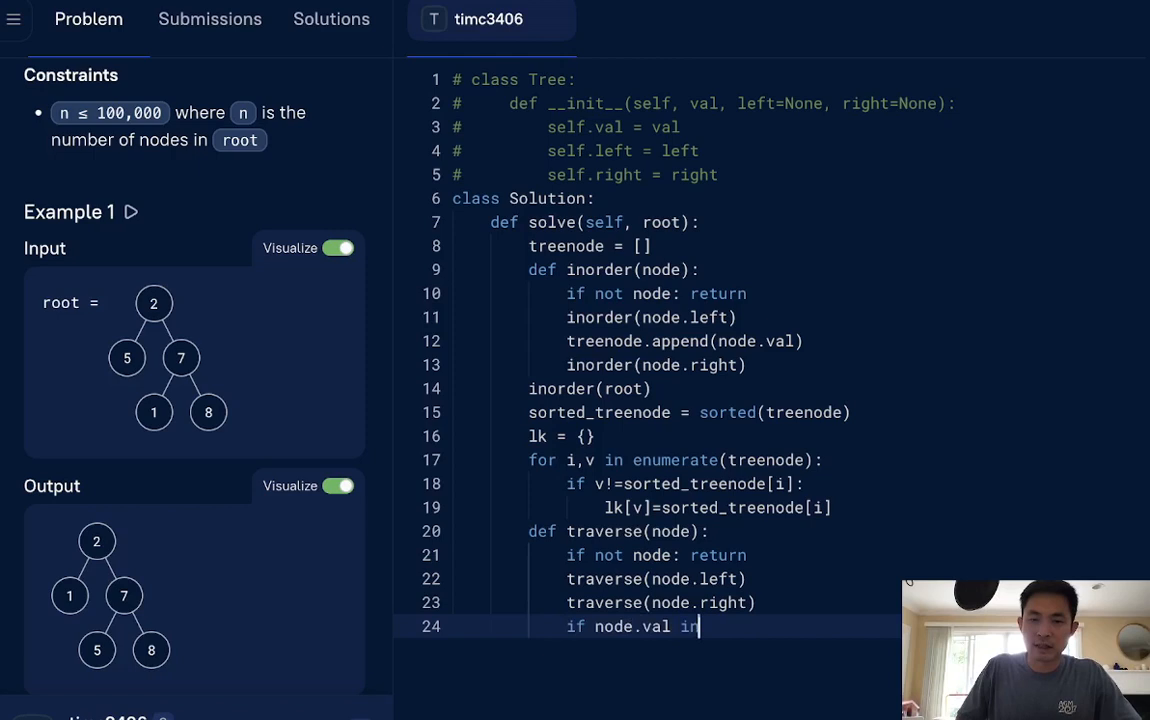
pyautogui.write('lk:')
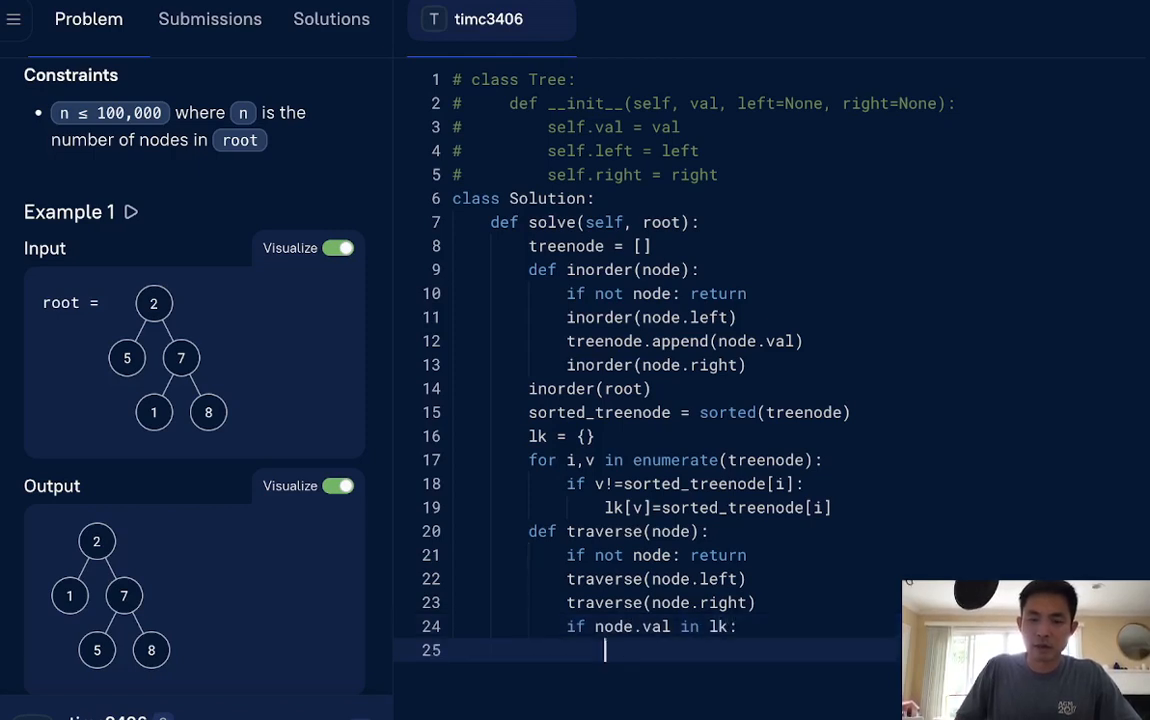
pyautogui.write('node.')
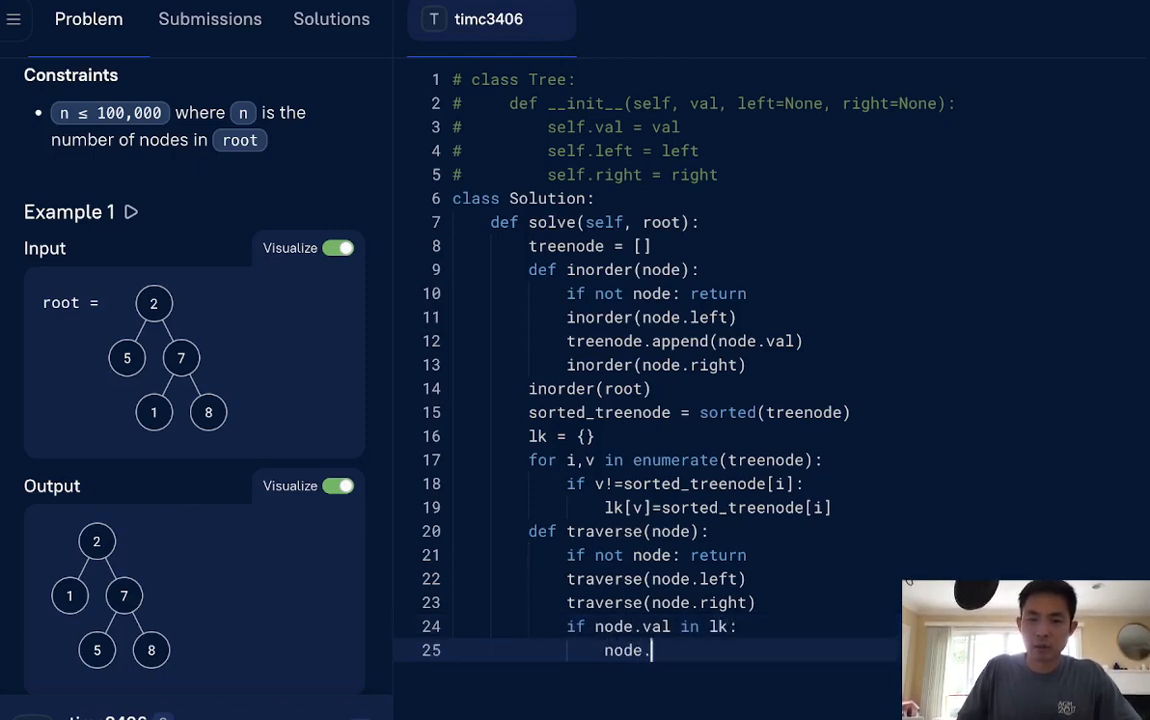
pyautogui.write('val = lk')
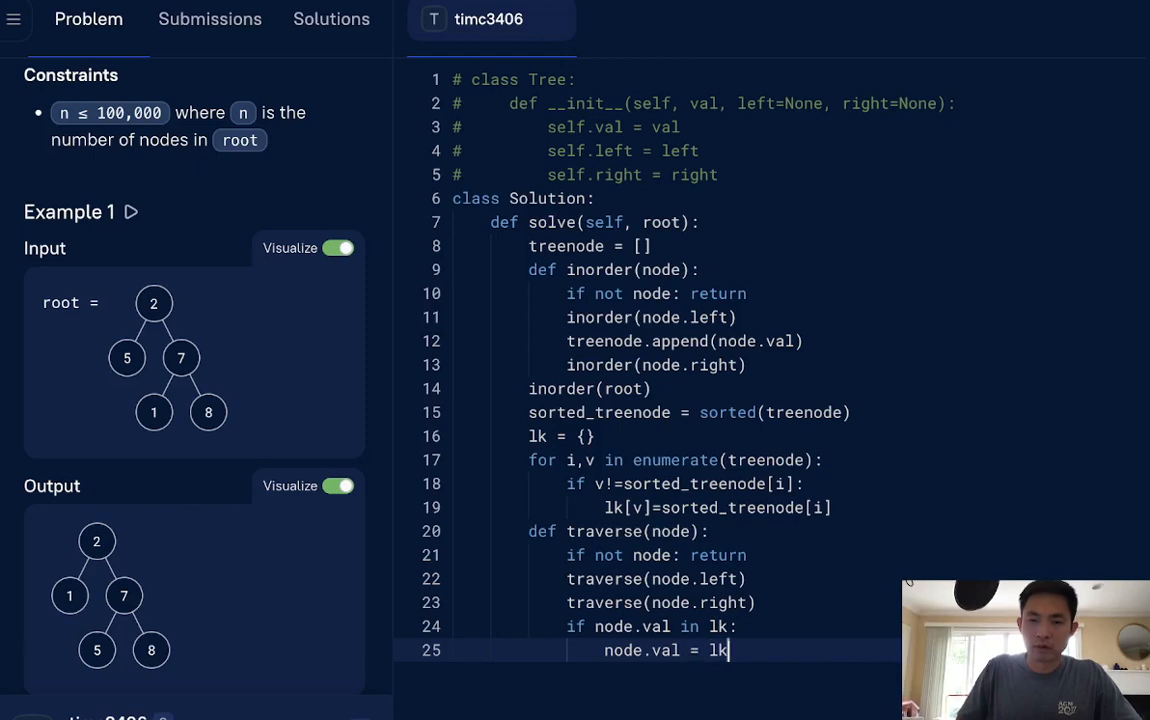
pyautogui.write('[no]')
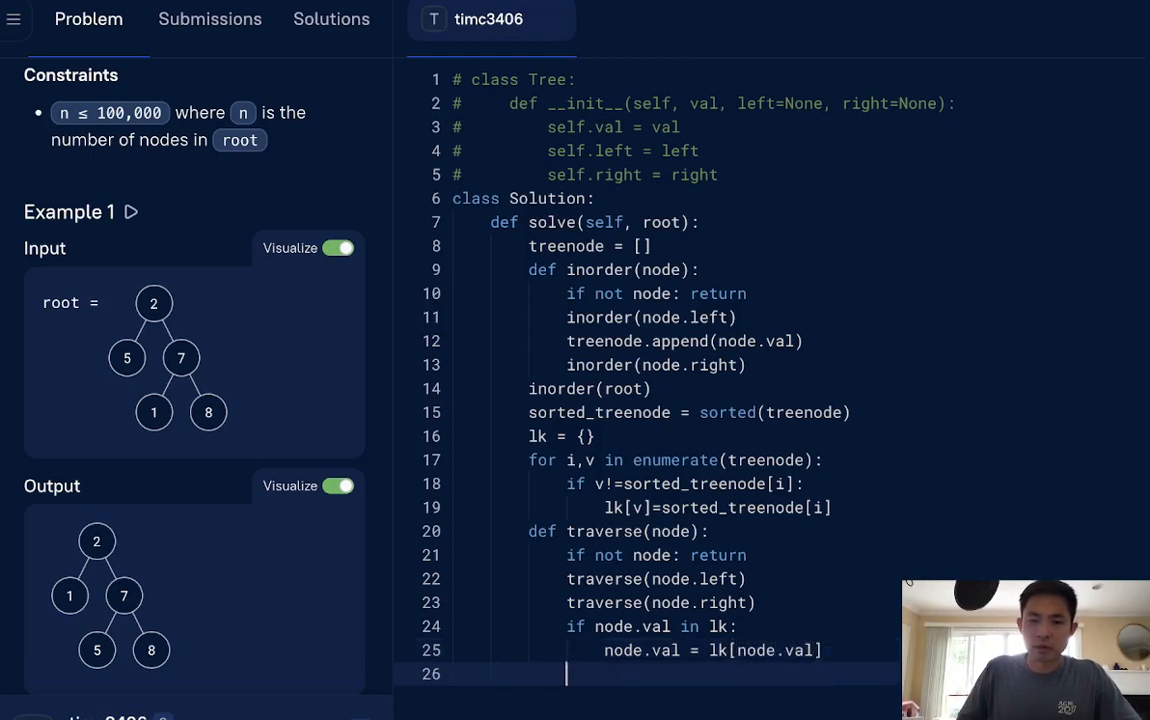
# Step: Call traverse(root) and return root to finish the solution
pyautogui.write('traverse()')
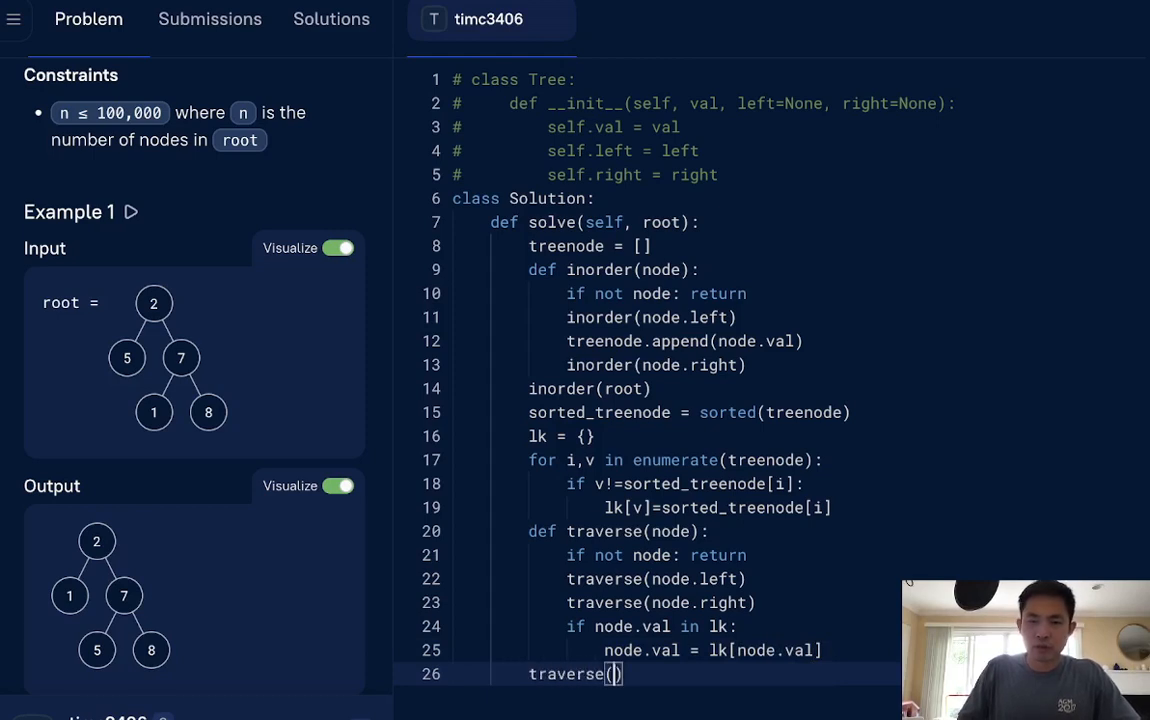
pyautogui.write('root')
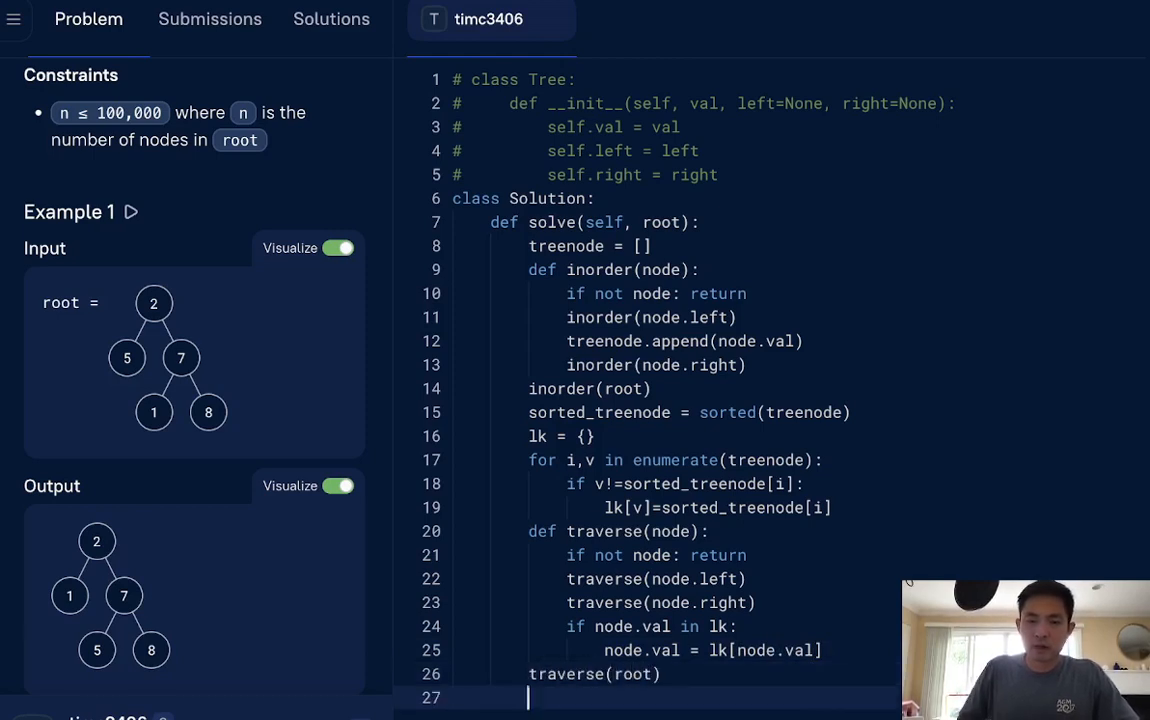
pyautogui.write('return root')
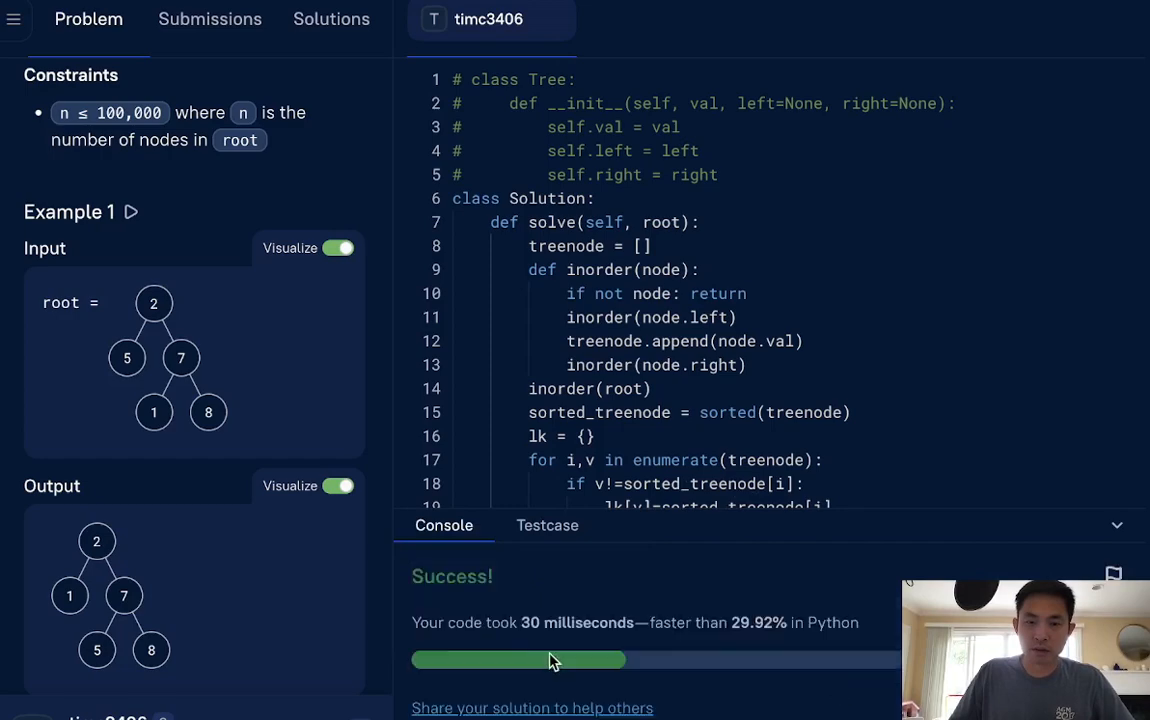
pyautogui.moveTo(730, 638)
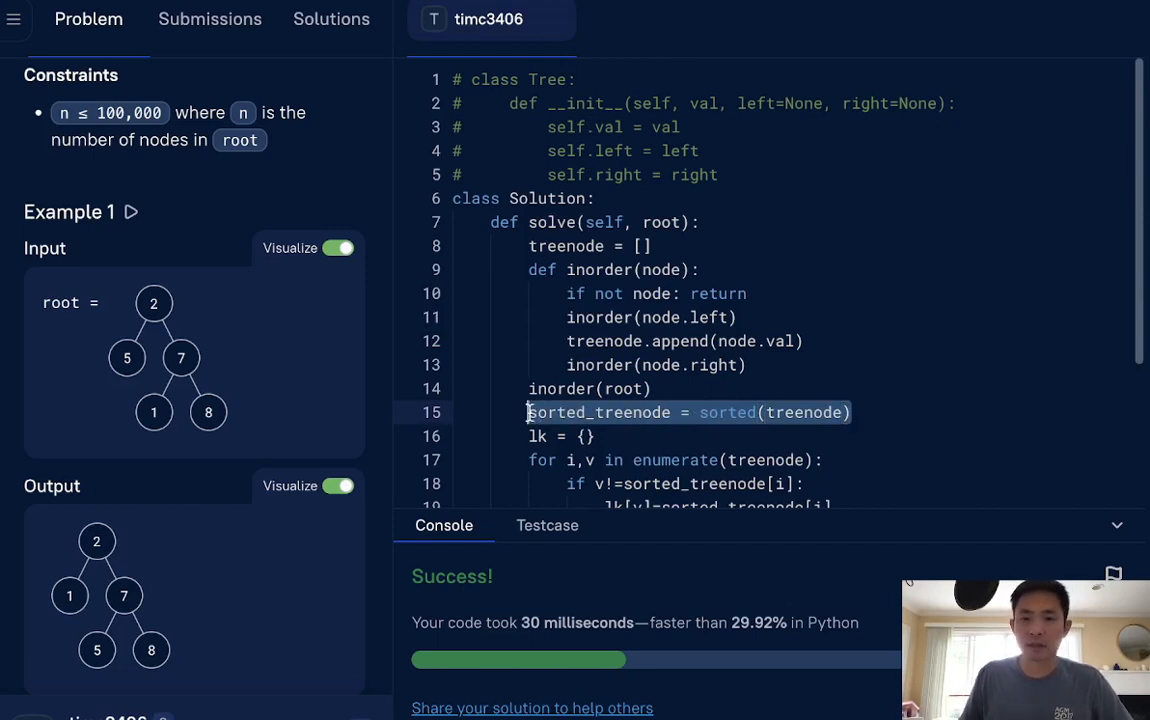
pyautogui.moveTo(1120, 460)
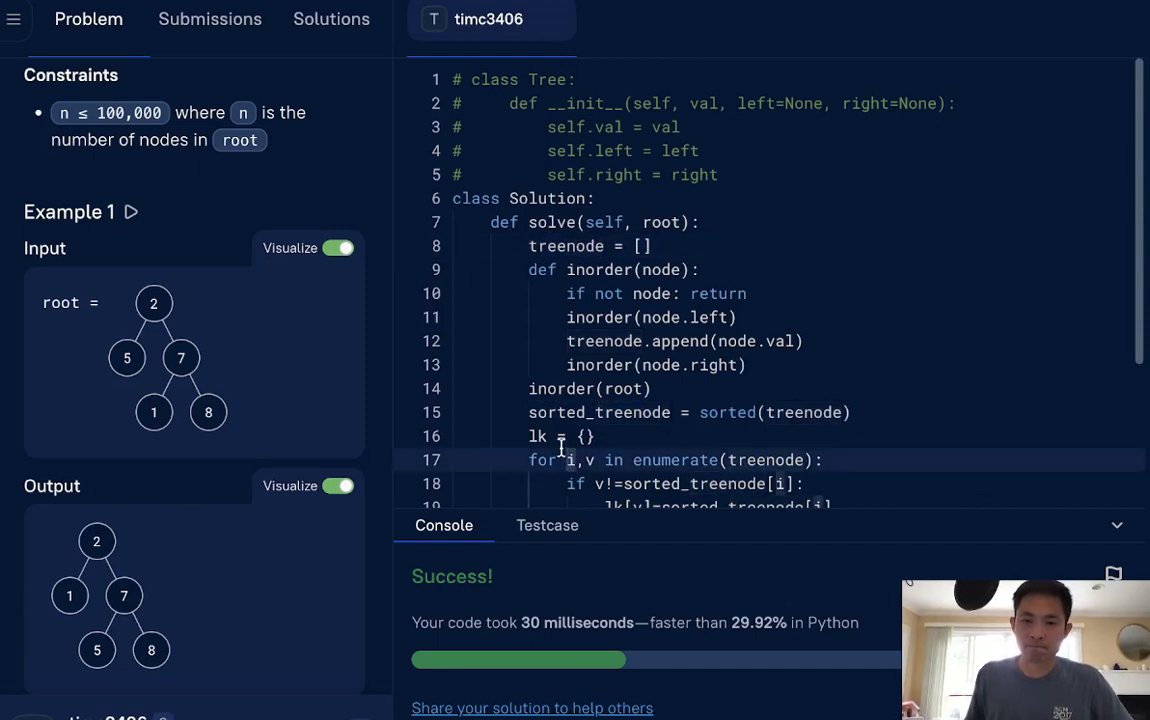
pyautogui.moveTo(472, 362)
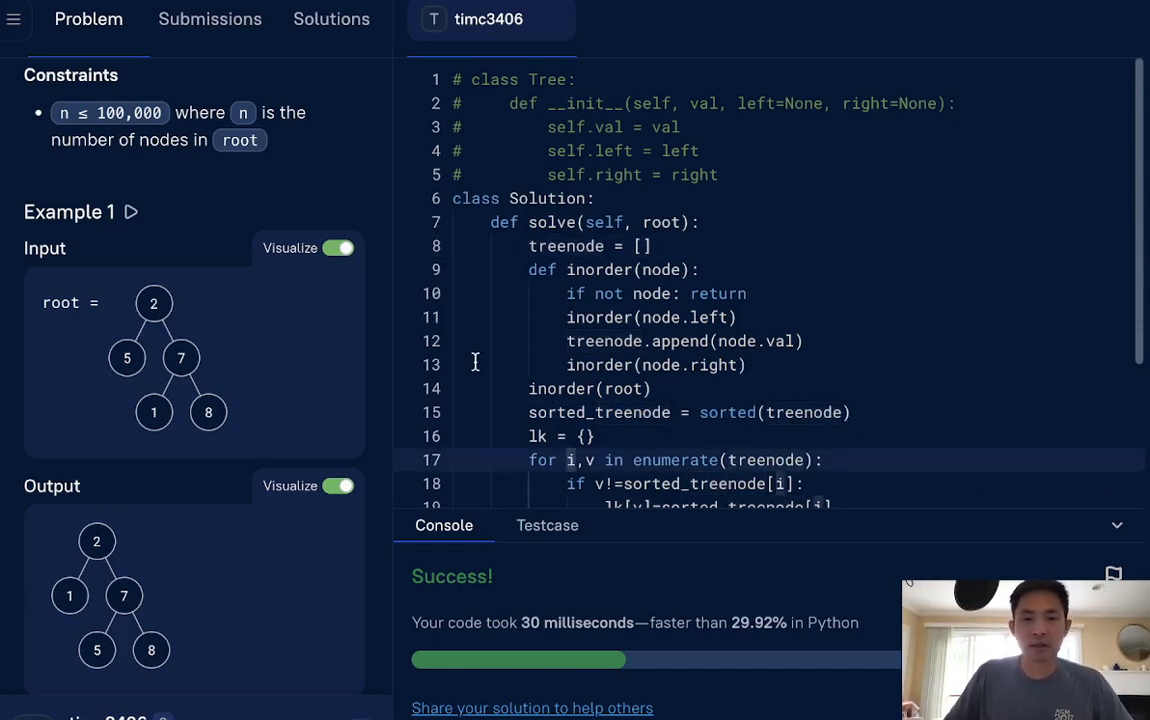
# Step: With the solution accepted, switch to the community Solutions view
pyautogui.click(332, 20)
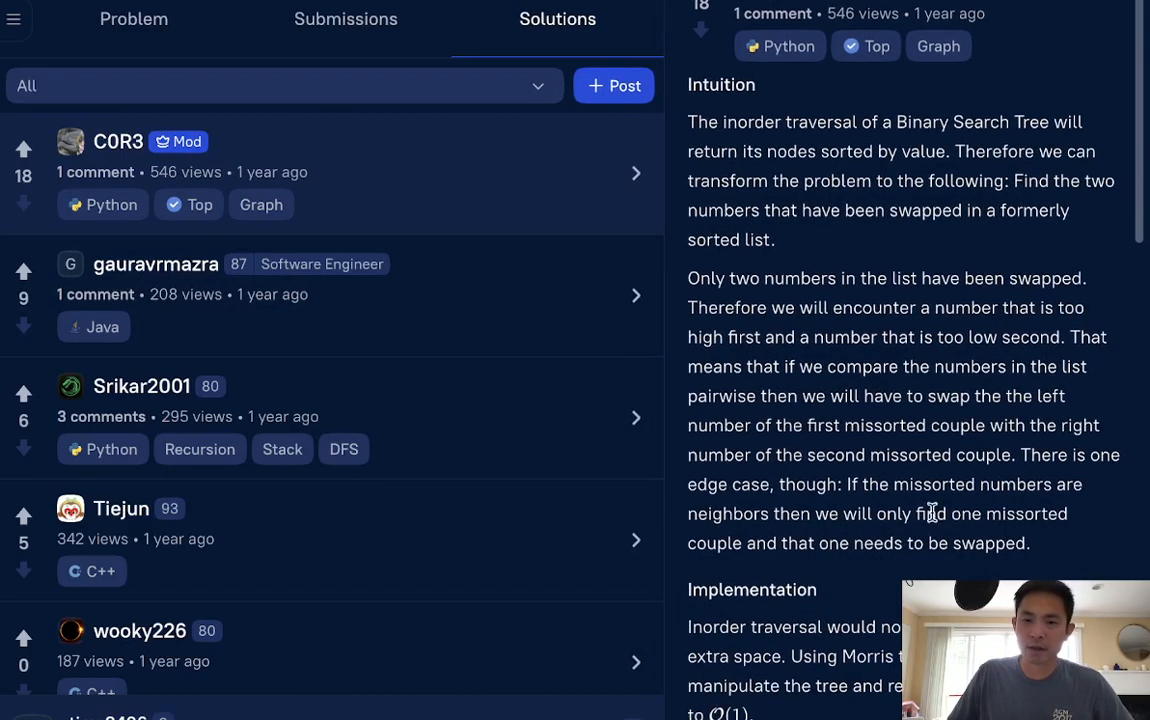
# Step: Review the top Morris-inorder Python solution, highlighting morris_inorder and last_node
pyautogui.scroll(-3)
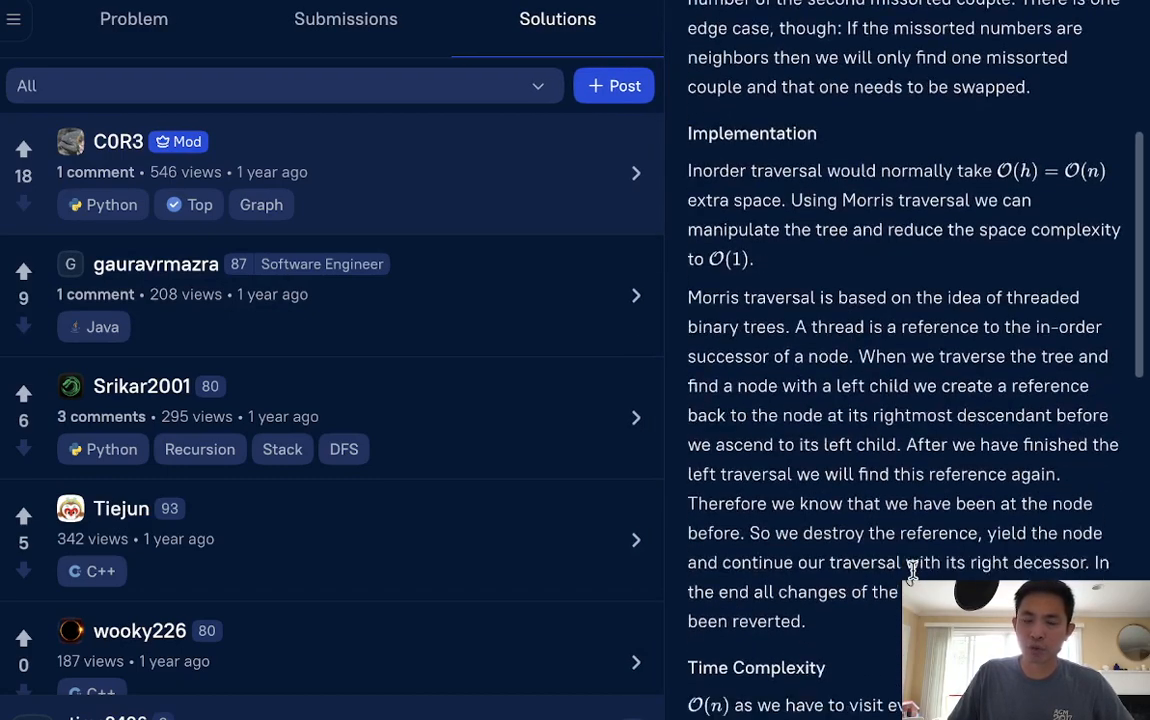
pyautogui.scroll(-3)
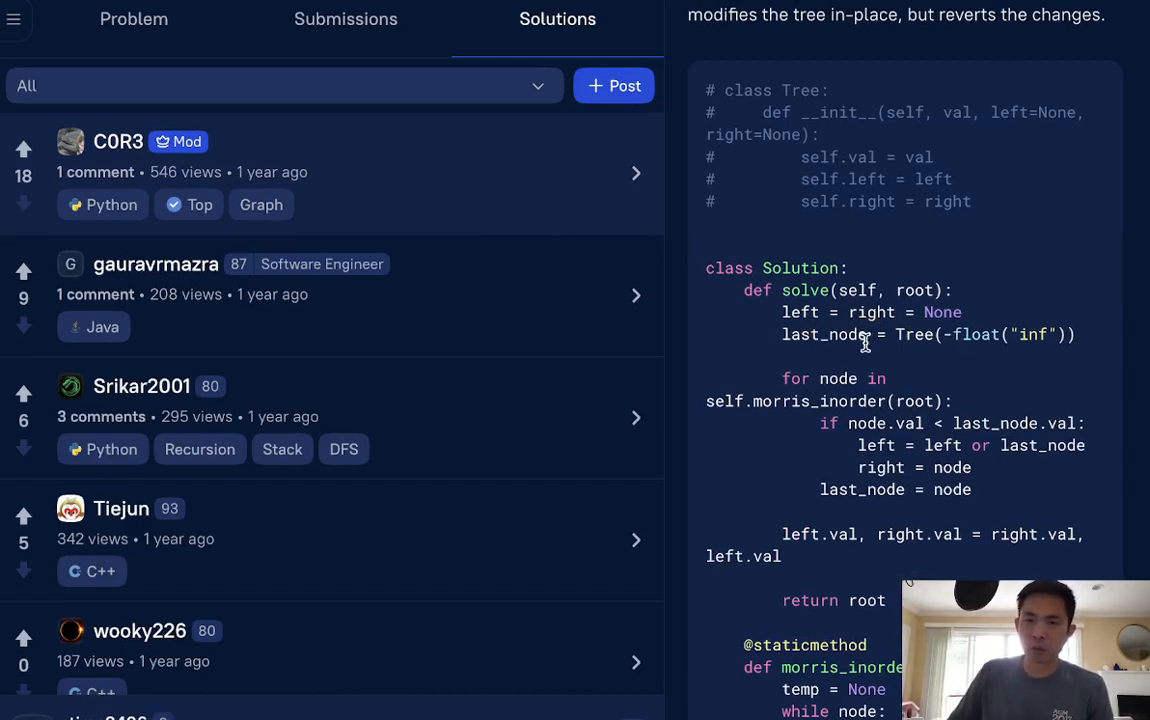
pyautogui.doubleClick(818, 400)
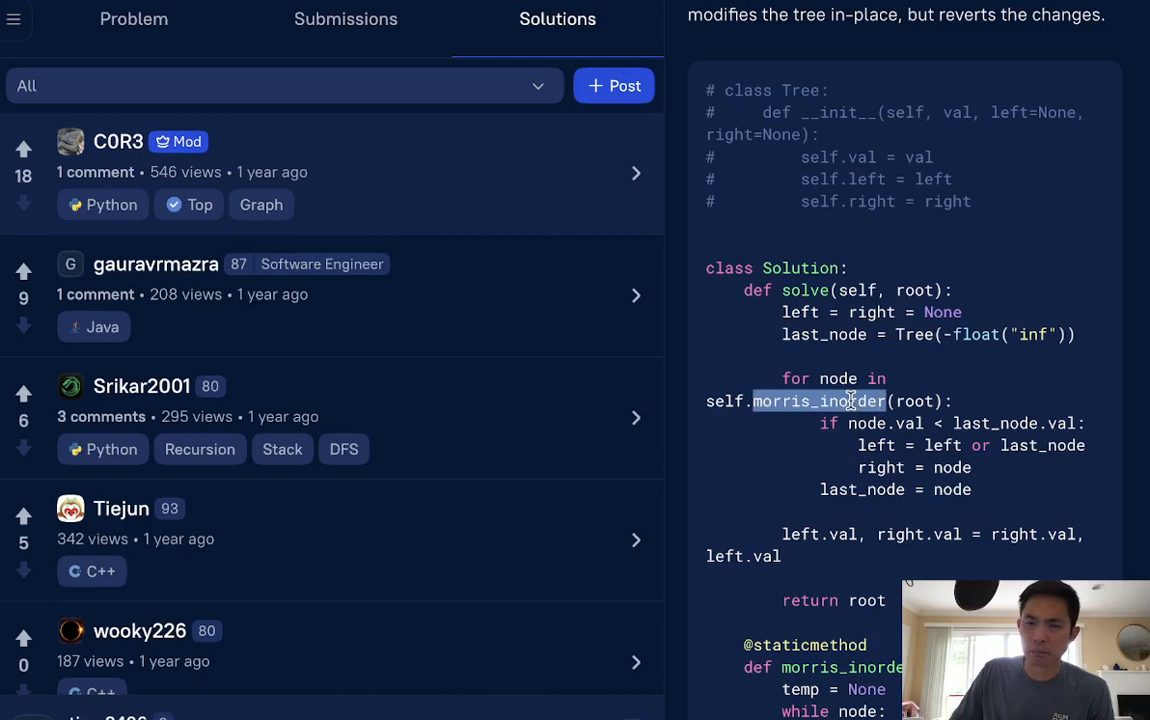
pyautogui.moveTo(896, 644)
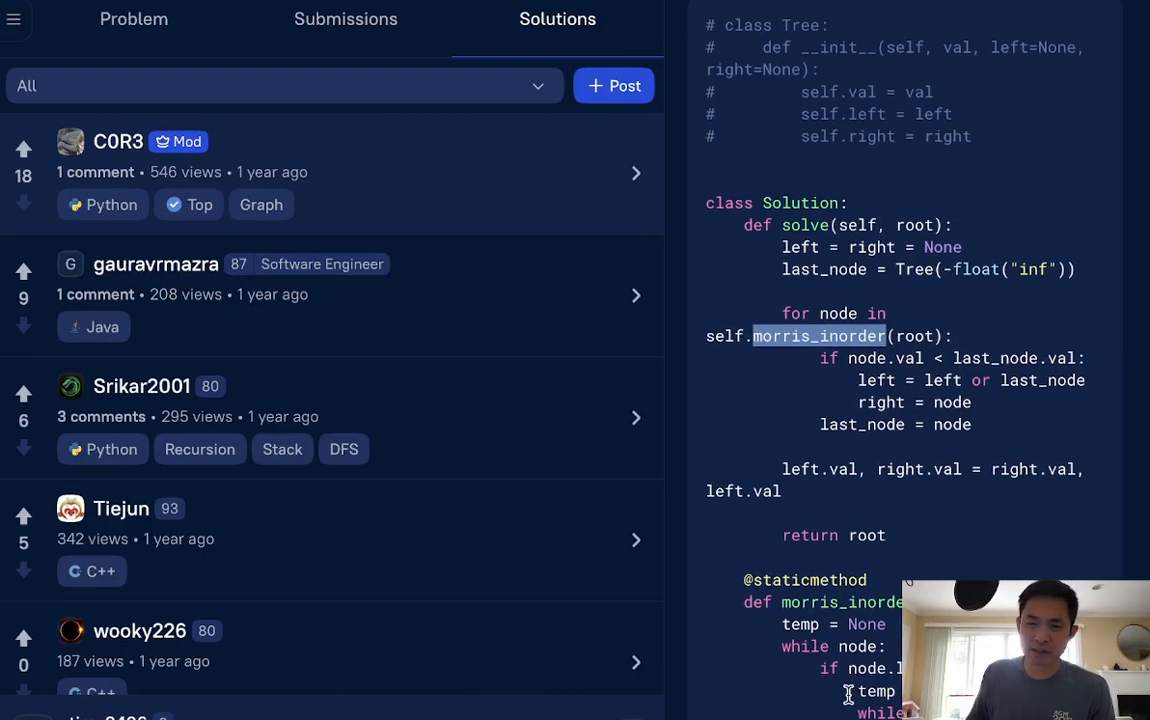
pyautogui.scroll(-3)
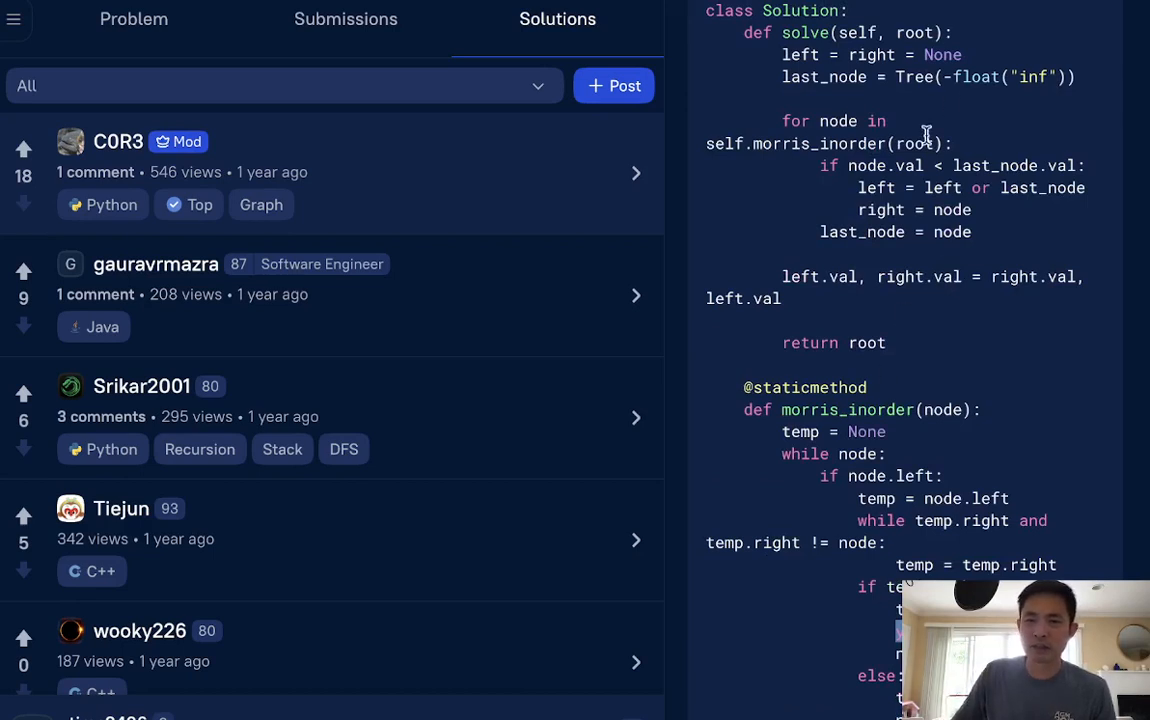
pyautogui.moveTo(820, 76)
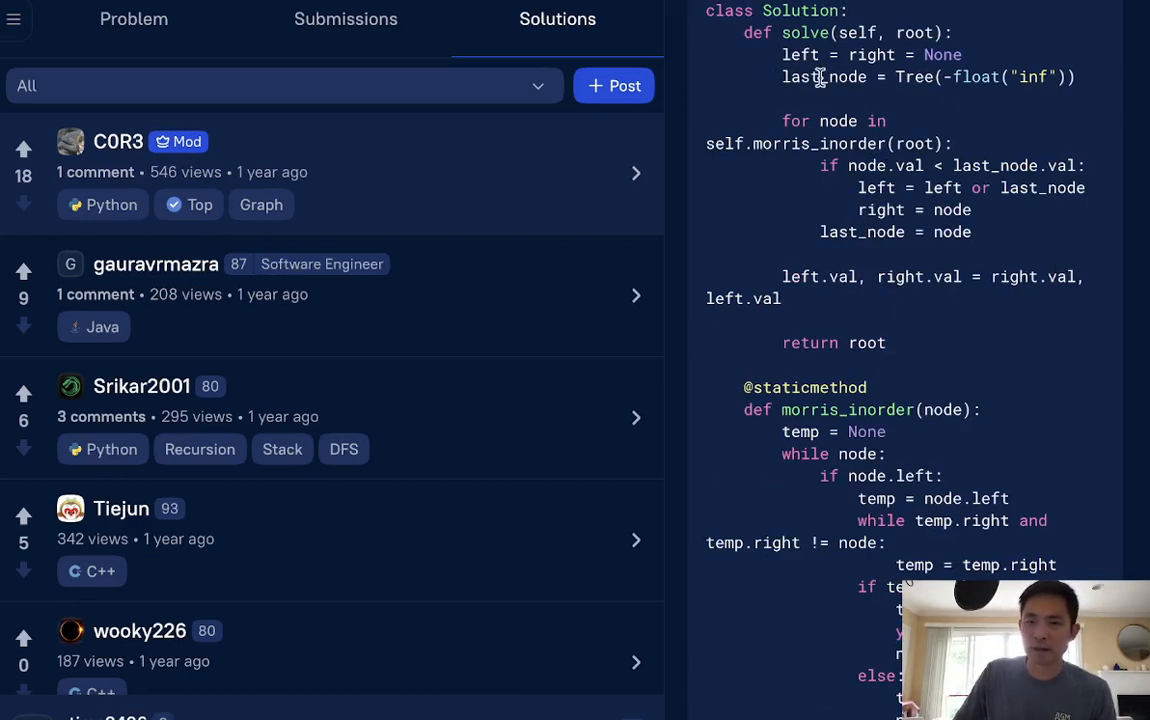
pyautogui.doubleClick(824, 76)
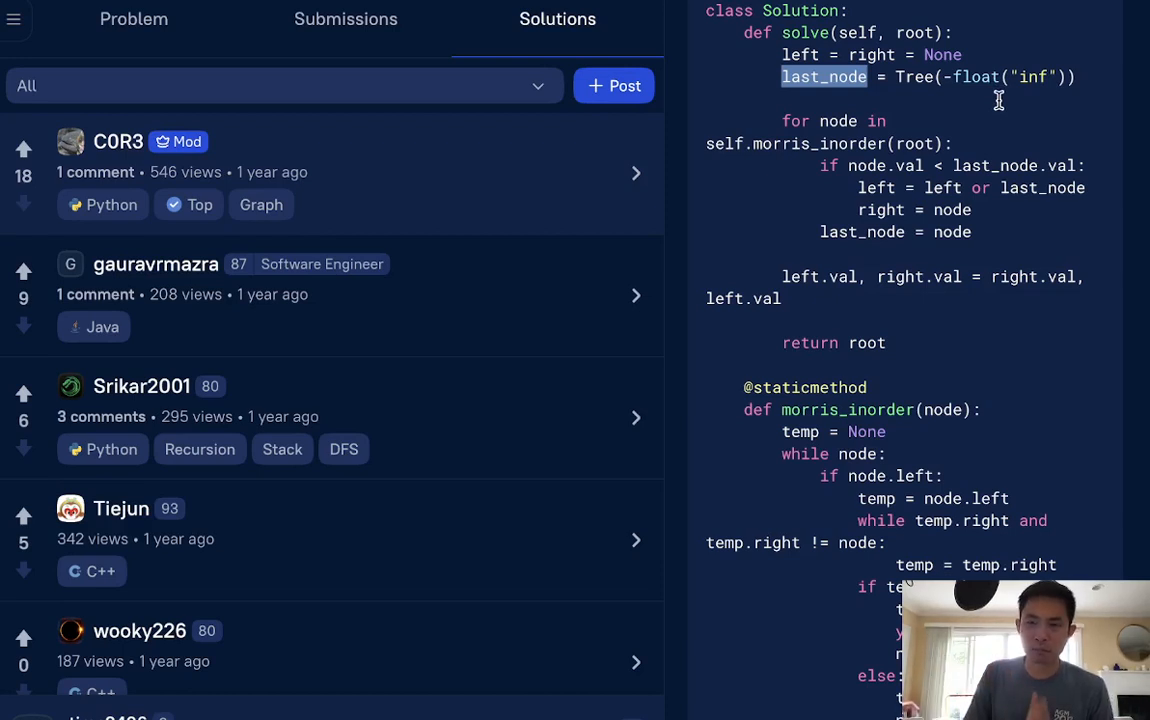
pyautogui.moveTo(938, 182)
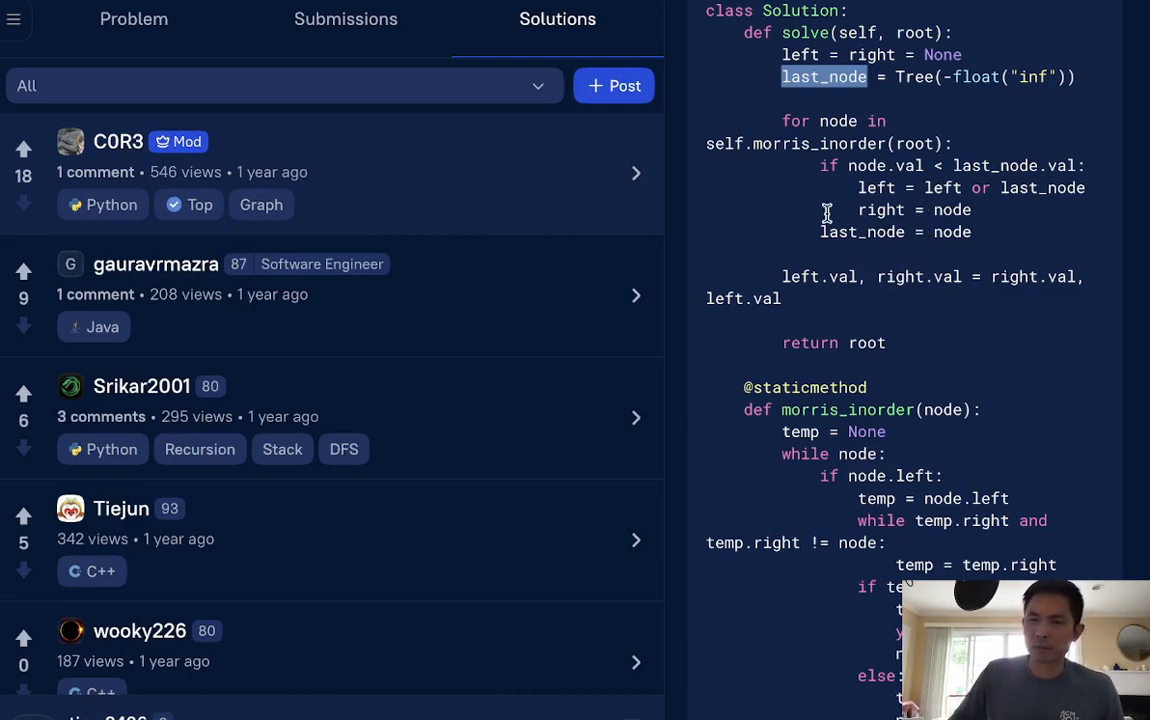
pyautogui.moveTo(888, 484)
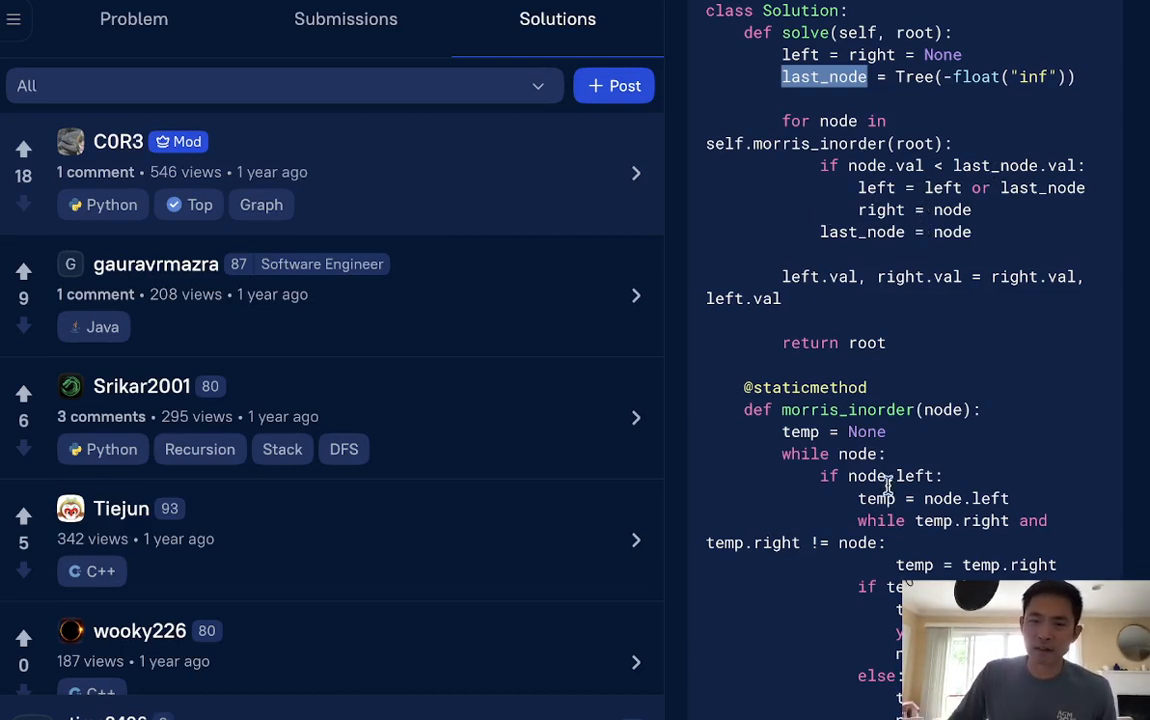
pyautogui.moveTo(876, 542)
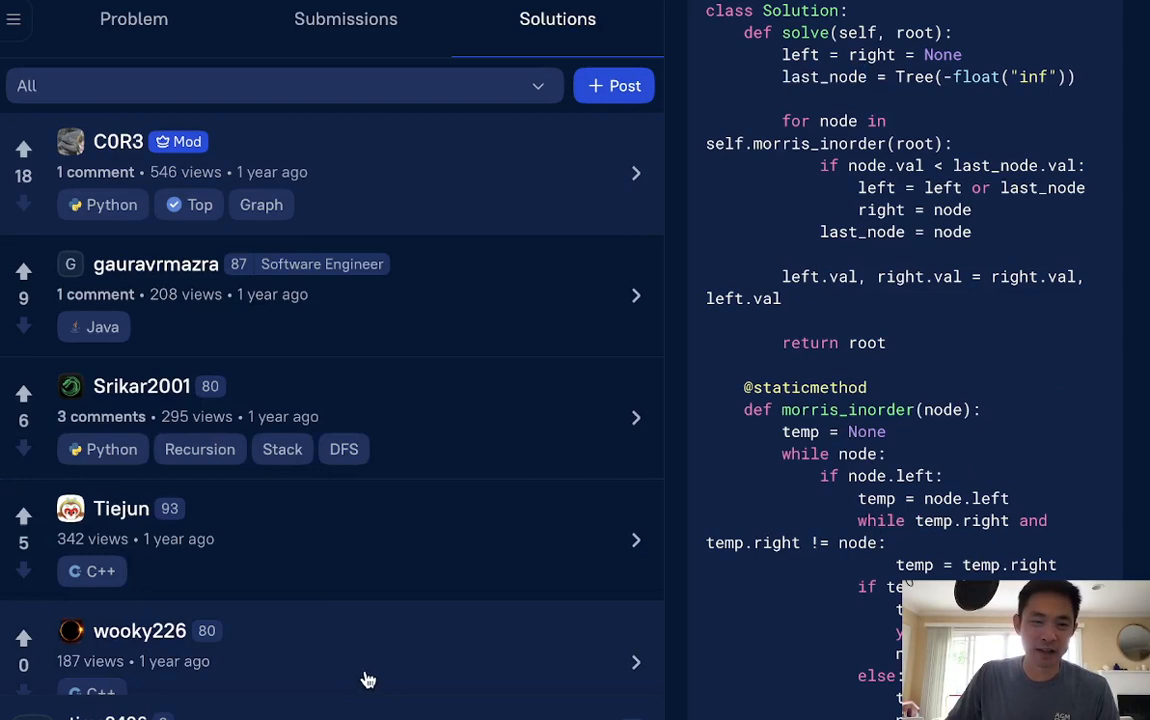
pyautogui.scroll(-3)
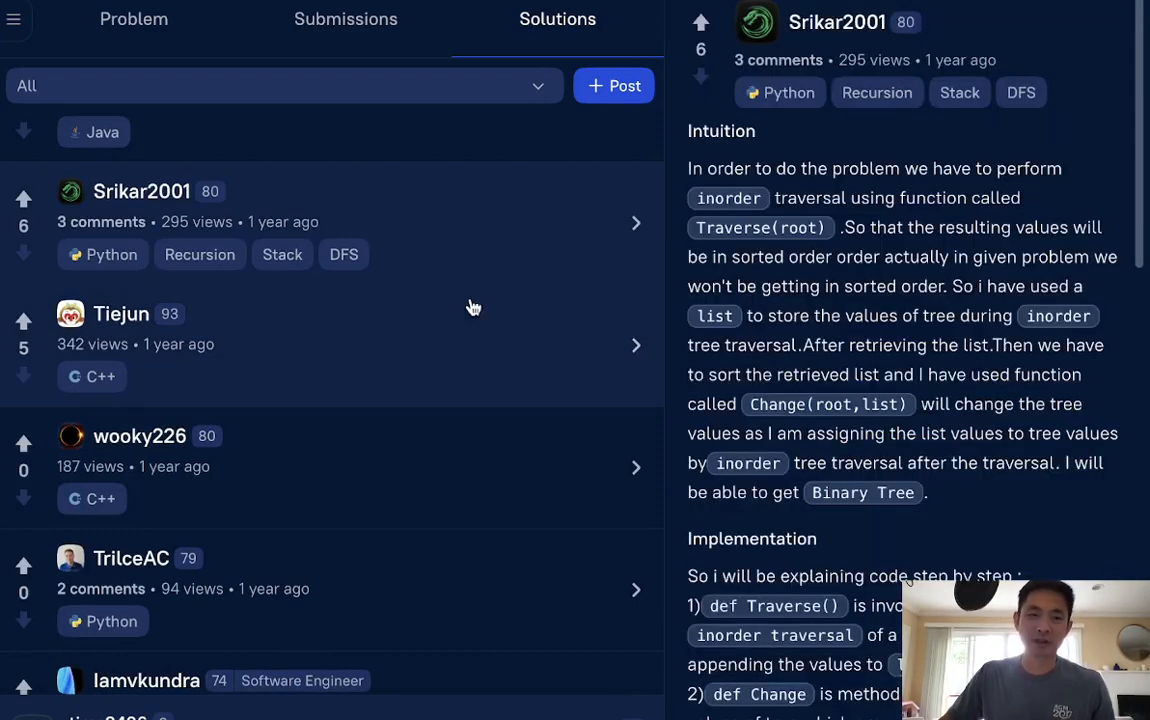
# Step: Scroll through the list-based inorder solution's code and reader comments
pyautogui.scroll(-3)
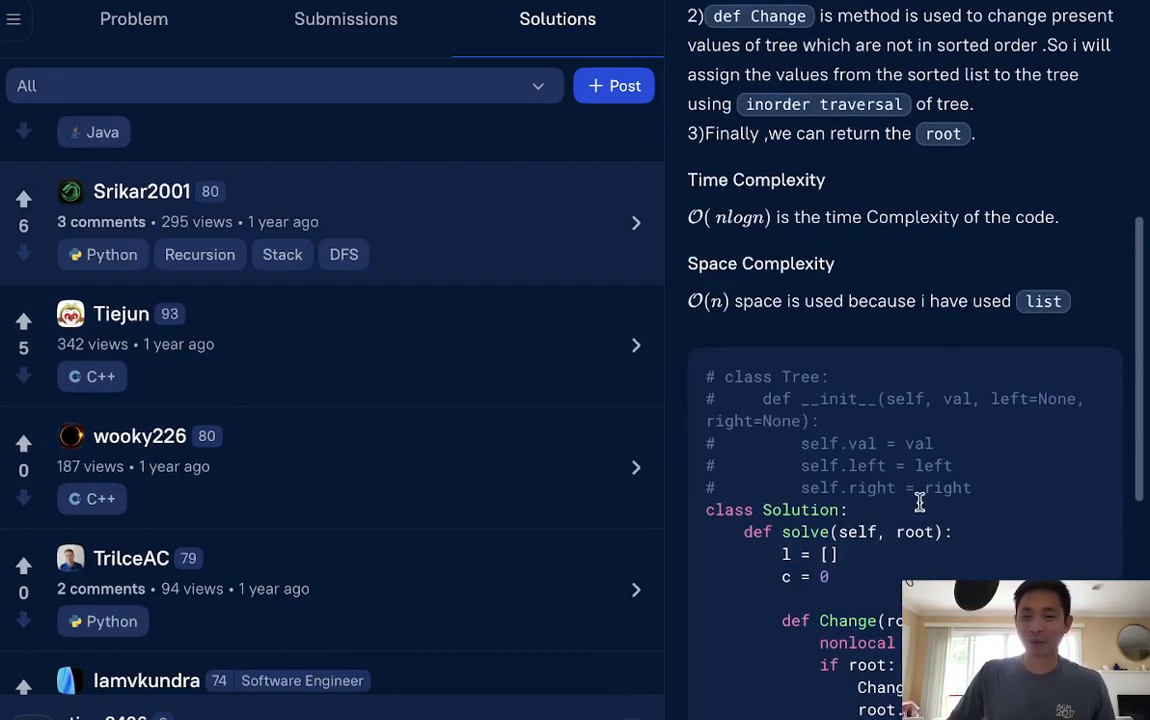
pyautogui.scroll(-3)
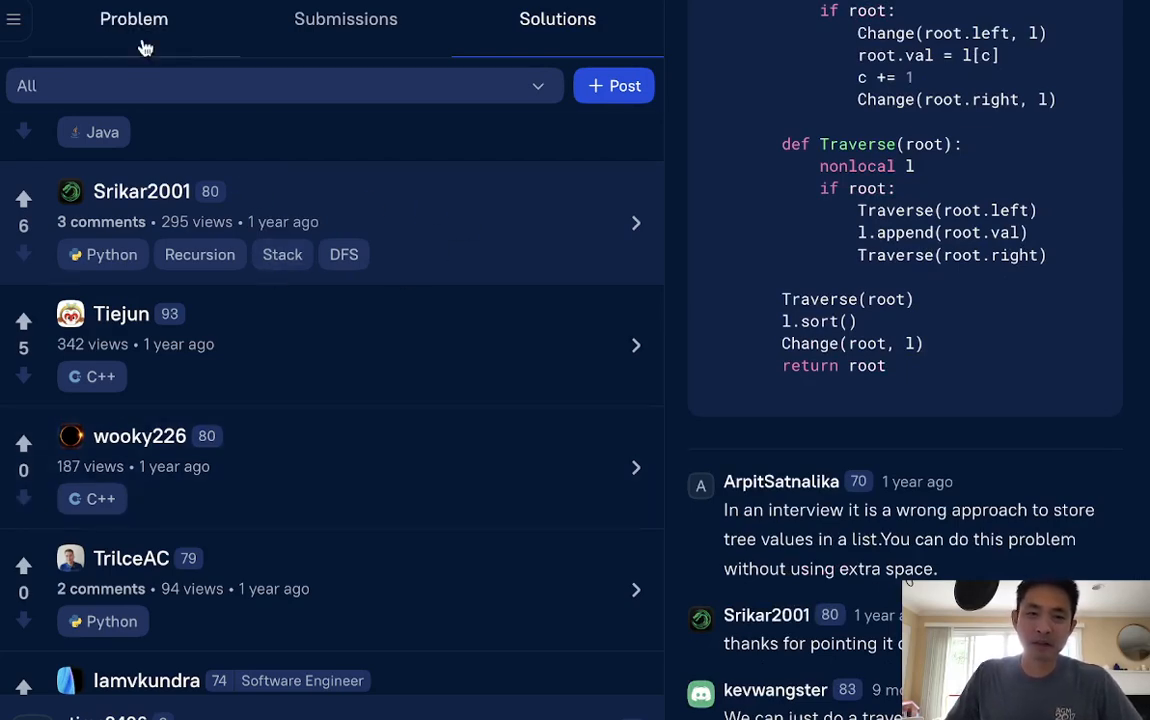
# Step: Check the Accepted entries under Submissions, then return to the problem statement
pyautogui.click(344, 20)
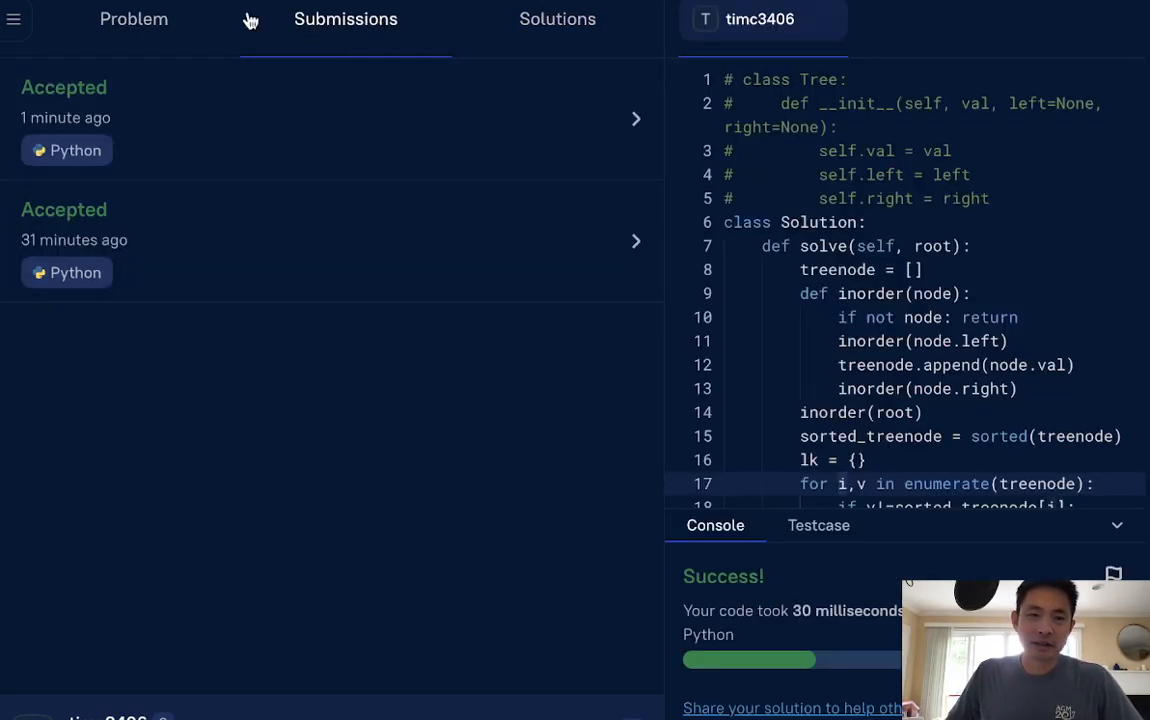
pyautogui.click(134, 20)
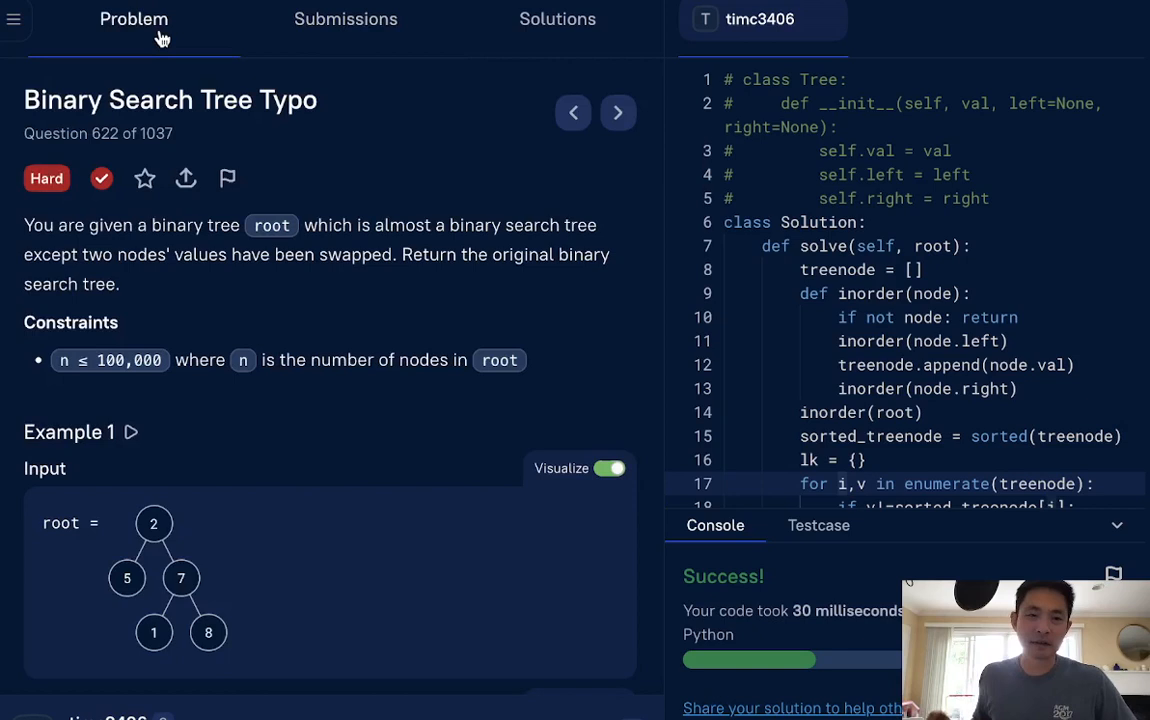